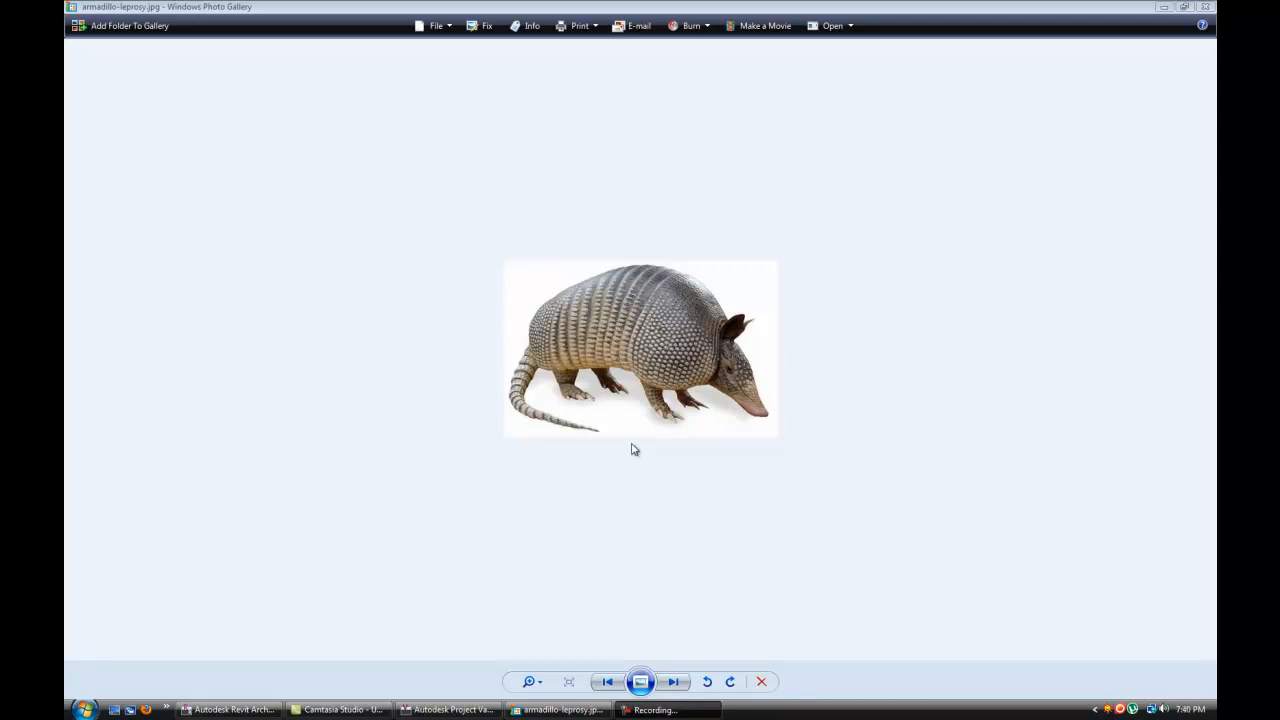
mouse_move(518, 305)
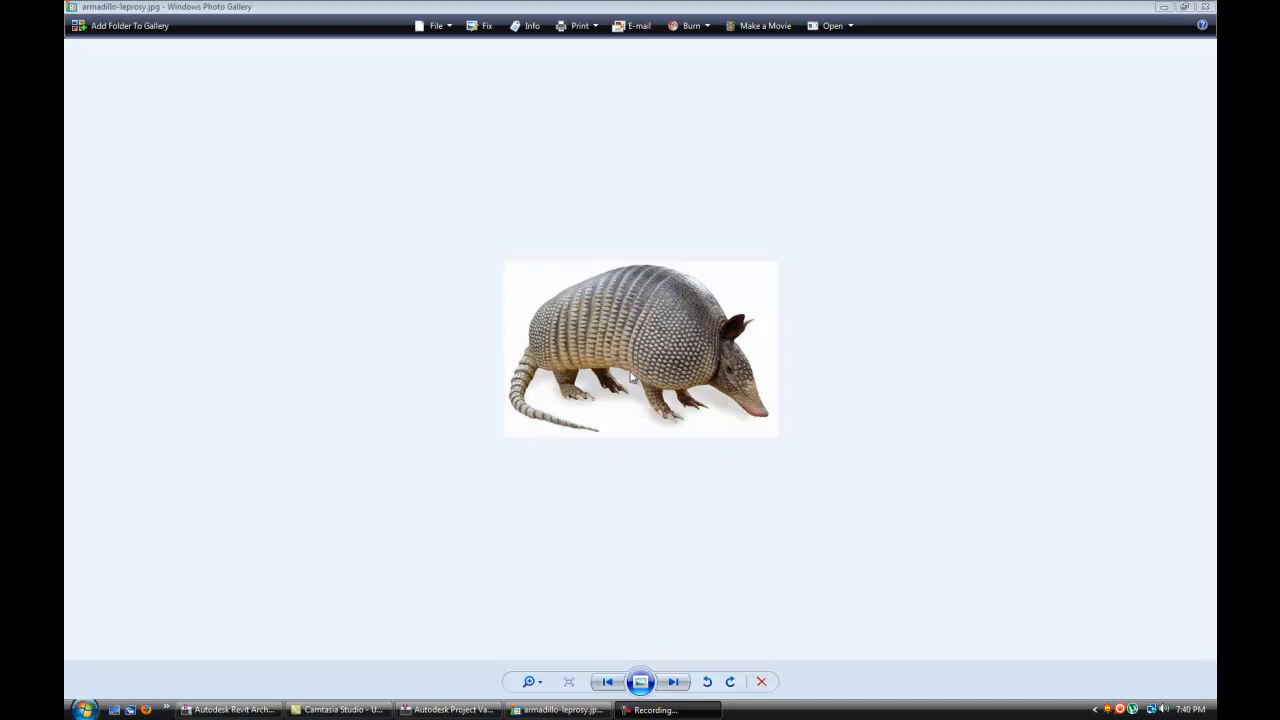
mouse_move(620, 357)
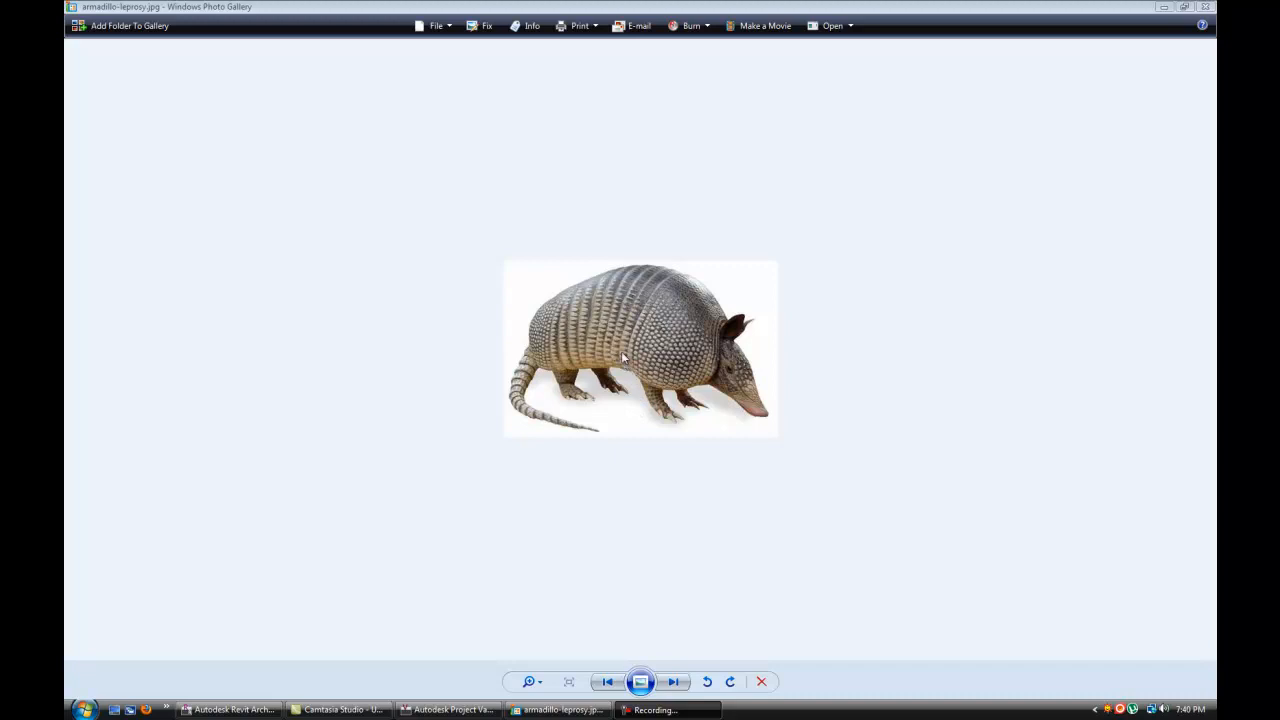
mouse_move(585, 338)
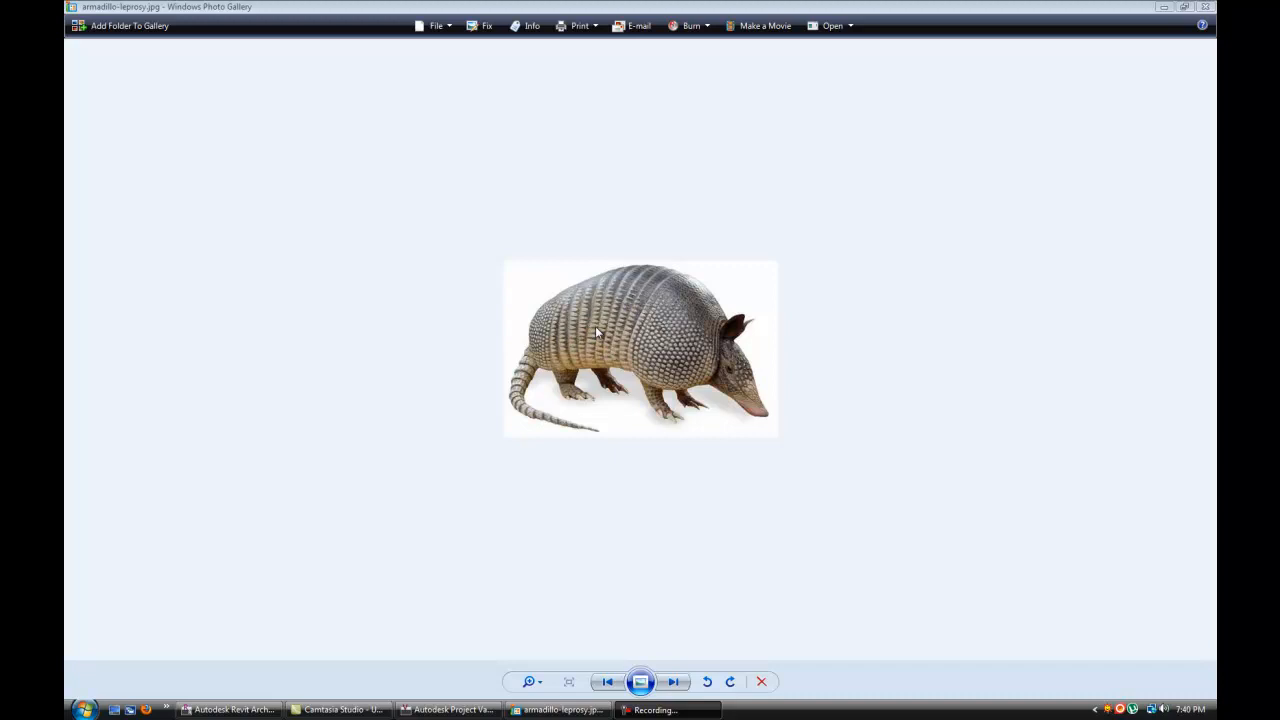
mouse_move(578, 342)
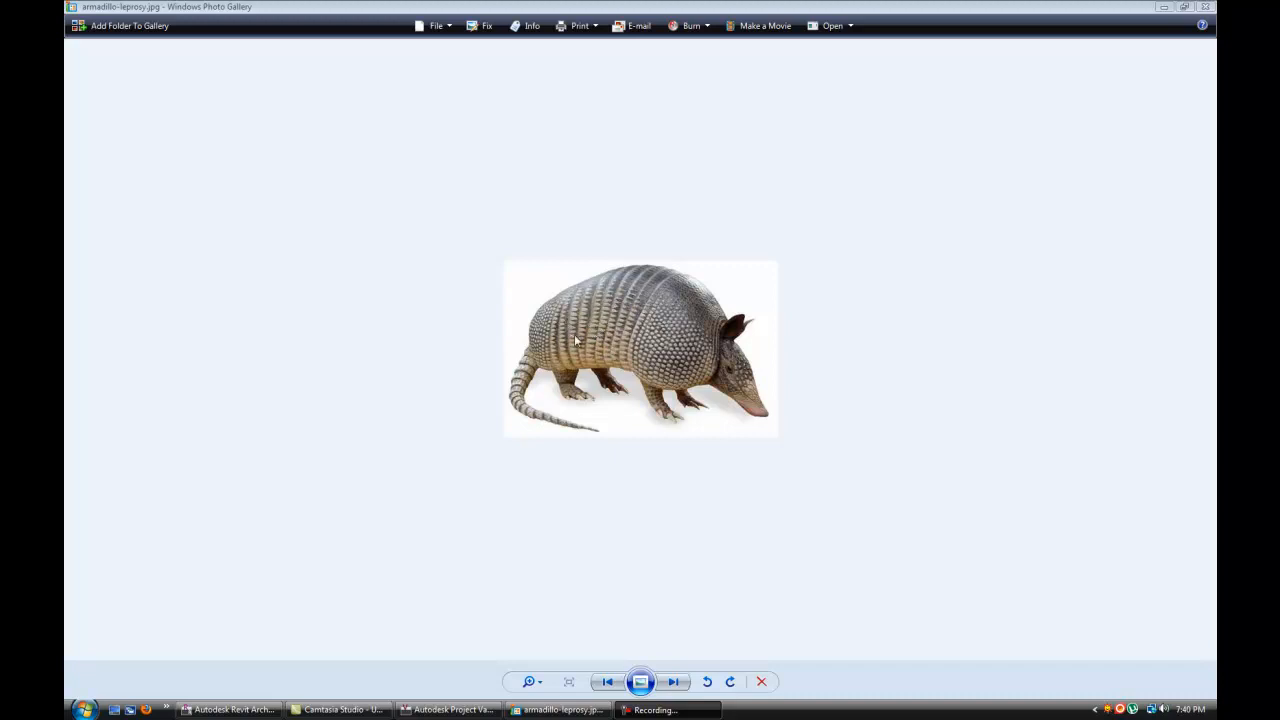
mouse_move(598, 461)
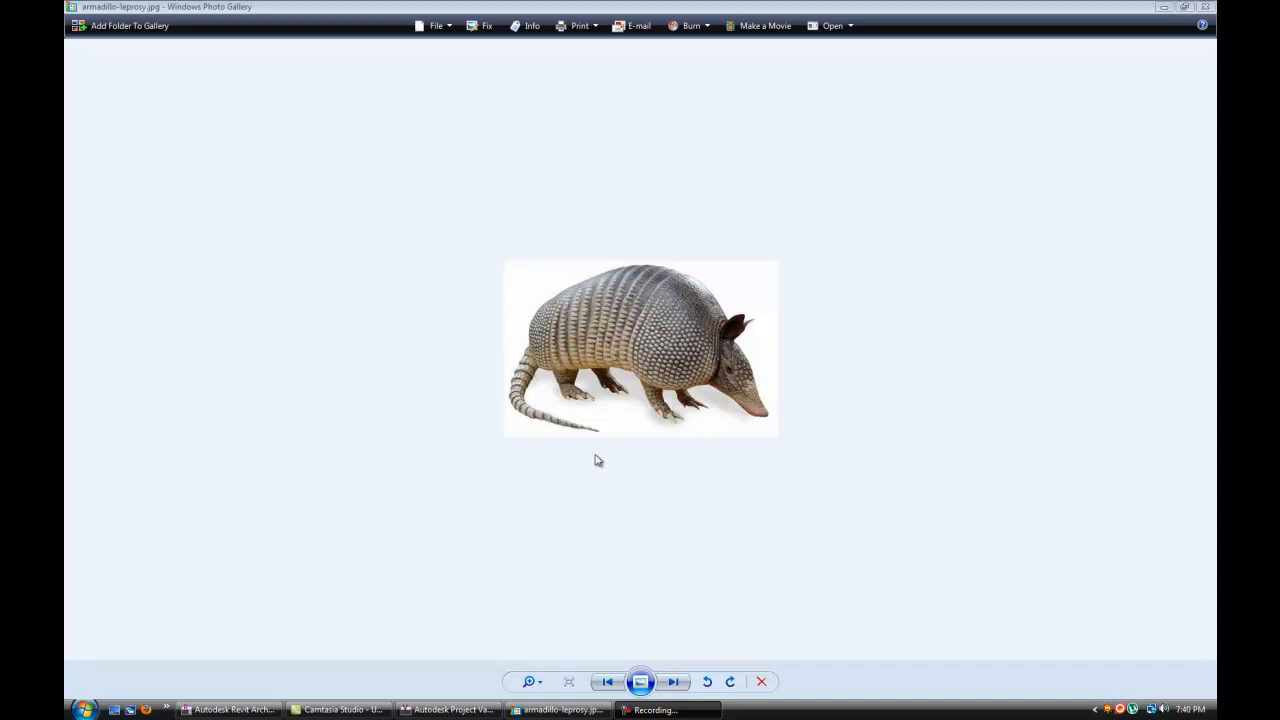
mouse_move(519, 413)
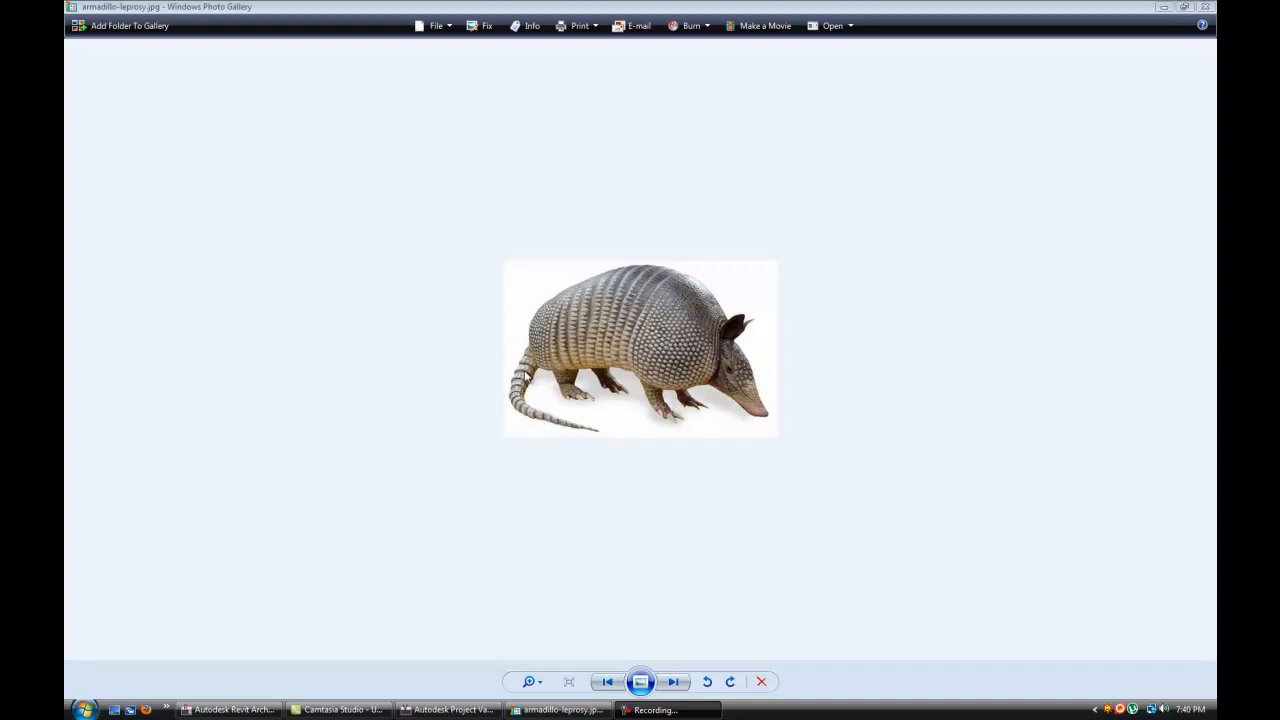
mouse_move(523, 383)
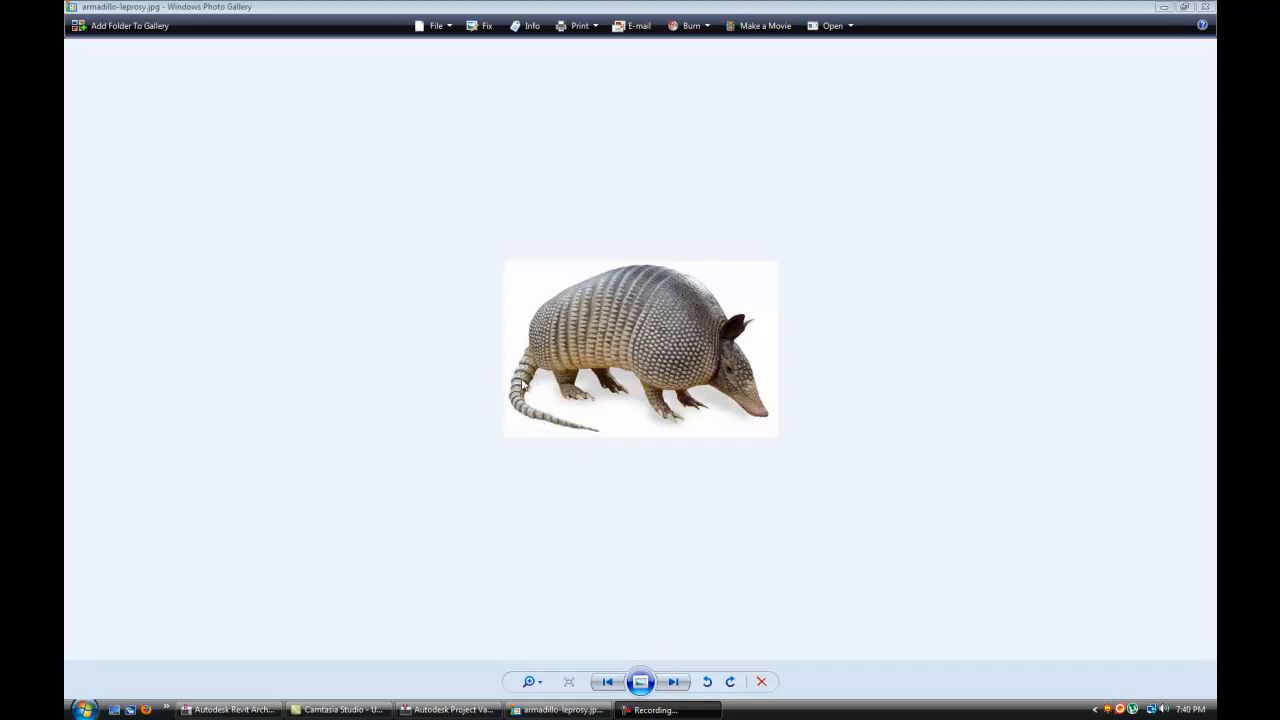
mouse_move(563, 434)
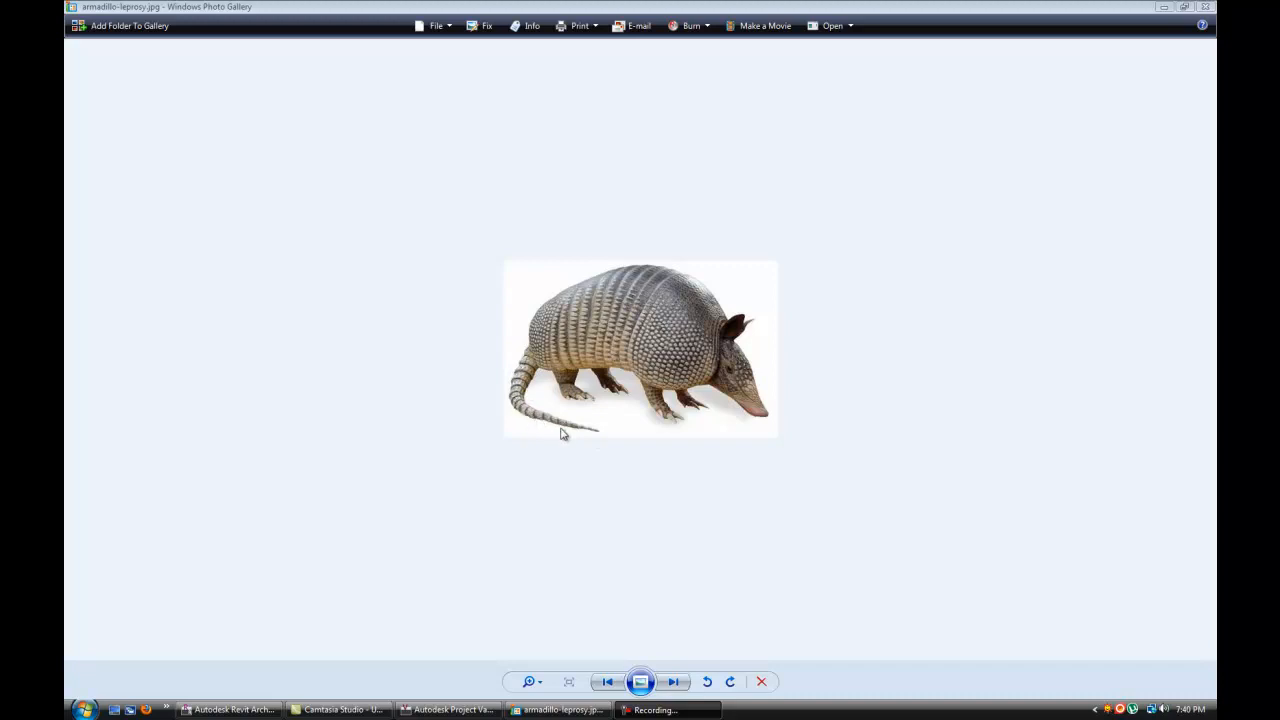
mouse_move(560, 418)
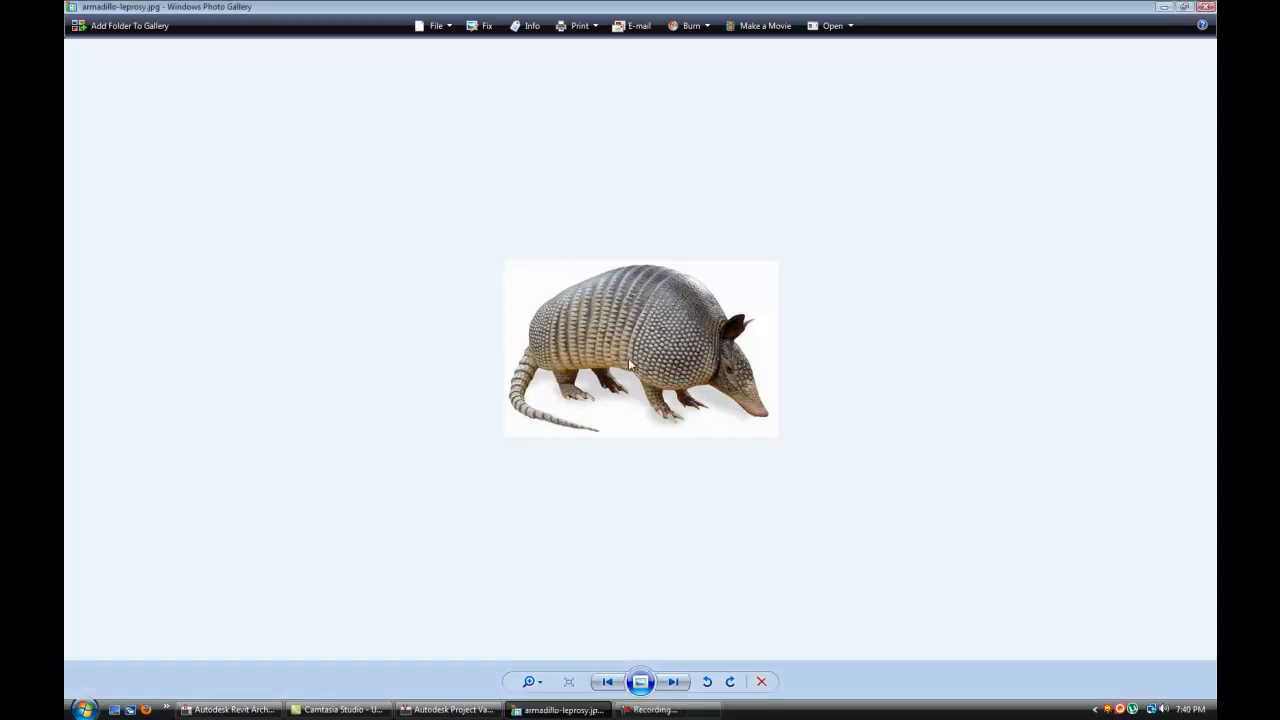
Step: Advance the gallery past the Sydney Opera House to the silver Clyde Auditorium photo
left_click(673, 682)
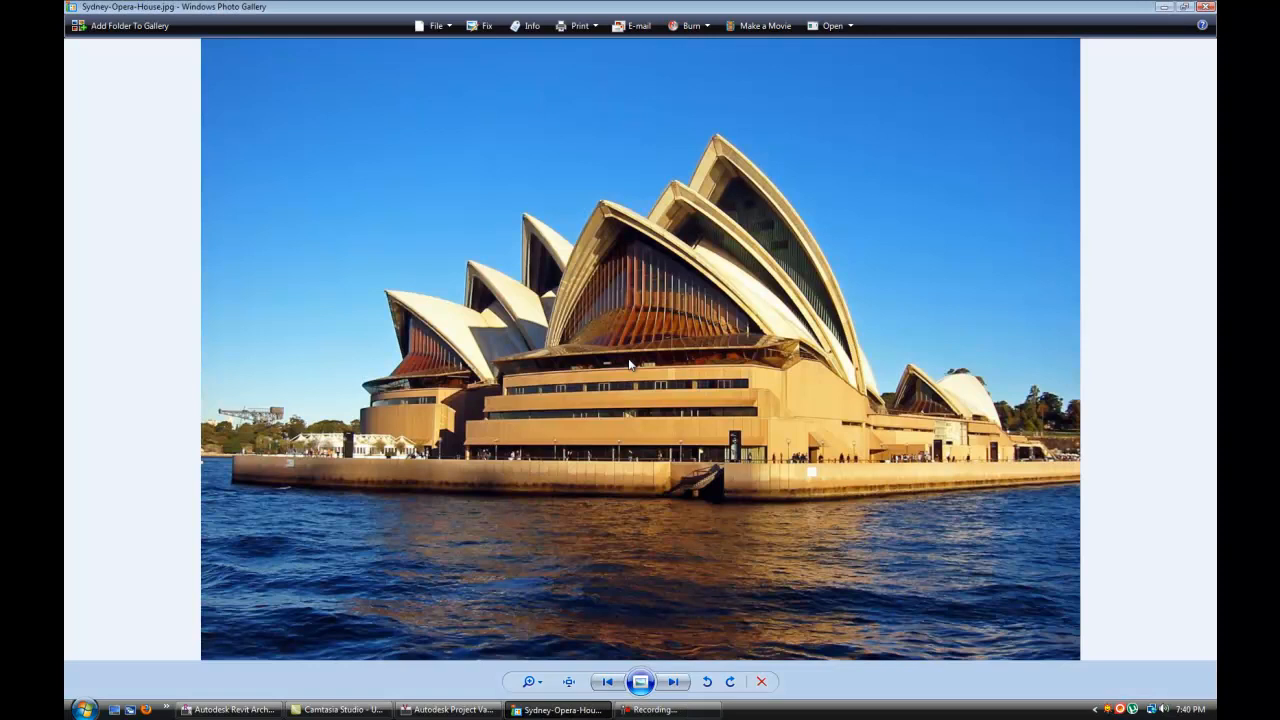
mouse_move(673, 348)
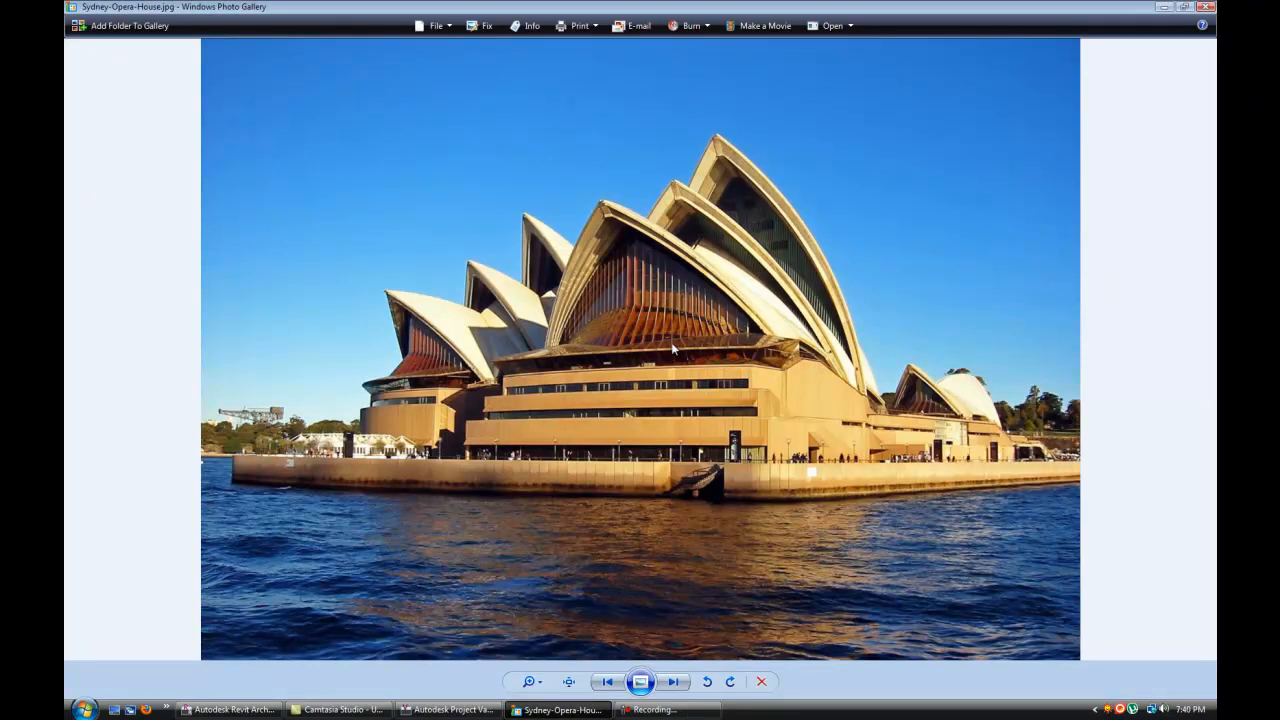
left_click(674, 681)
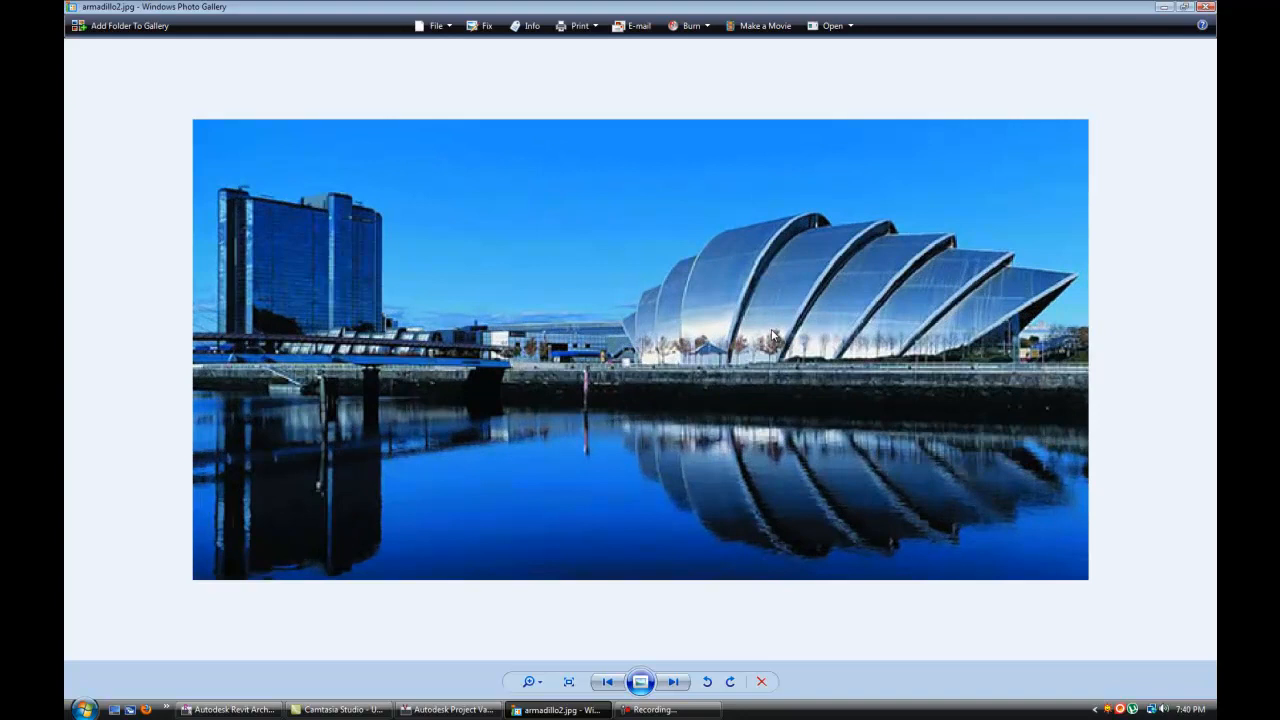
mouse_move(800, 280)
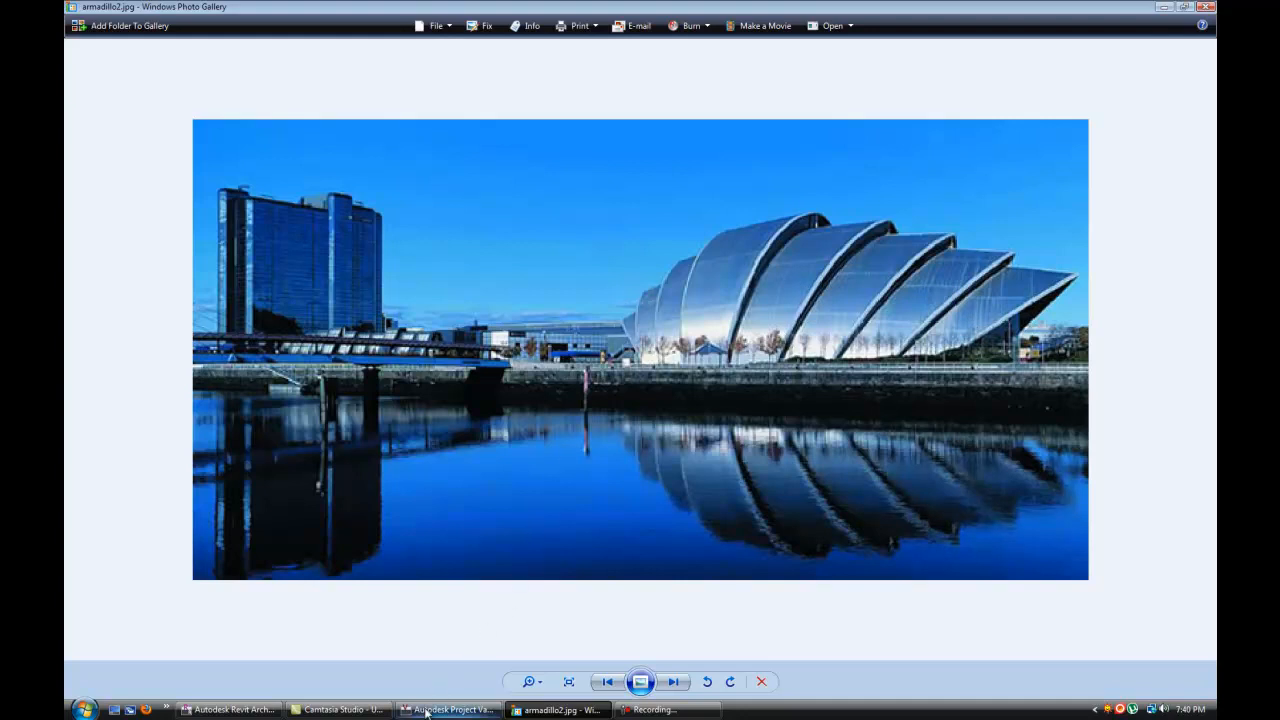
Step: Create a new mass family from Mass.rft and zoom in on its reference planes
left_click(449, 710)
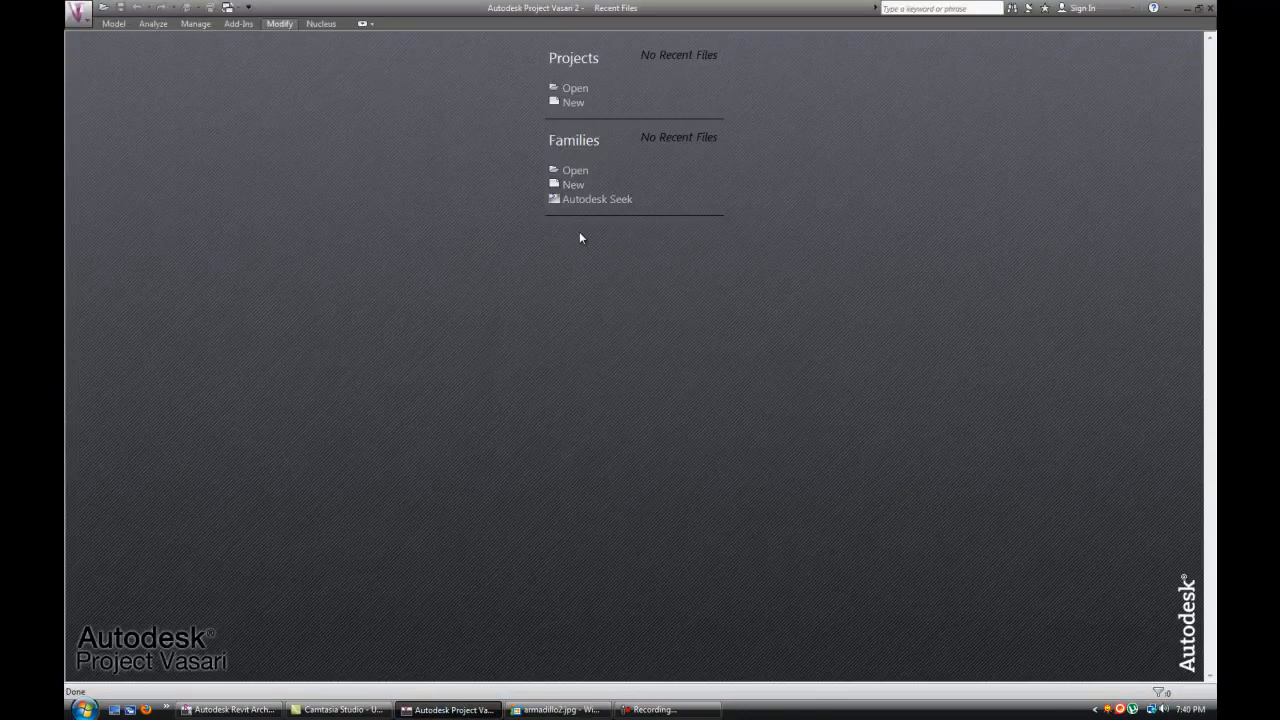
left_click(573, 184)
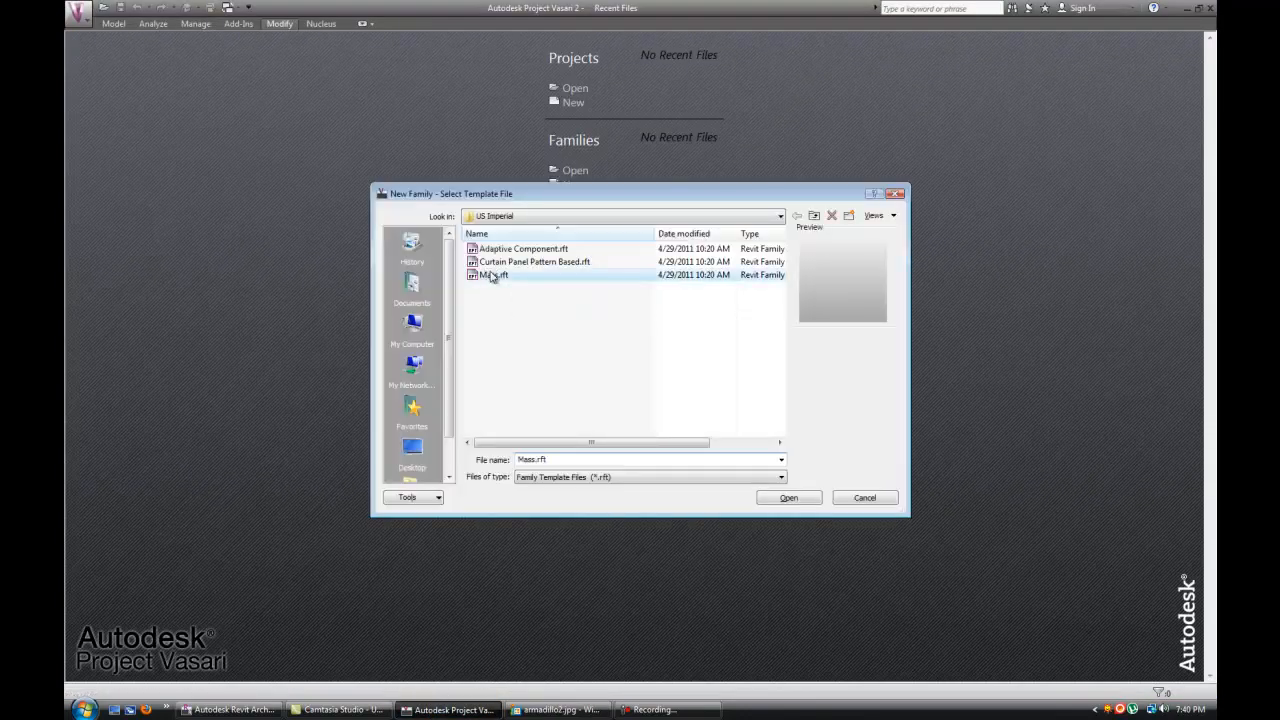
left_click(788, 498)
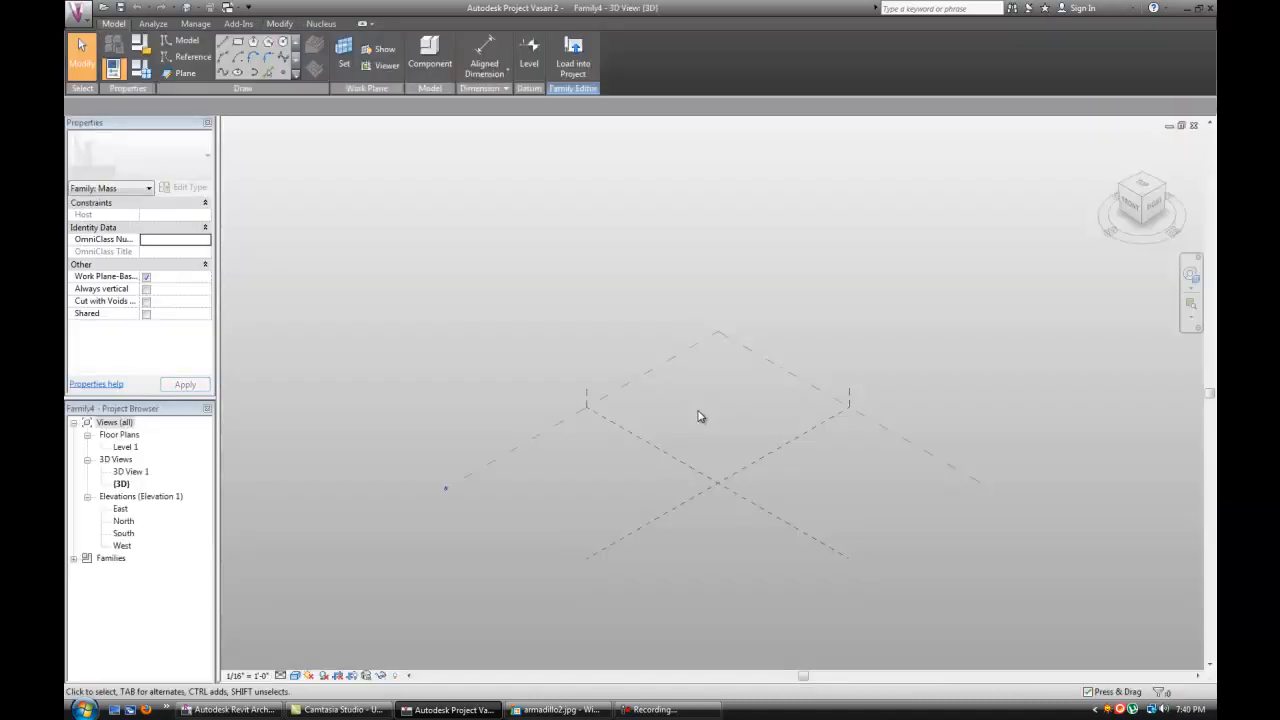
left_click_drag(700, 417, 730, 458)
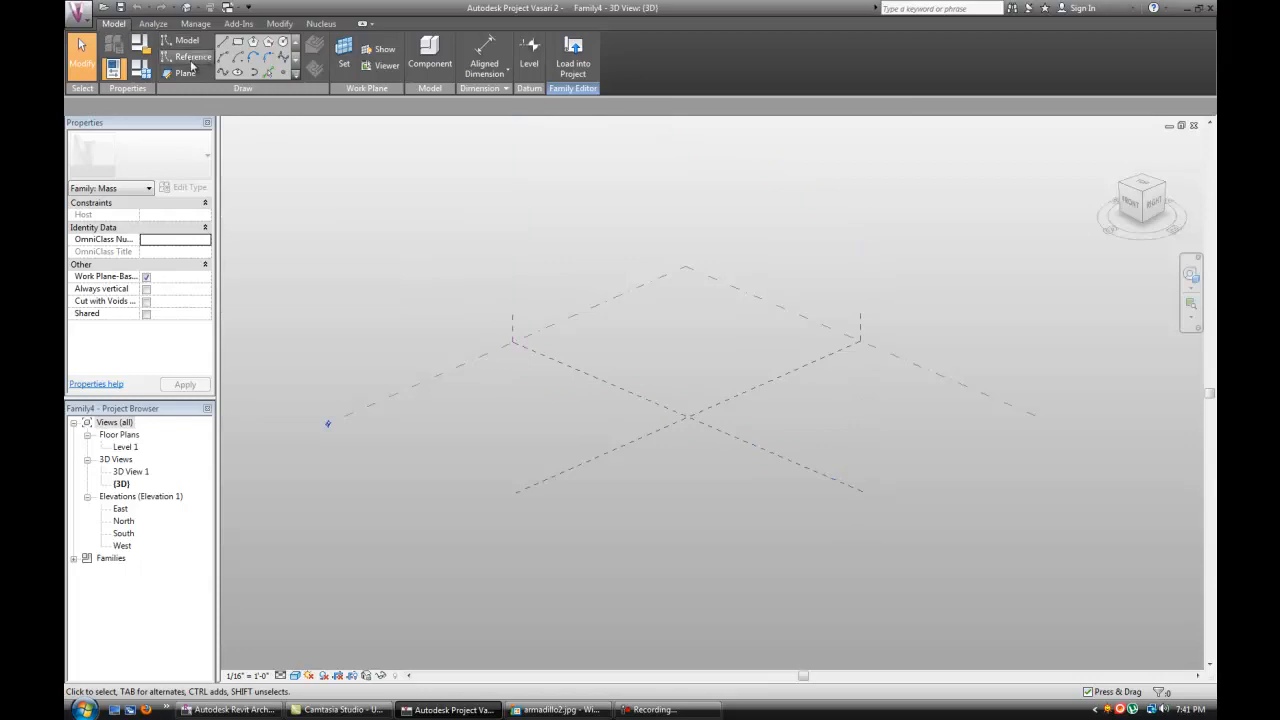
mouse_move(193, 62)
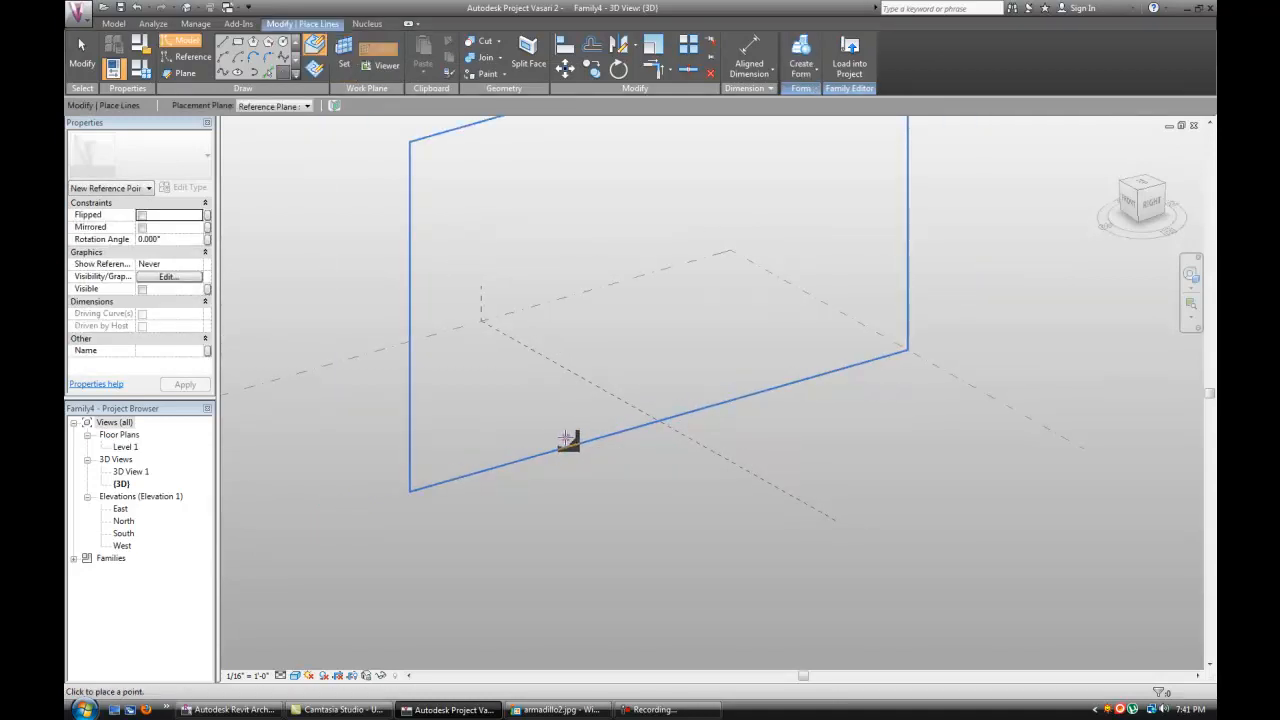
Step: Place a spline on the reference plane and drag its base, top and middle points into an arc
left_click(568, 443)
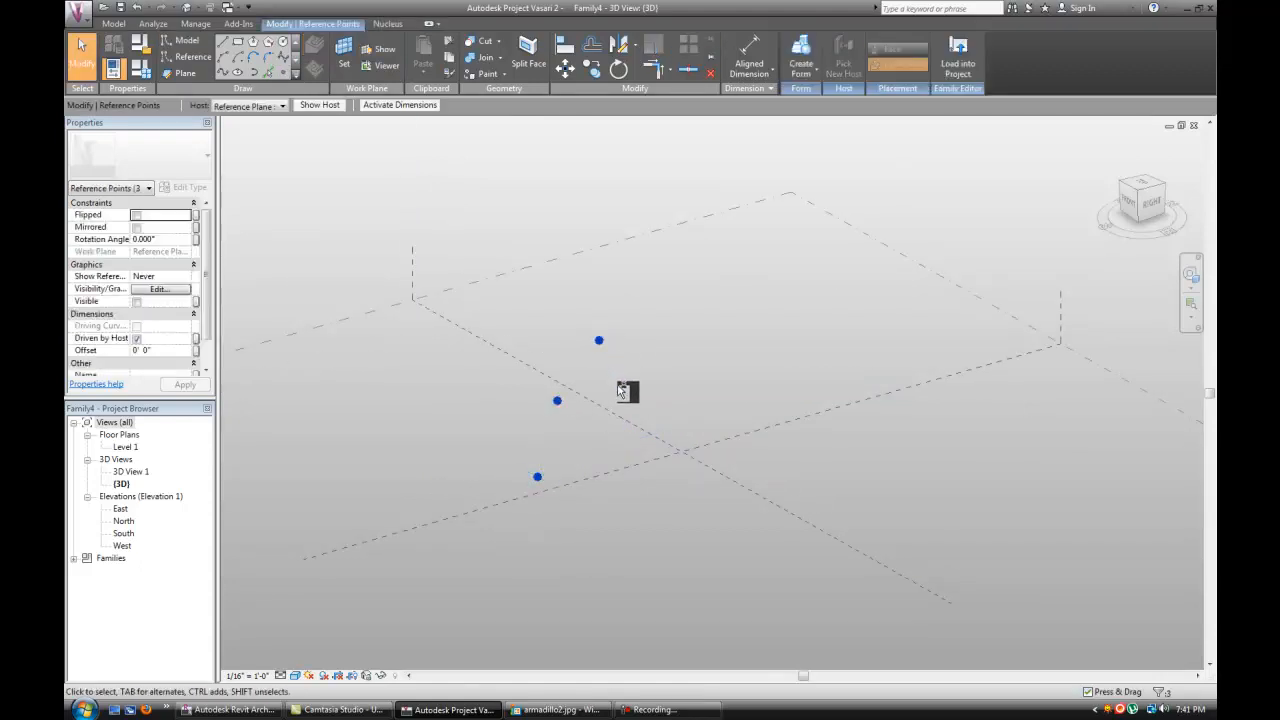
mouse_move(238, 68)
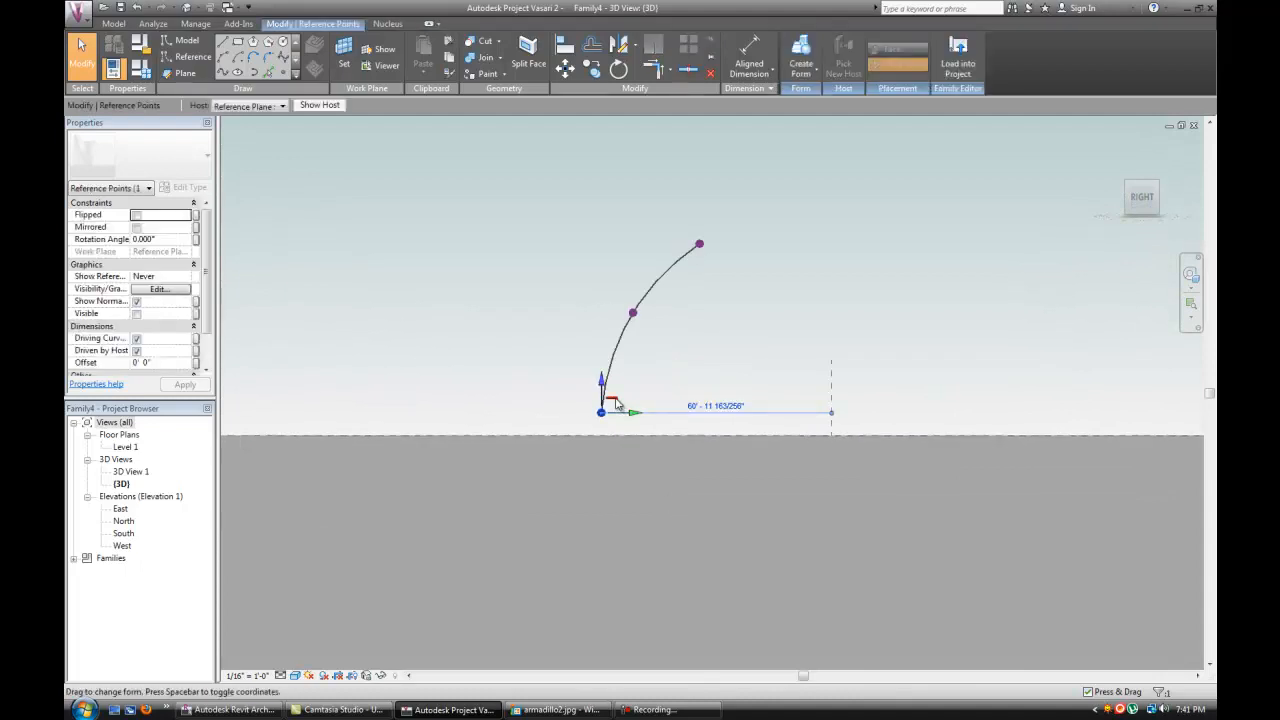
left_click(713, 380)
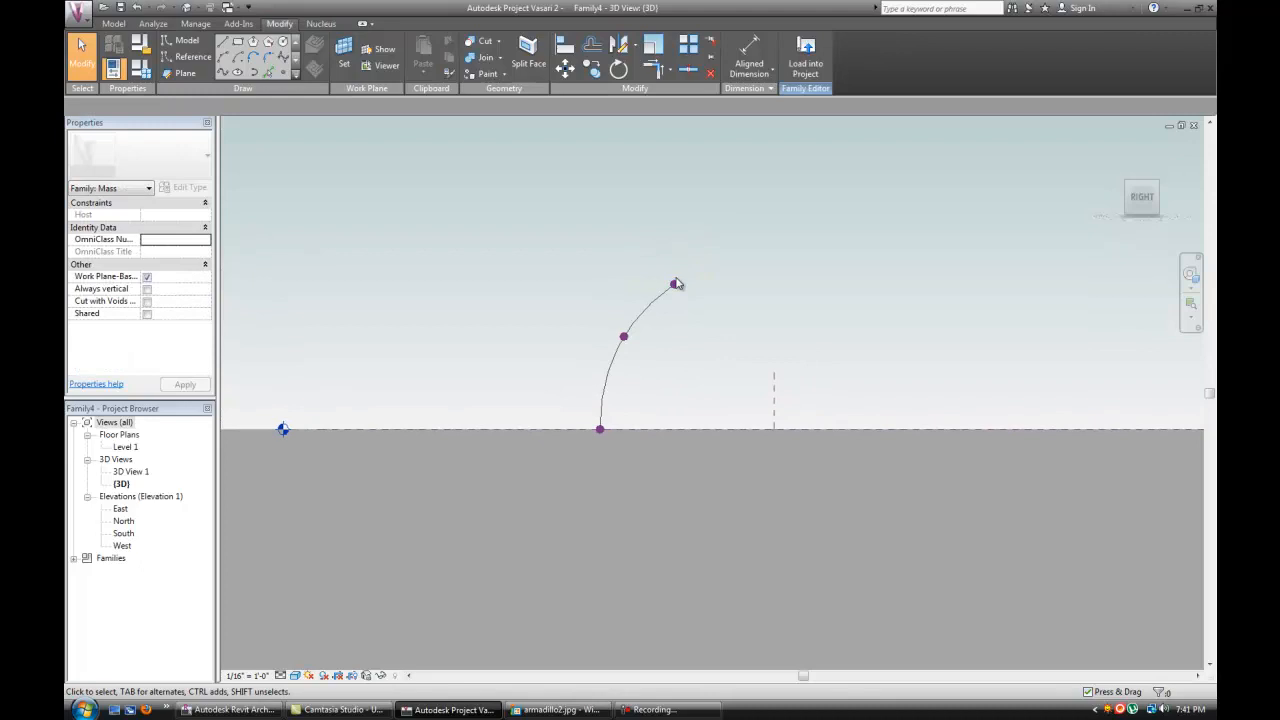
left_click(675, 285)
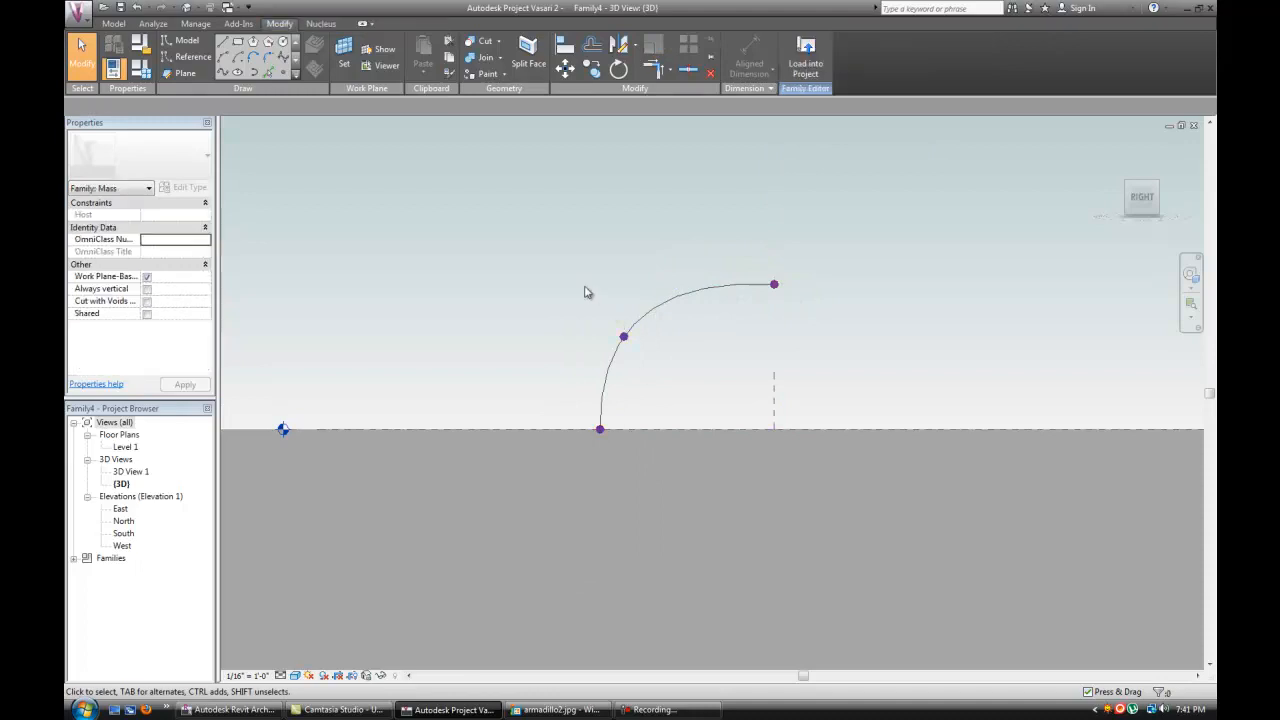
left_click(623, 336)
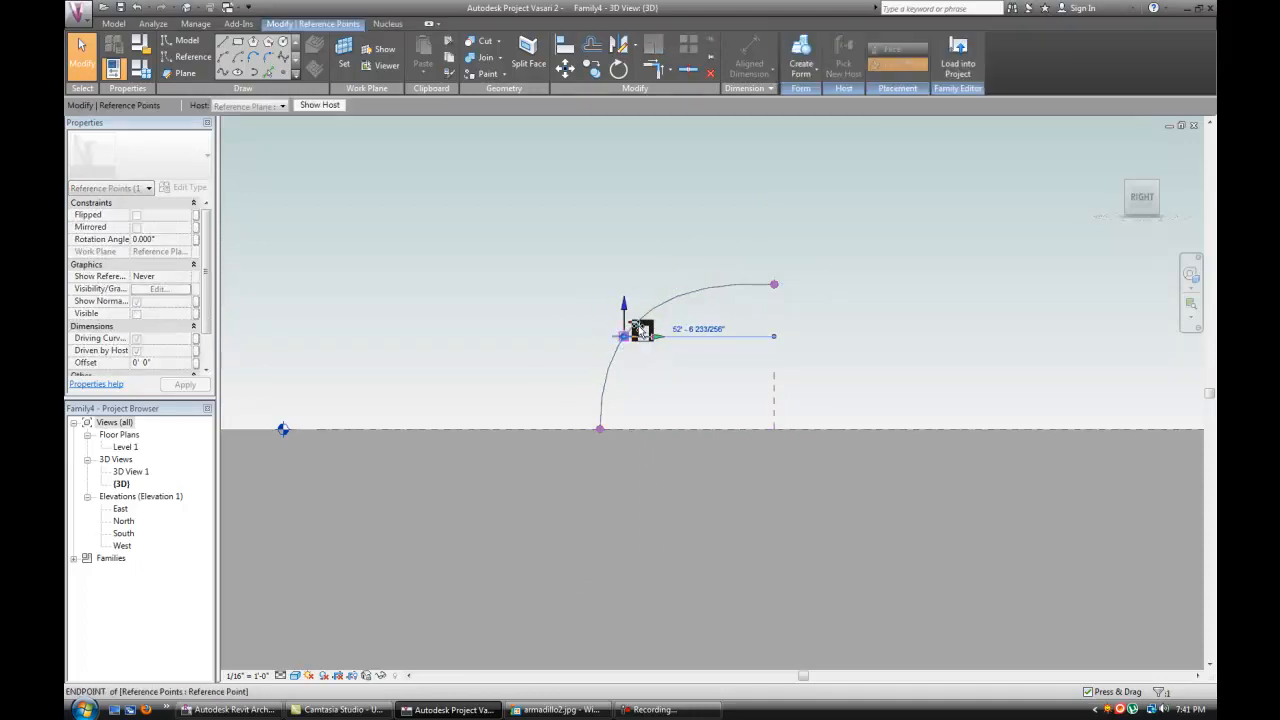
left_click_drag(640, 335, 690, 315)
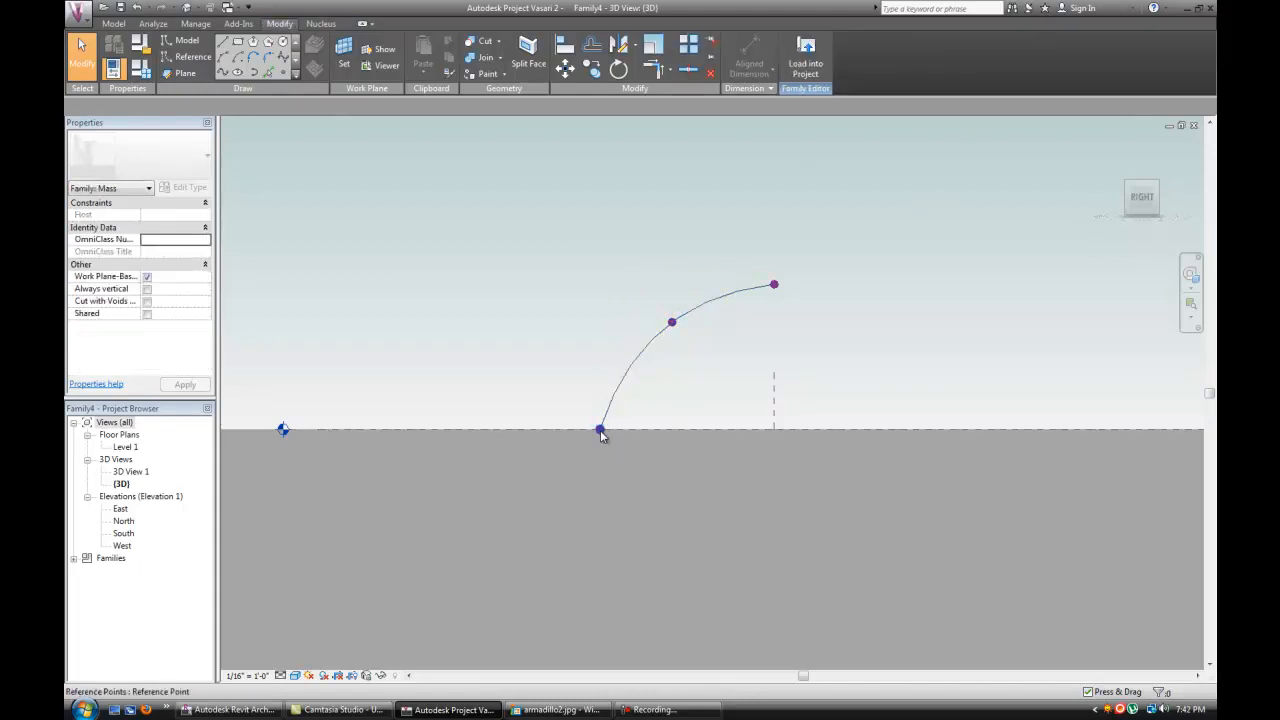
left_click(600, 430)
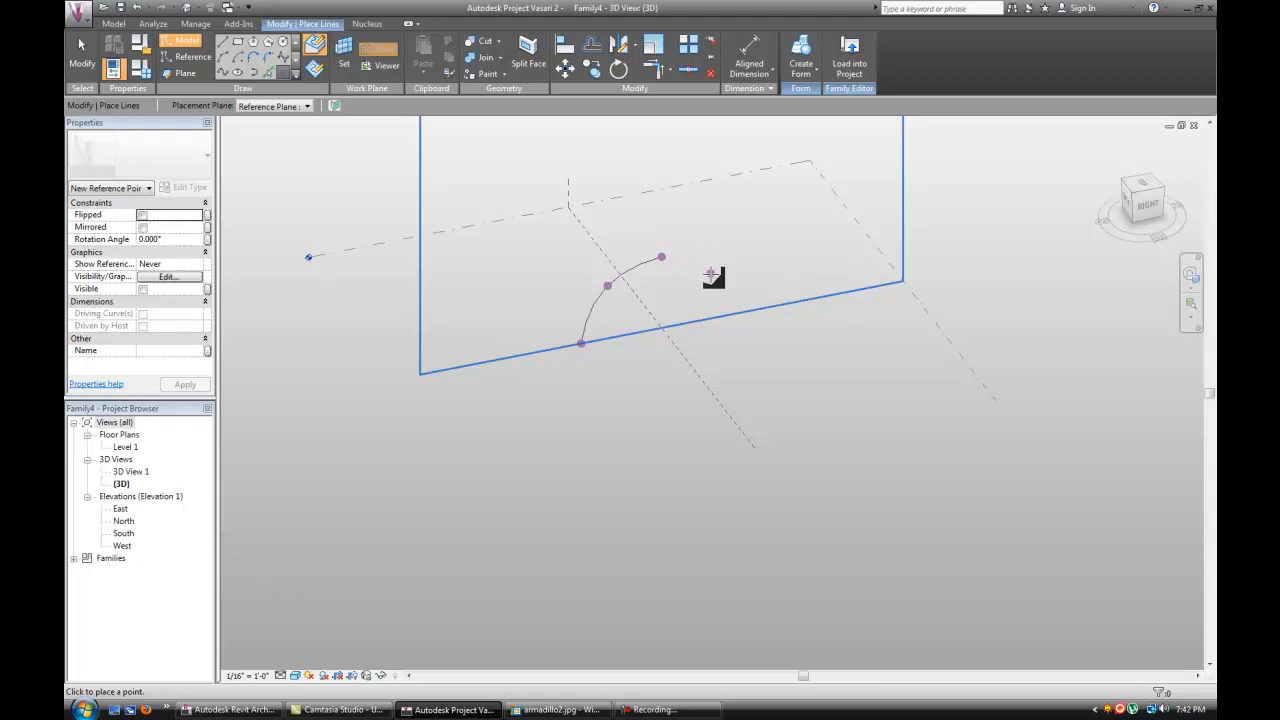
Step: Copy the arched profile to two more positions, giving a row of three arcs
left_click(734, 304)
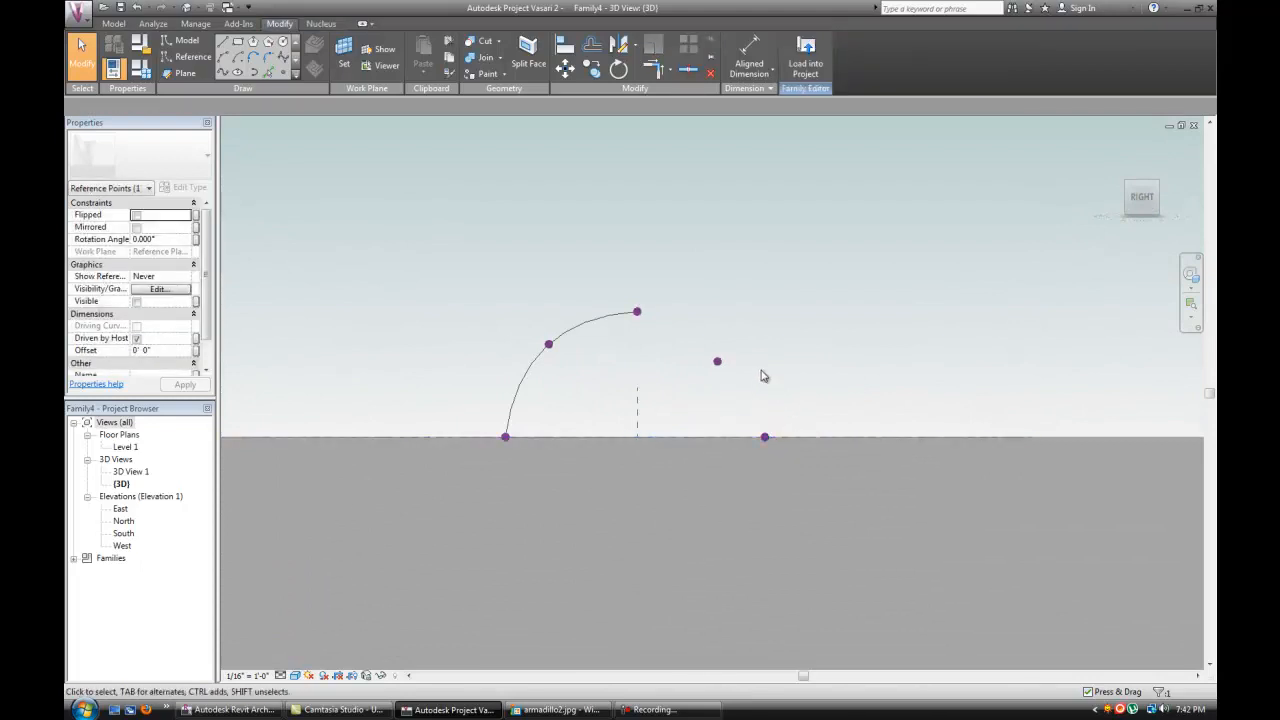
left_click(717, 361)
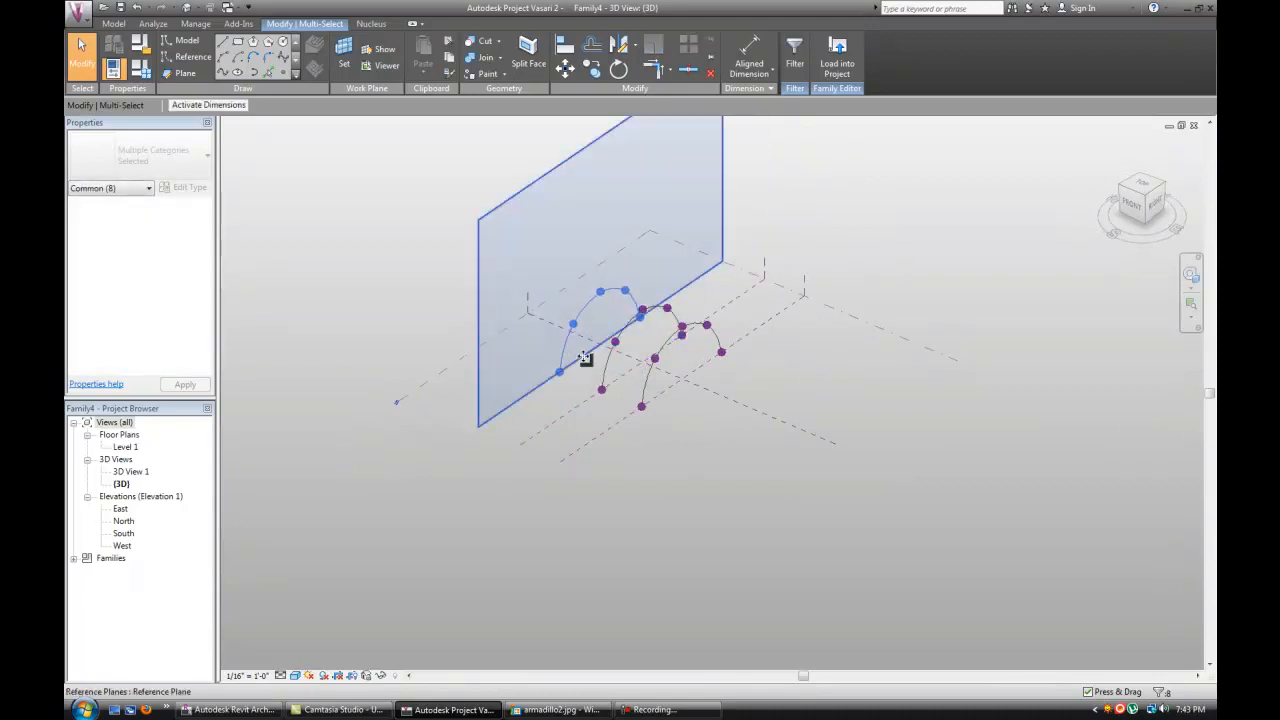
Step: Bend the rightmost profile outward by dragging its top and middle points
left_click_drag(585, 358, 728, 425)
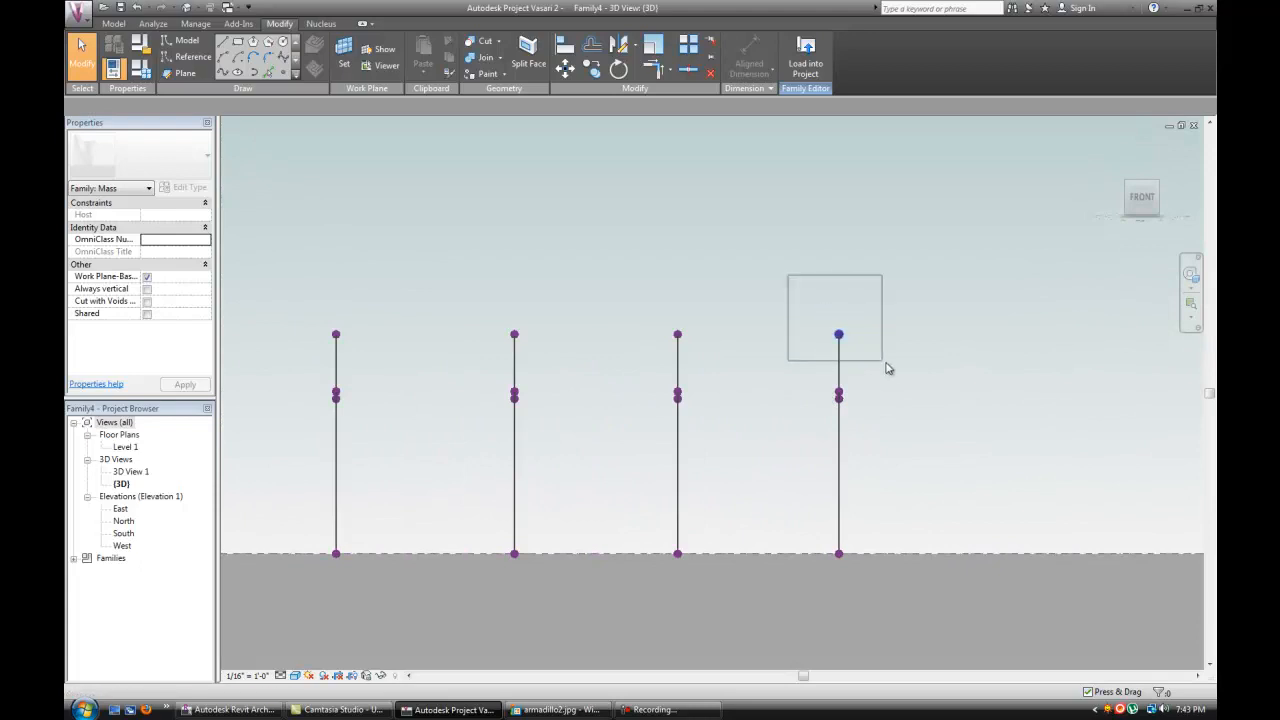
left_click(838, 334)
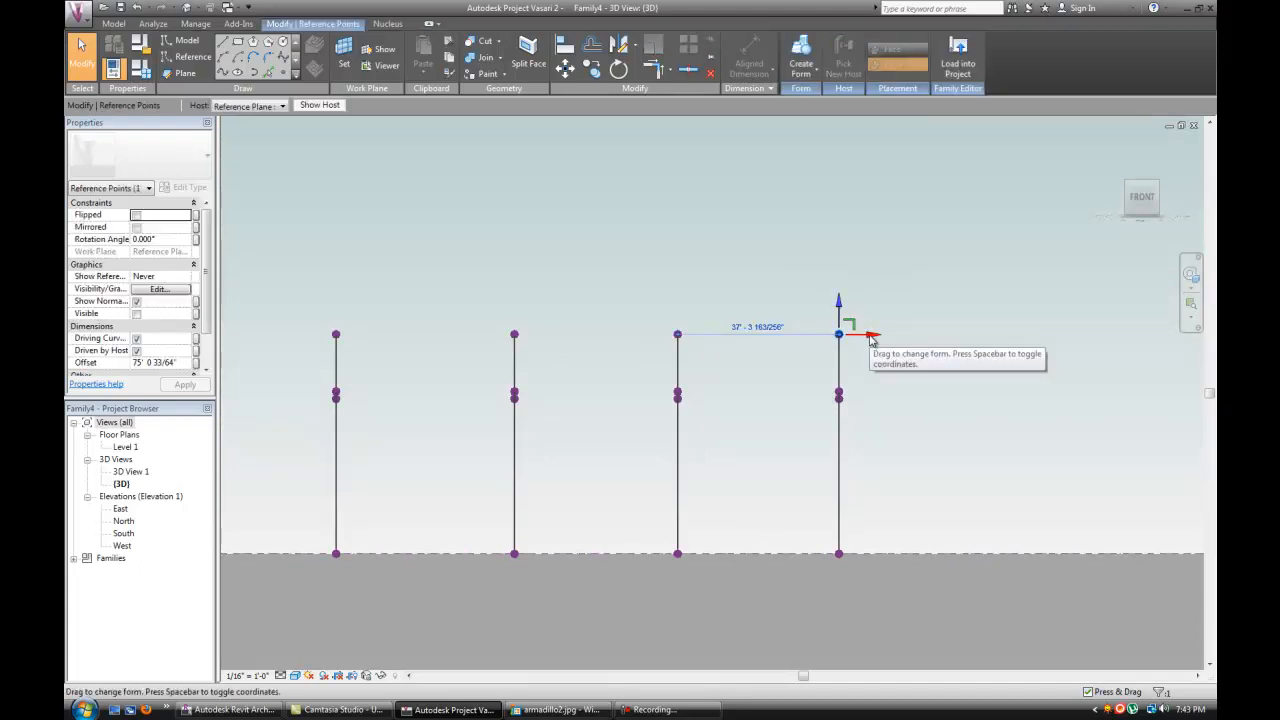
left_click_drag(838, 335, 963, 335)
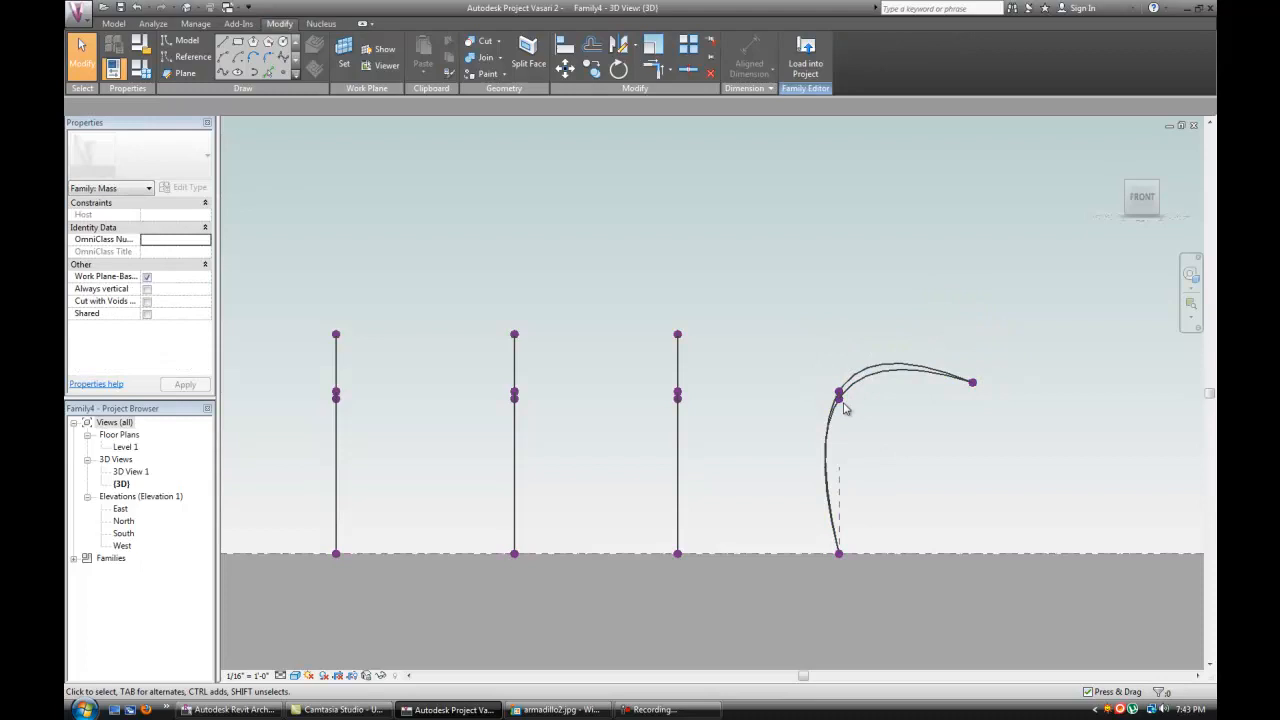
left_click(839, 395)
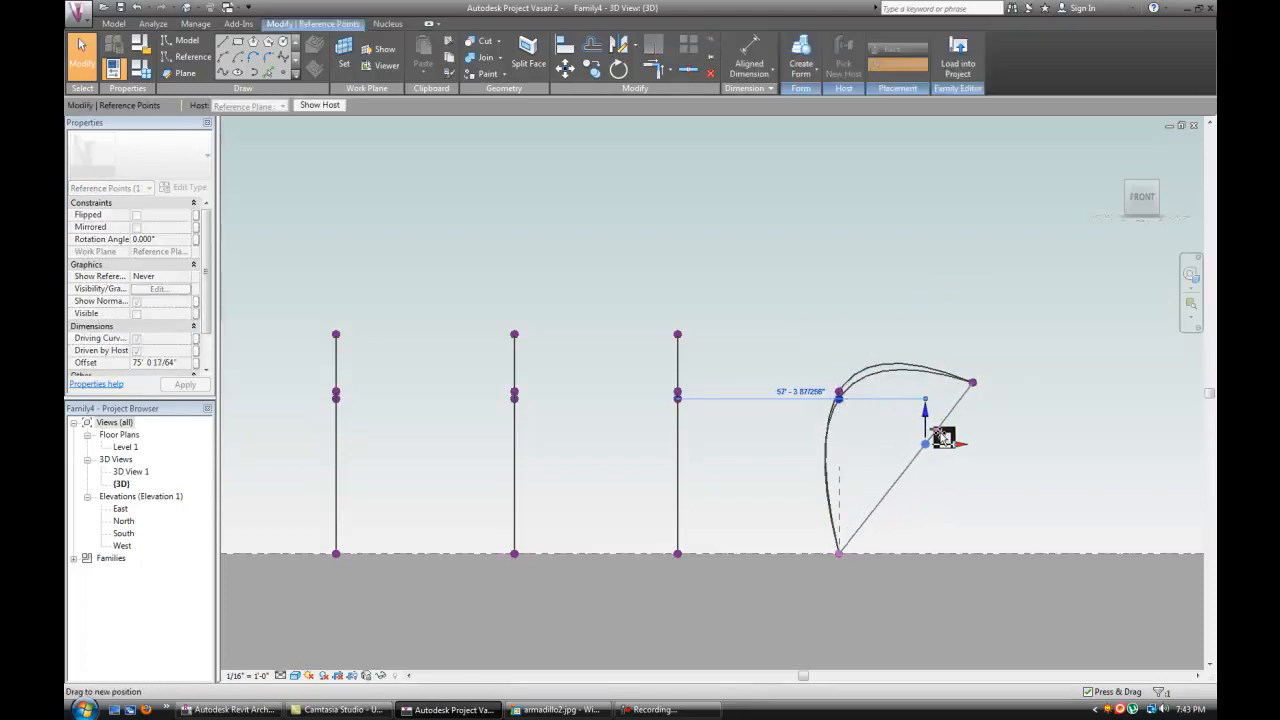
left_click_drag(923, 443, 838, 392)
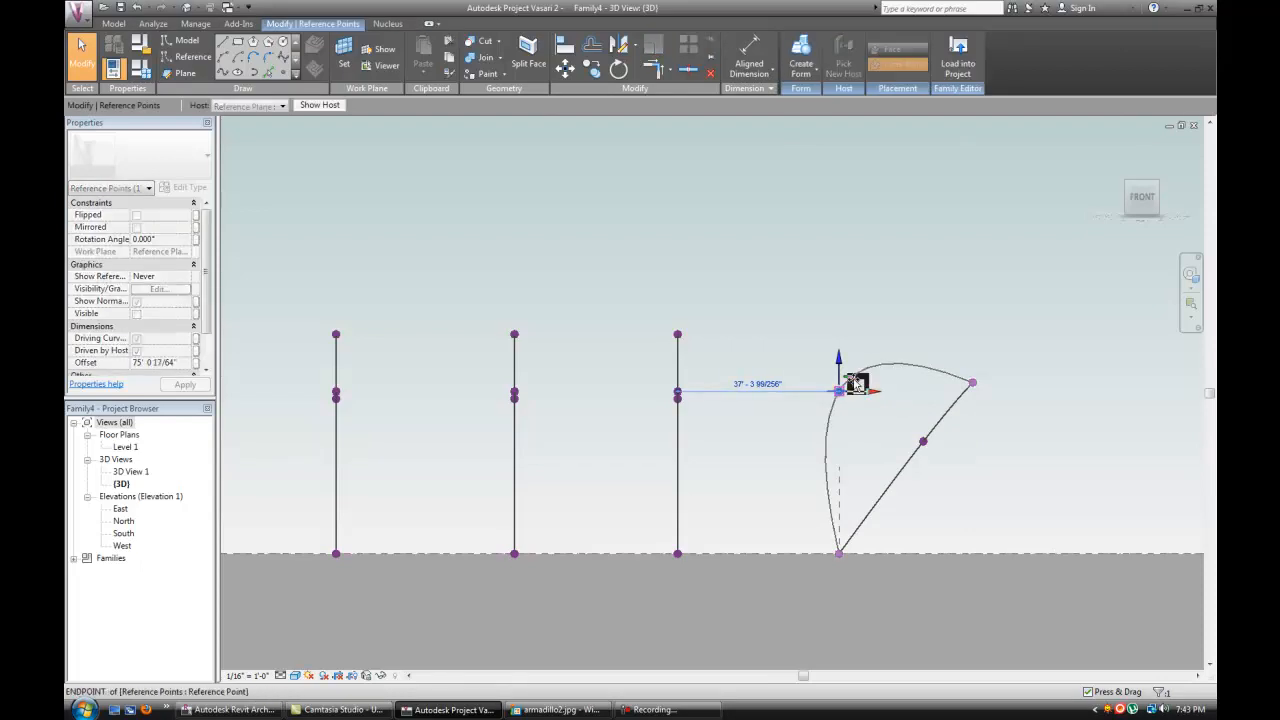
left_click_drag(840, 390, 922, 440)
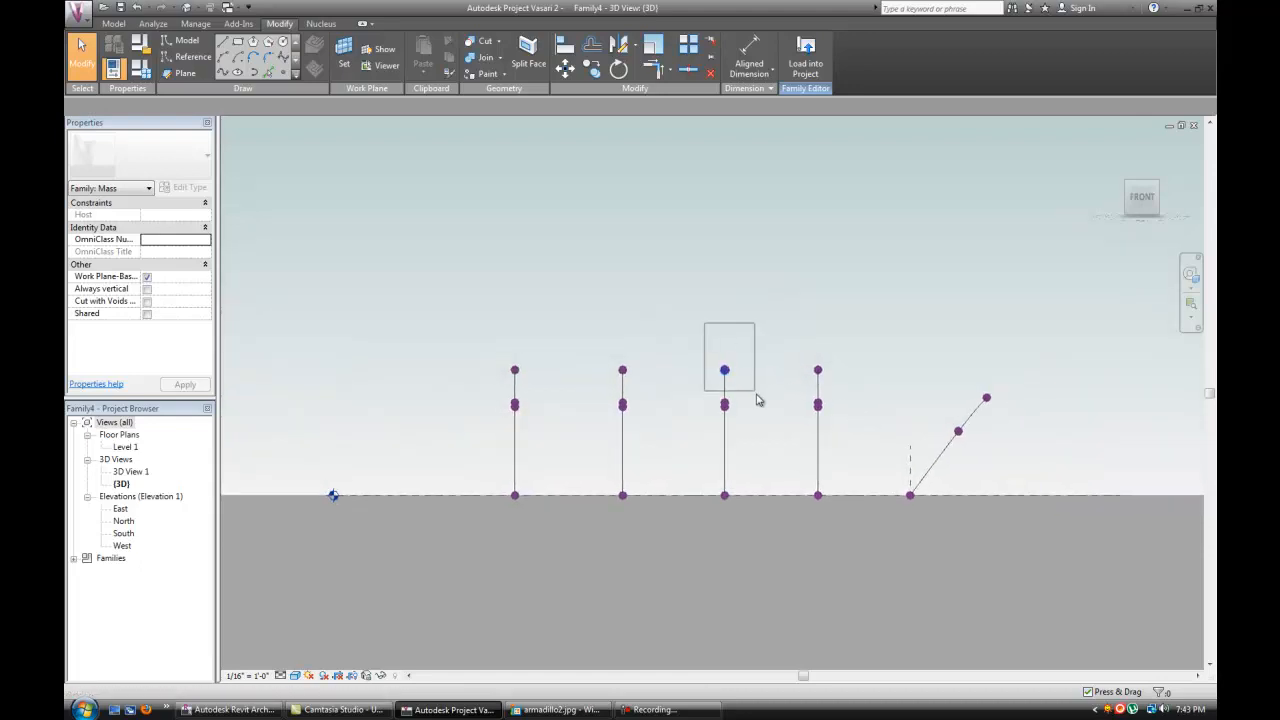
Step: Drag points on the next profiles to refine their leaning arch curves
left_click(725, 370)
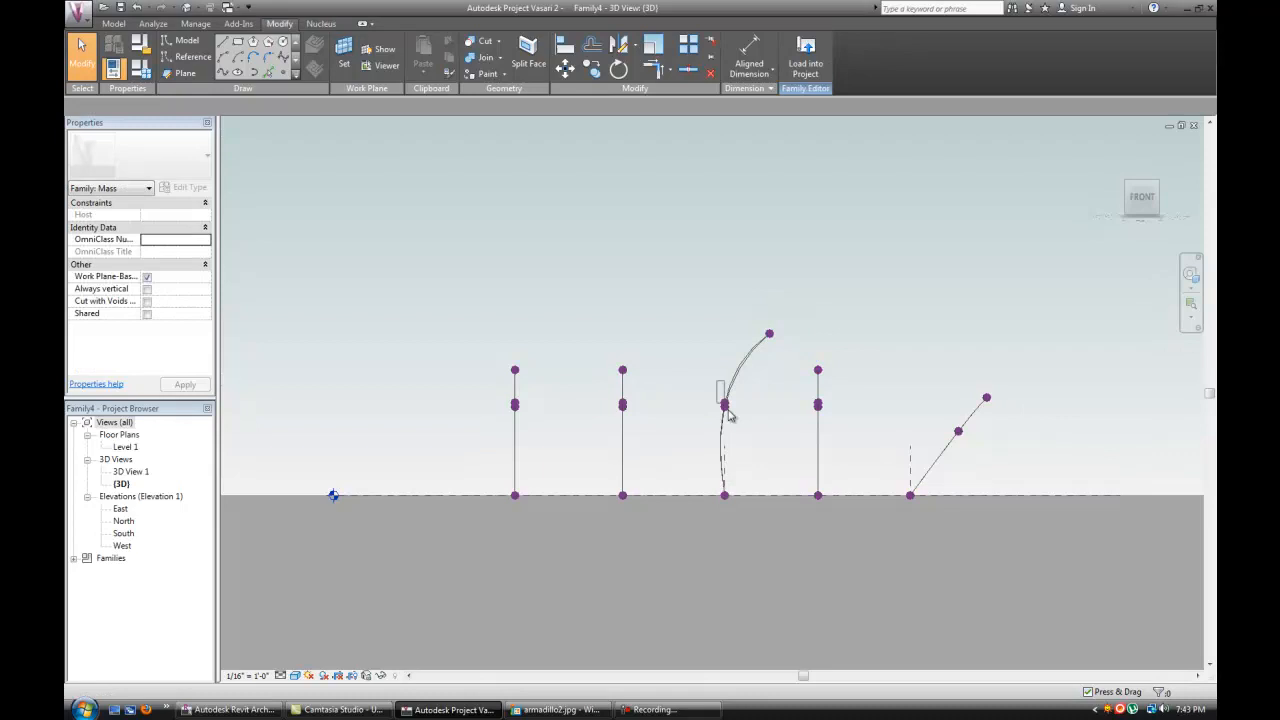
left_click(725, 405)
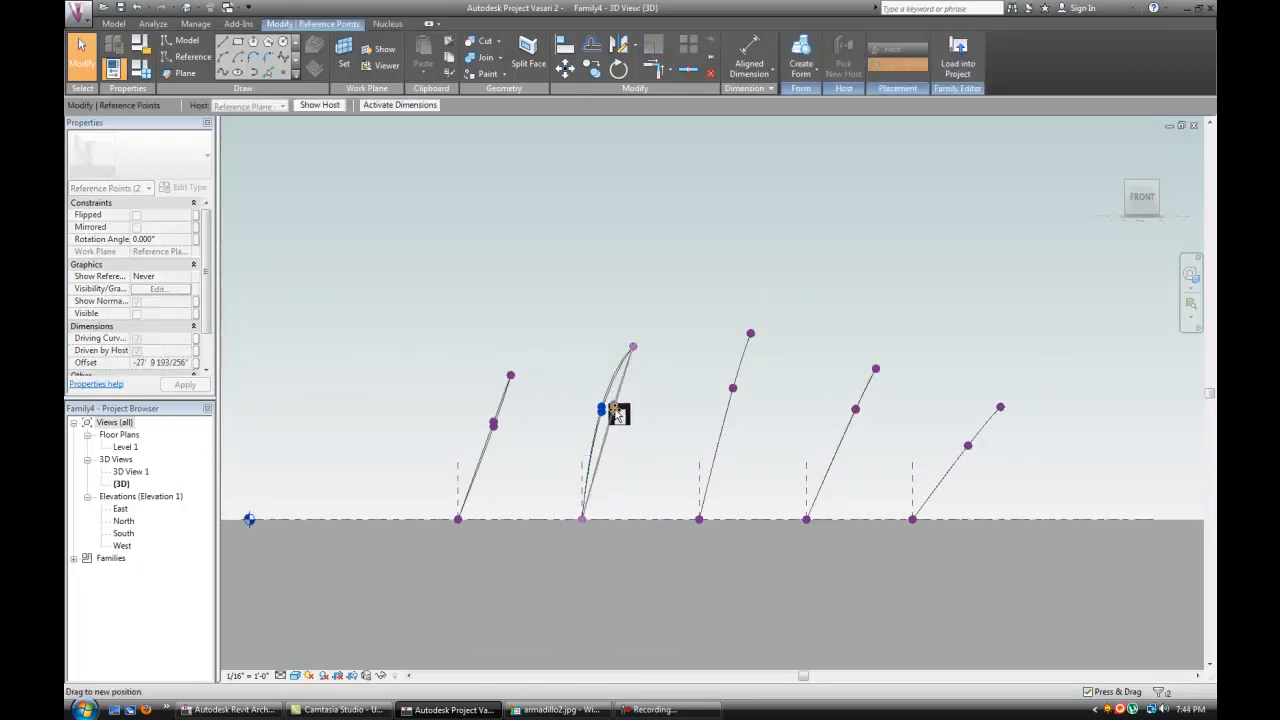
left_click_drag(607, 412, 603, 407)
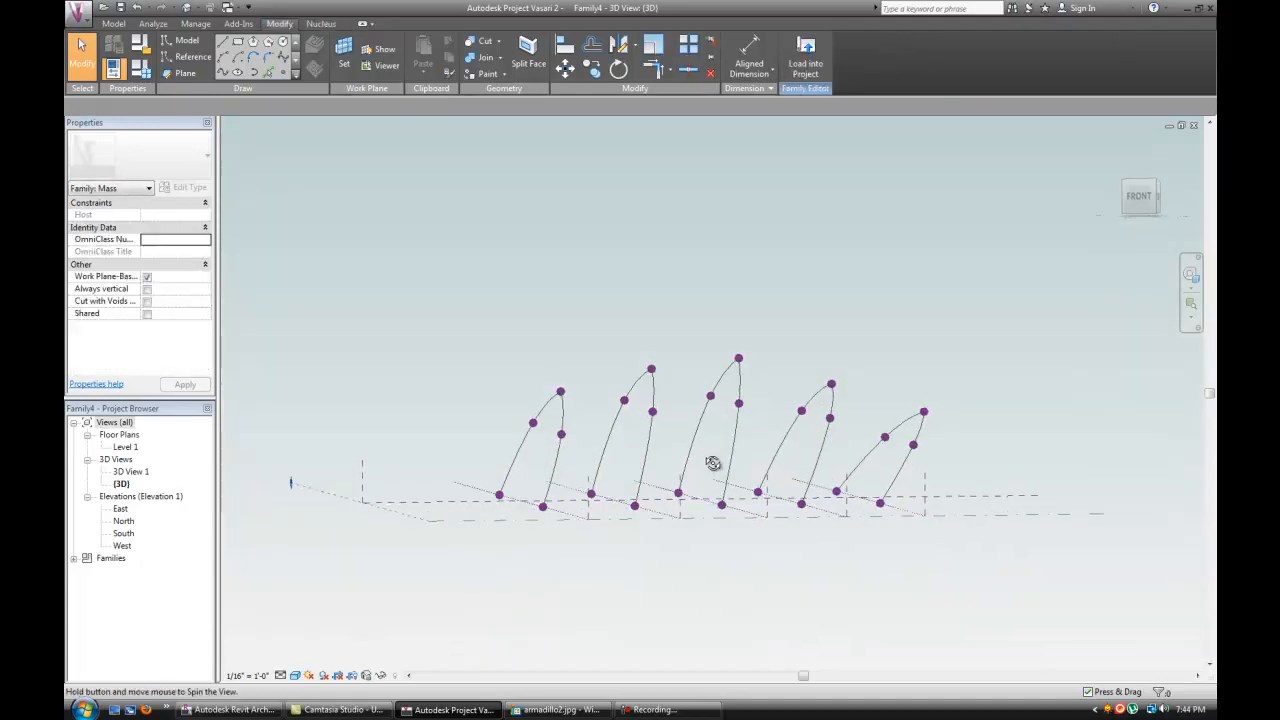
Step: Orbit around the lofted shell to inspect it spanning the arches
left_click_drag(713, 463, 690, 531)
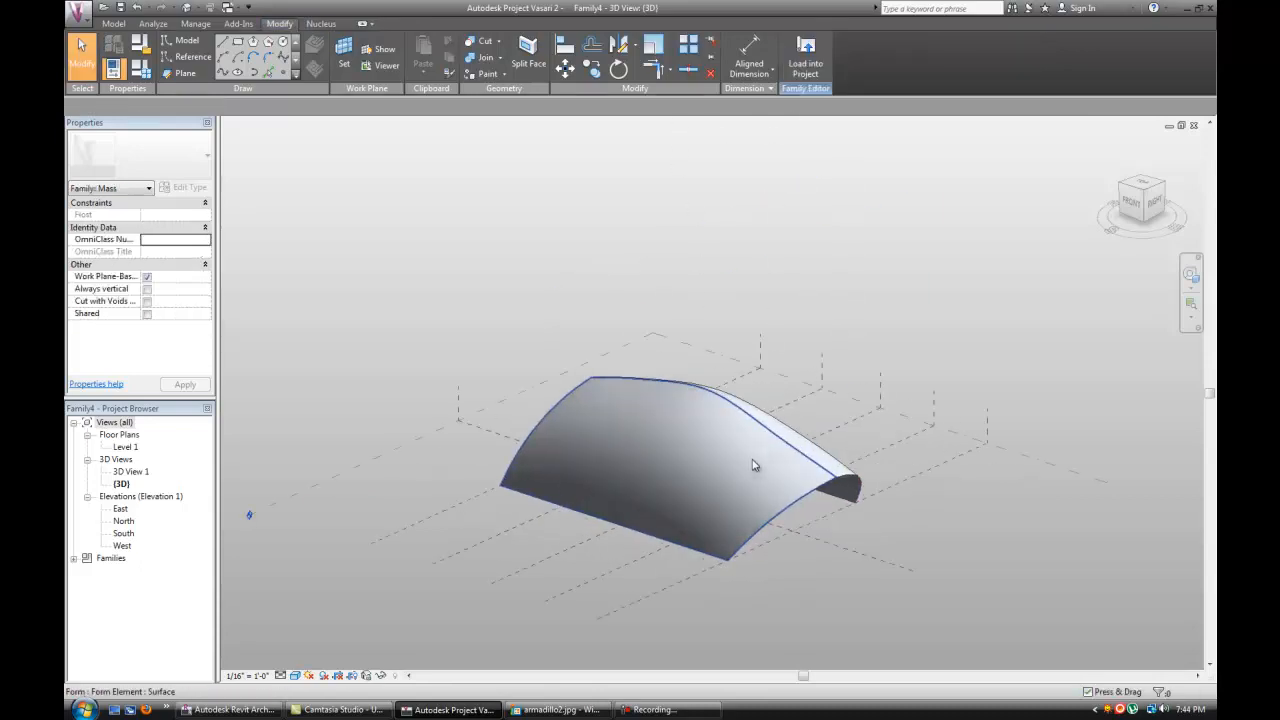
left_click_drag(755, 465, 703, 505)
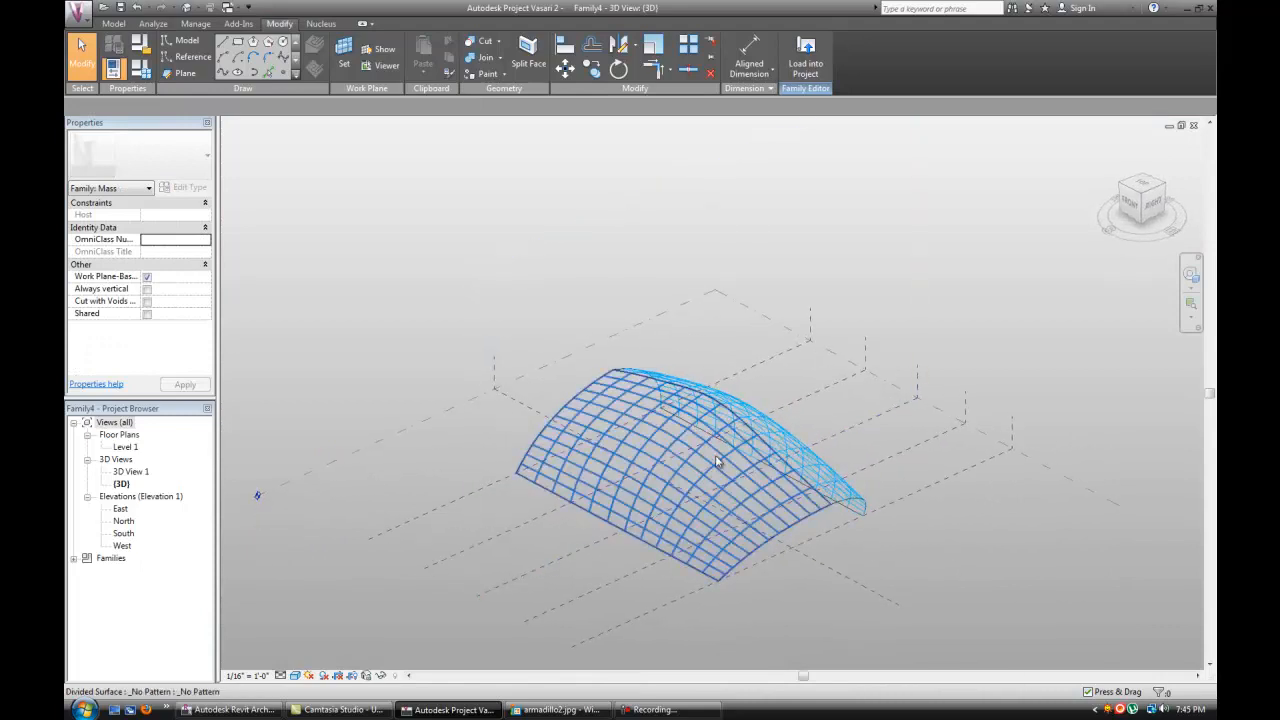
Step: Isolate the divided shell surface and start a new family from the application menu
left_click(700, 450)
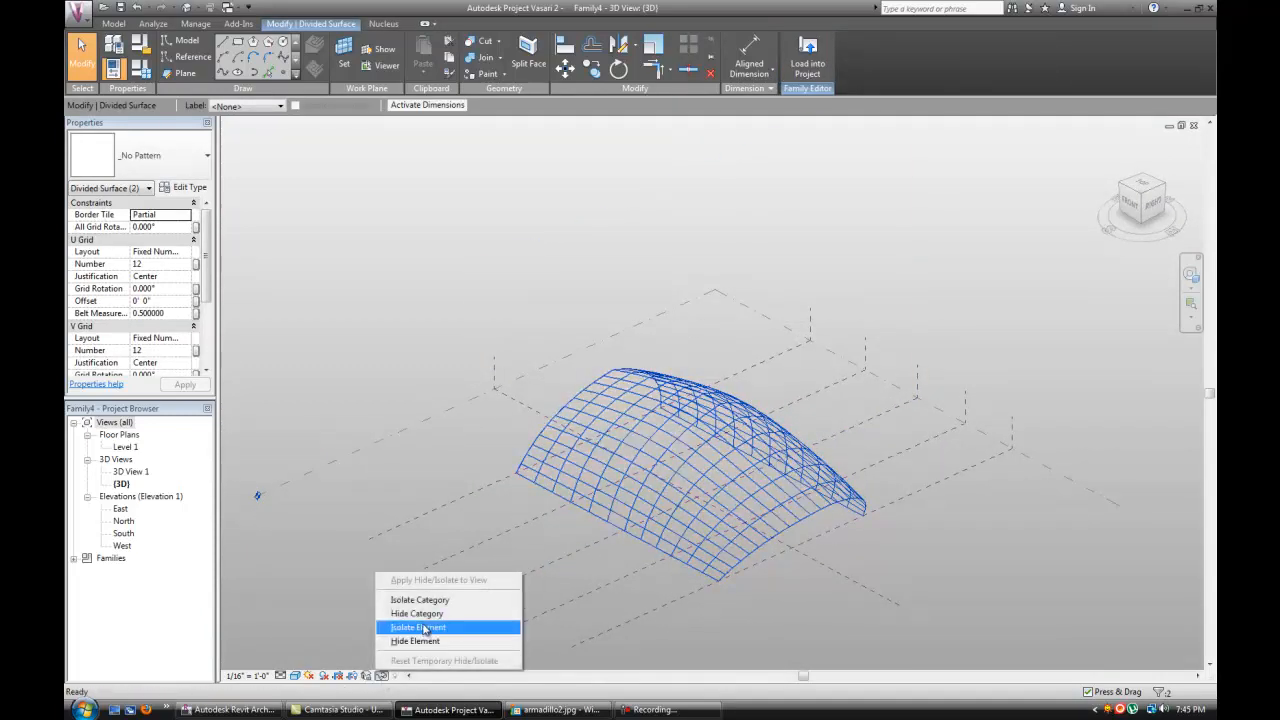
left_click(418, 627)
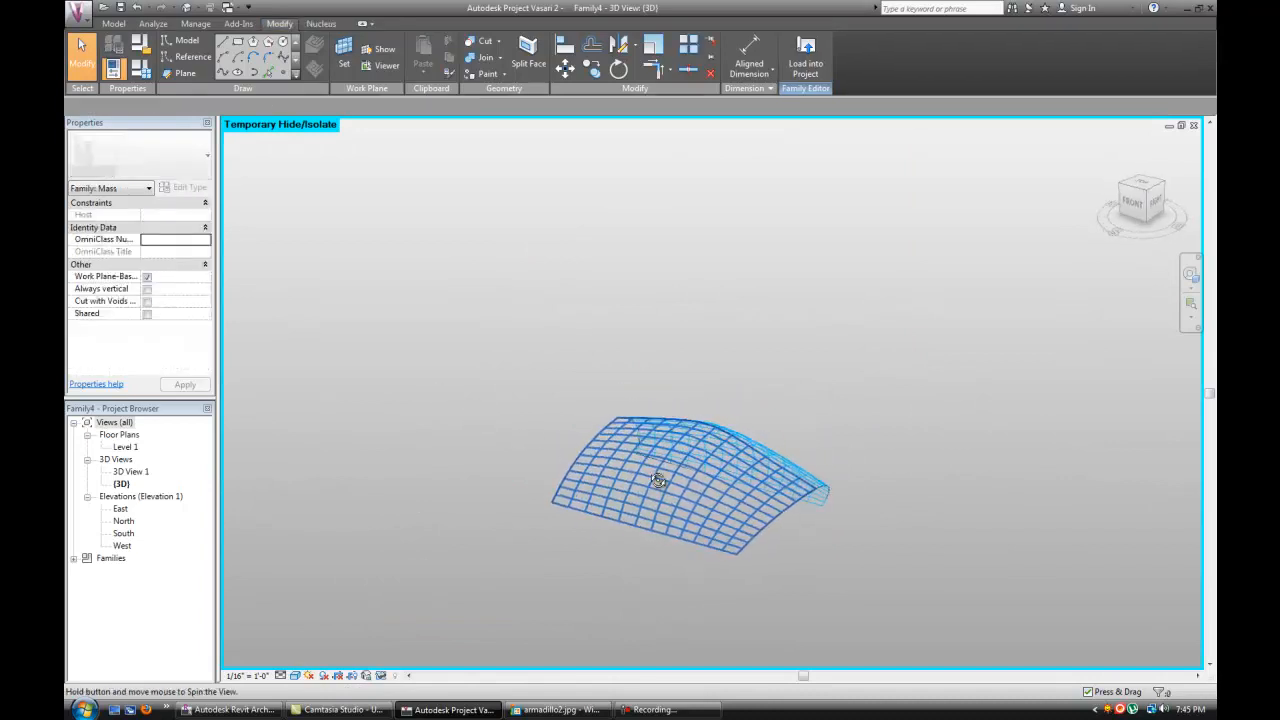
left_click(79, 8)
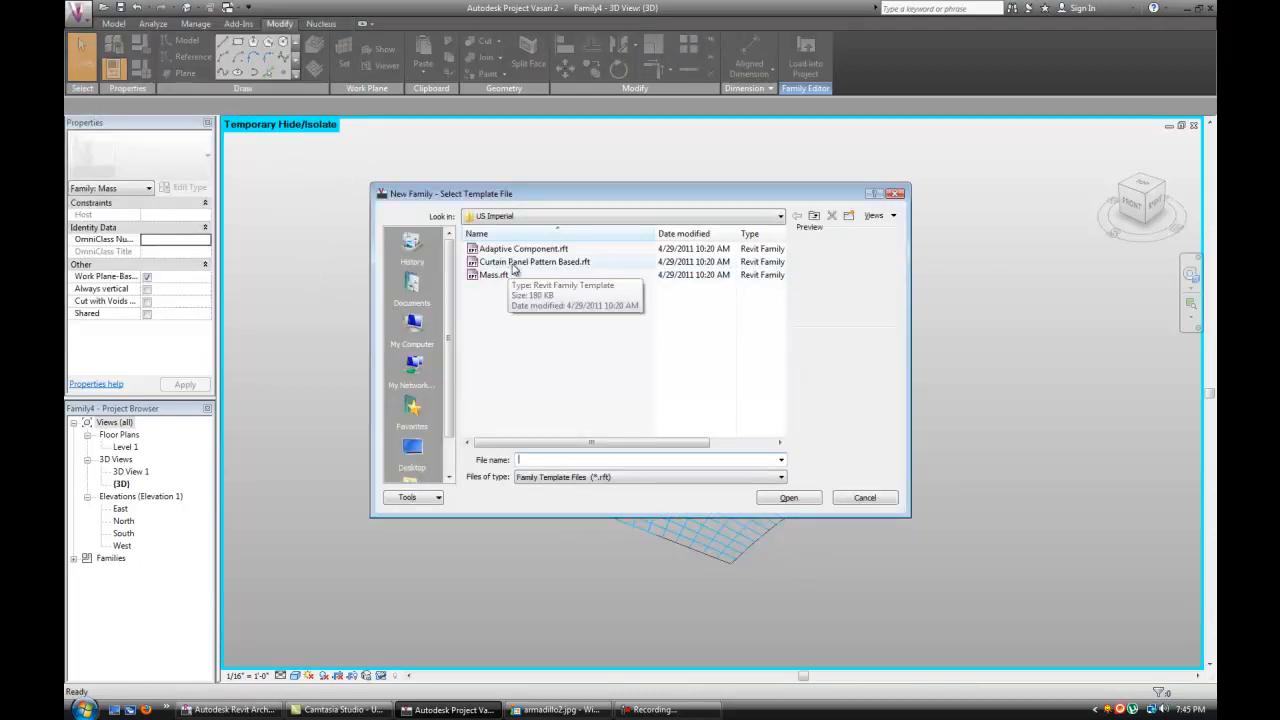
Step: Create a new family from the Curtain Panel Pattern Based.rft template
left_click(535, 261)
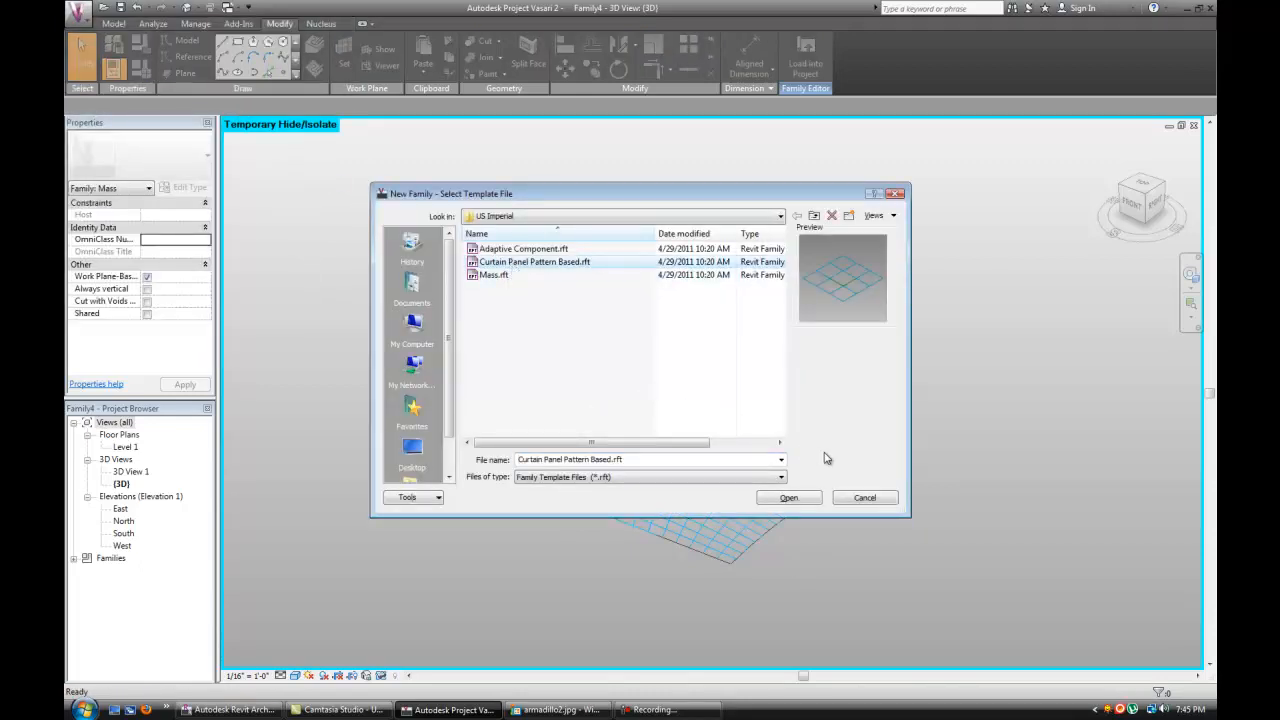
left_click(788, 498)
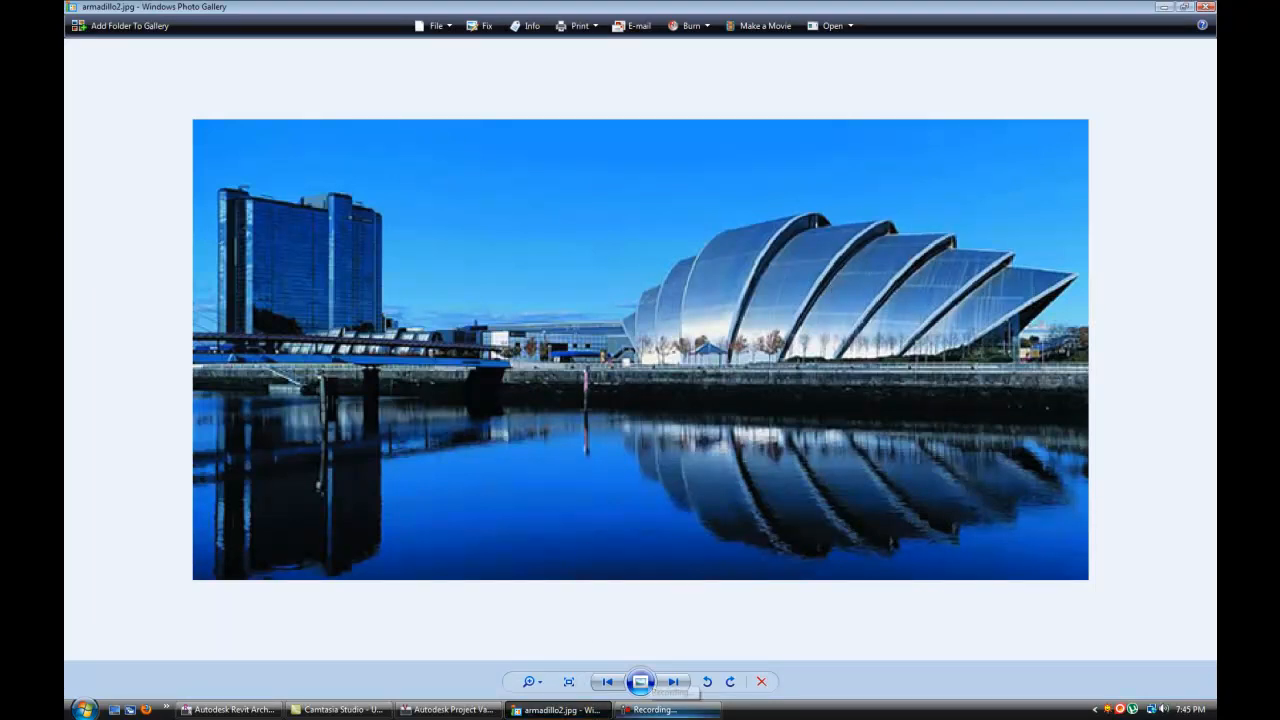
Step: Show armadillo-leprosy.jpg in the gallery
left_click(674, 681)
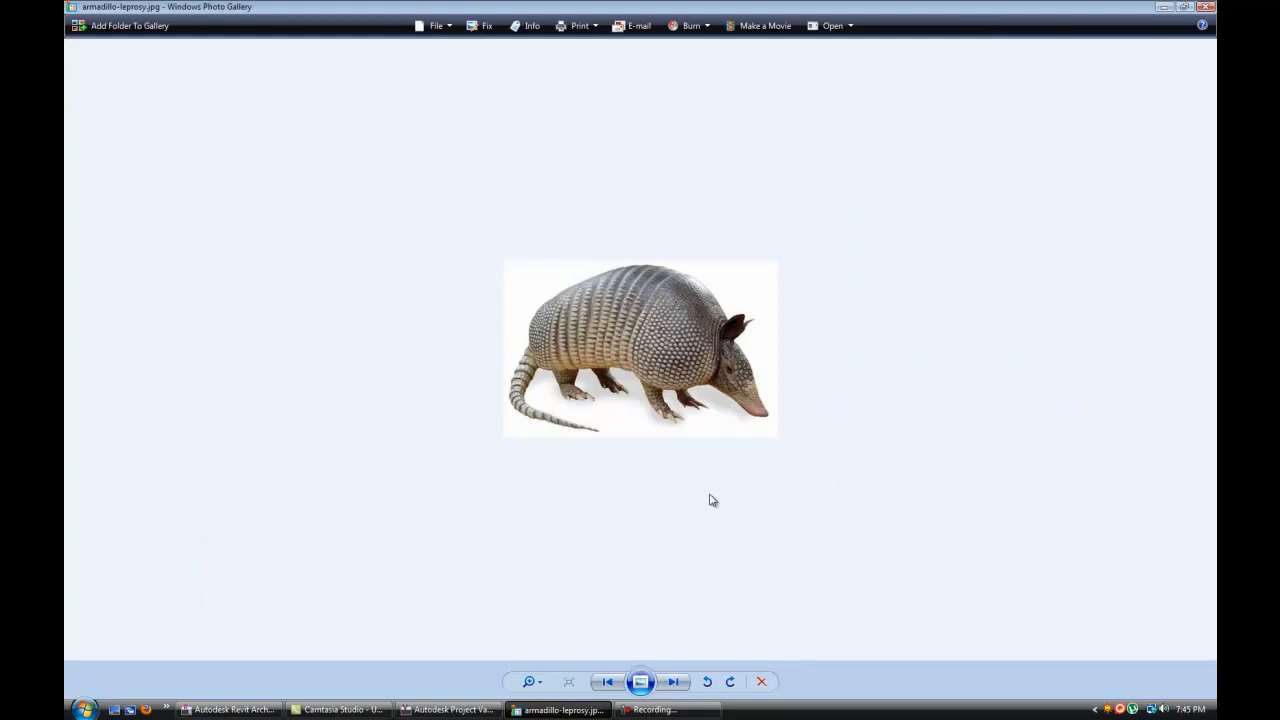
mouse_move(553, 690)
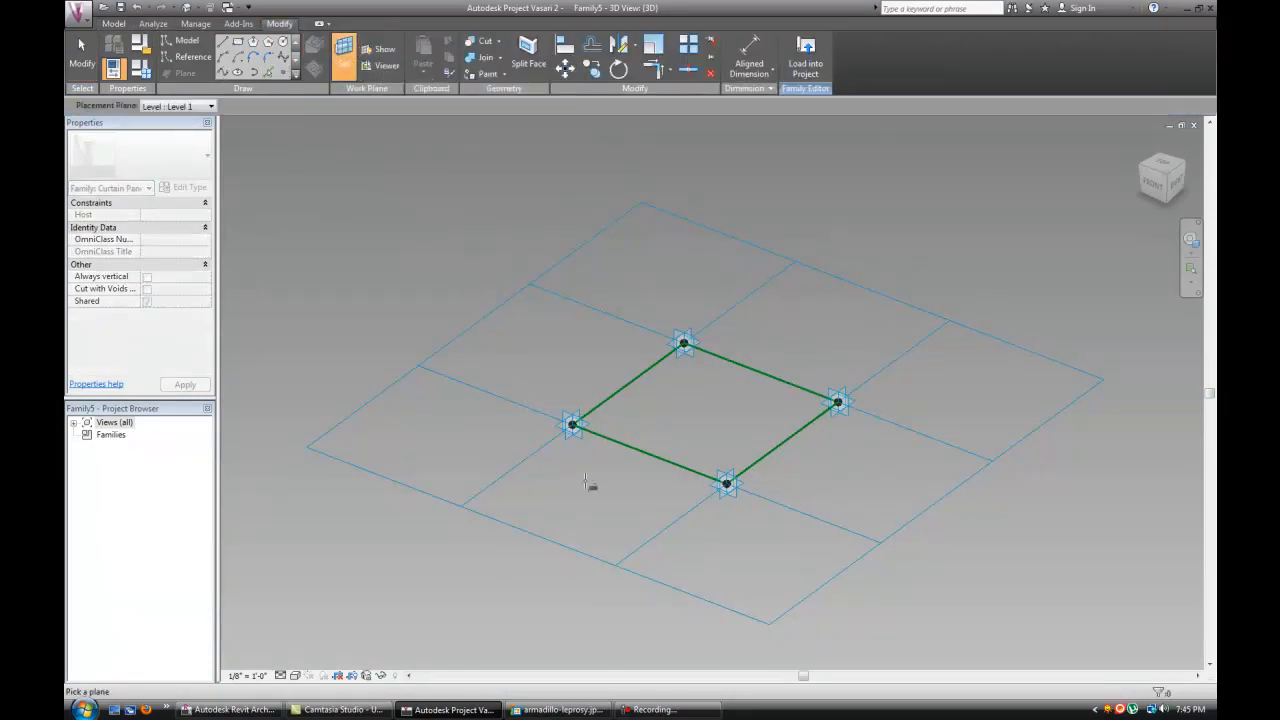
mouse_move(570, 424)
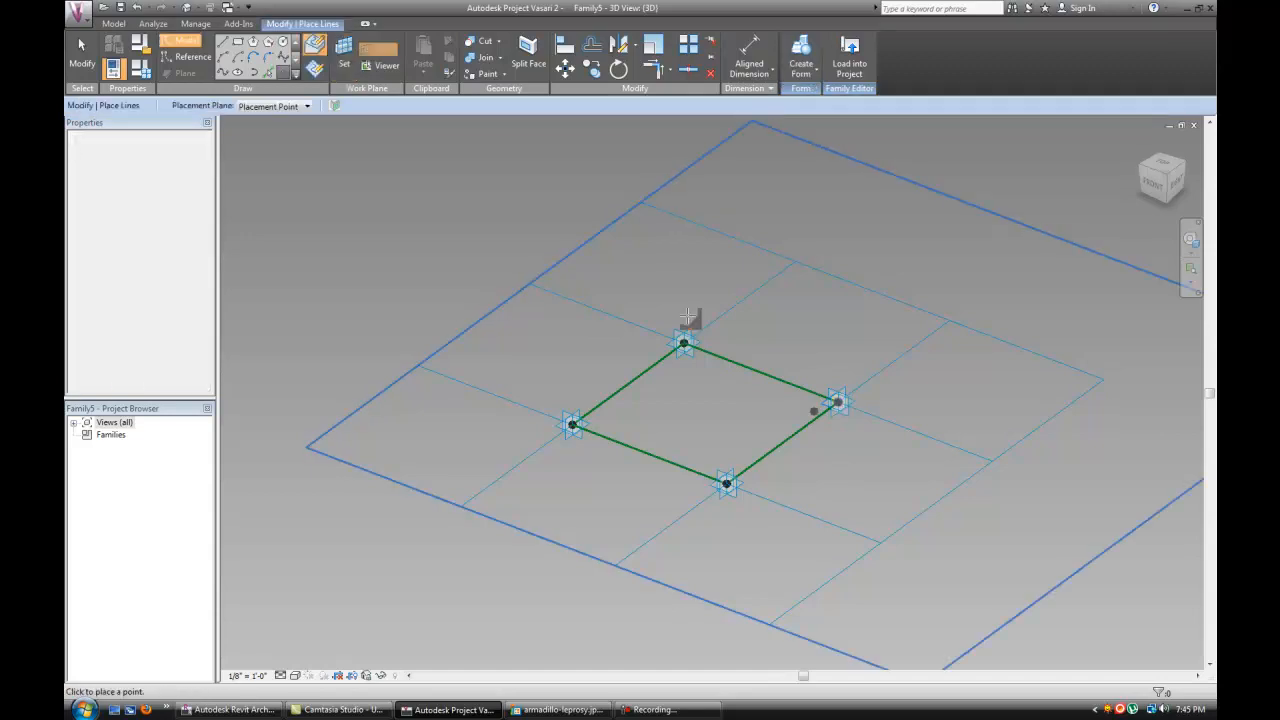
Step: Place points hosted on the panel corners and link their offset to an 'offset' parameter
left_click(727, 484)
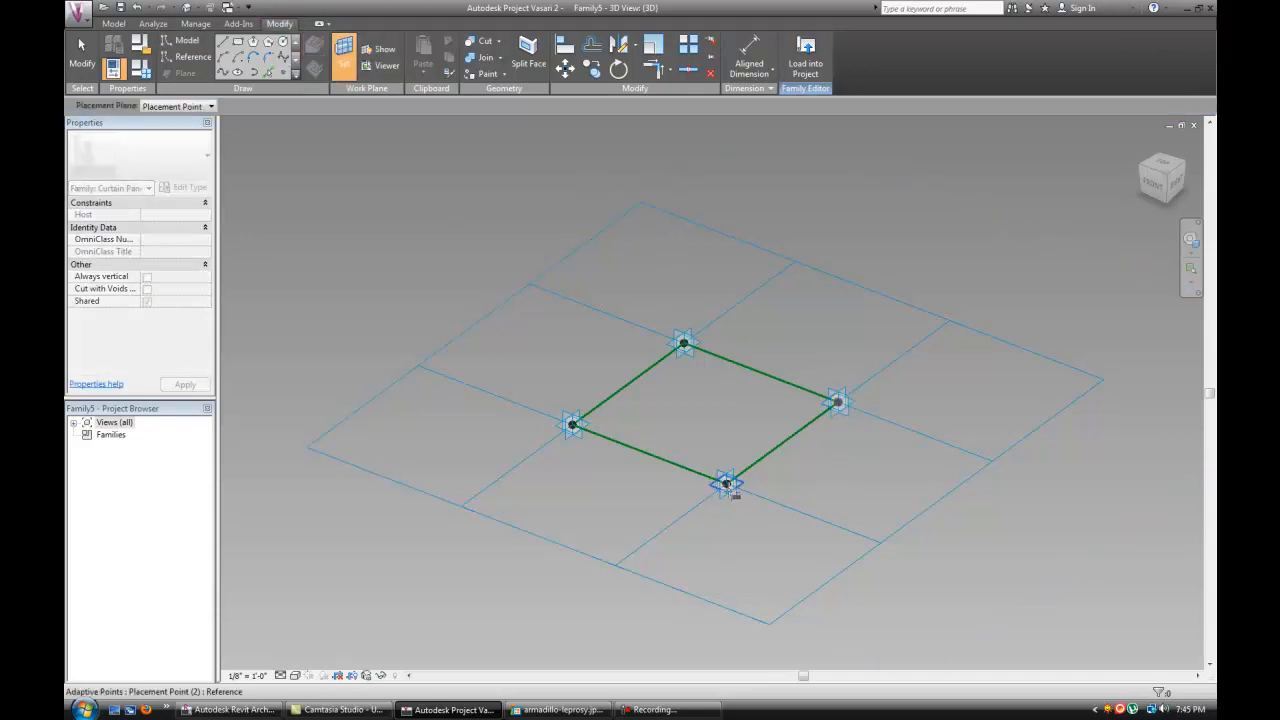
left_click(725, 483)
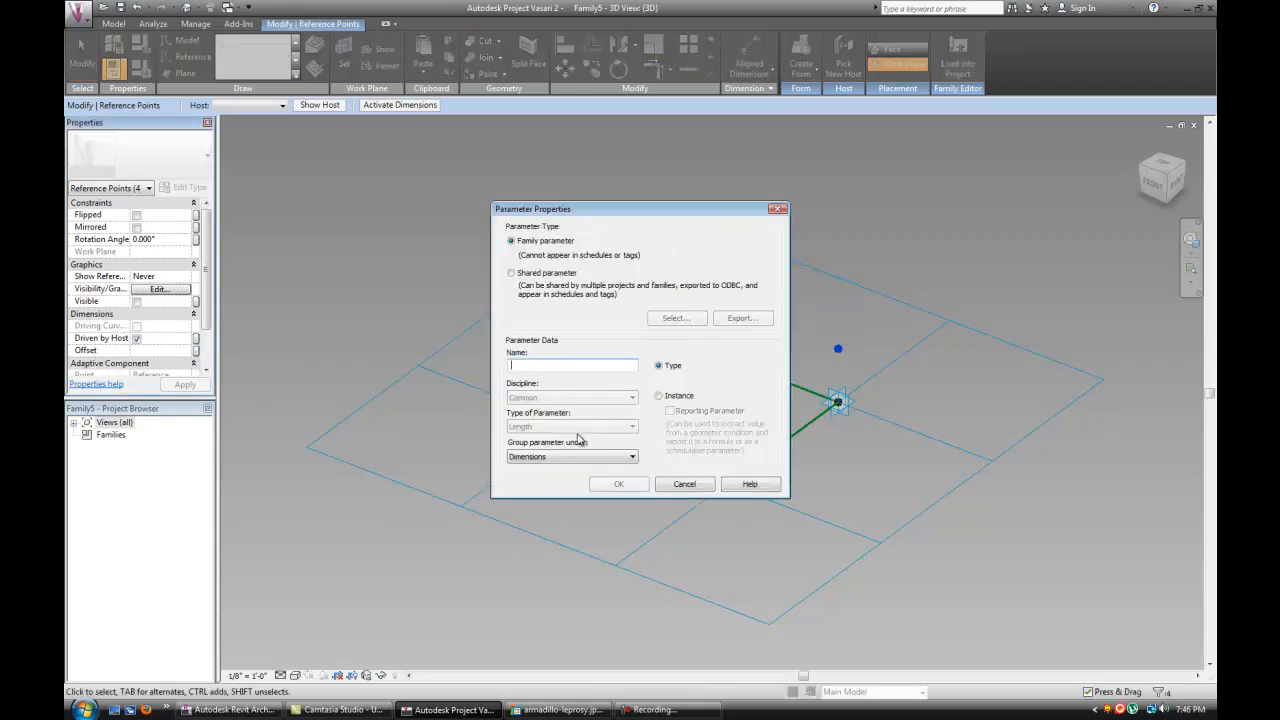
type("of")
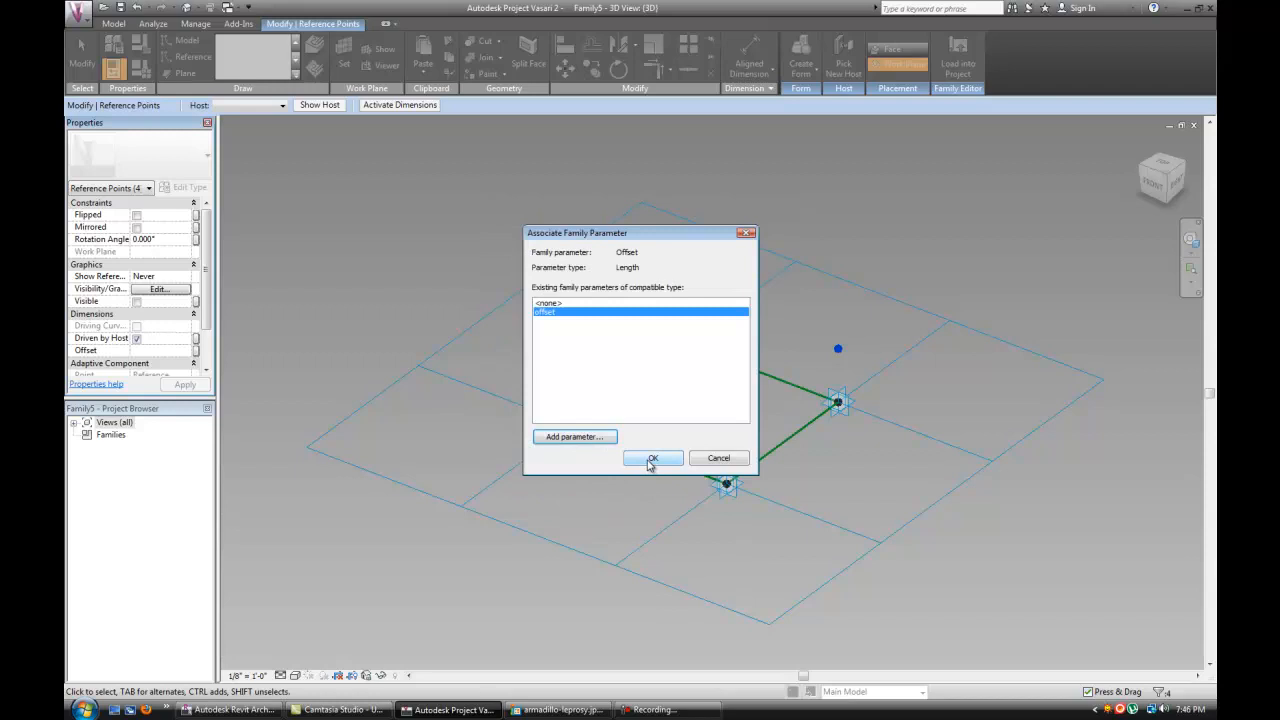
left_click(652, 458)
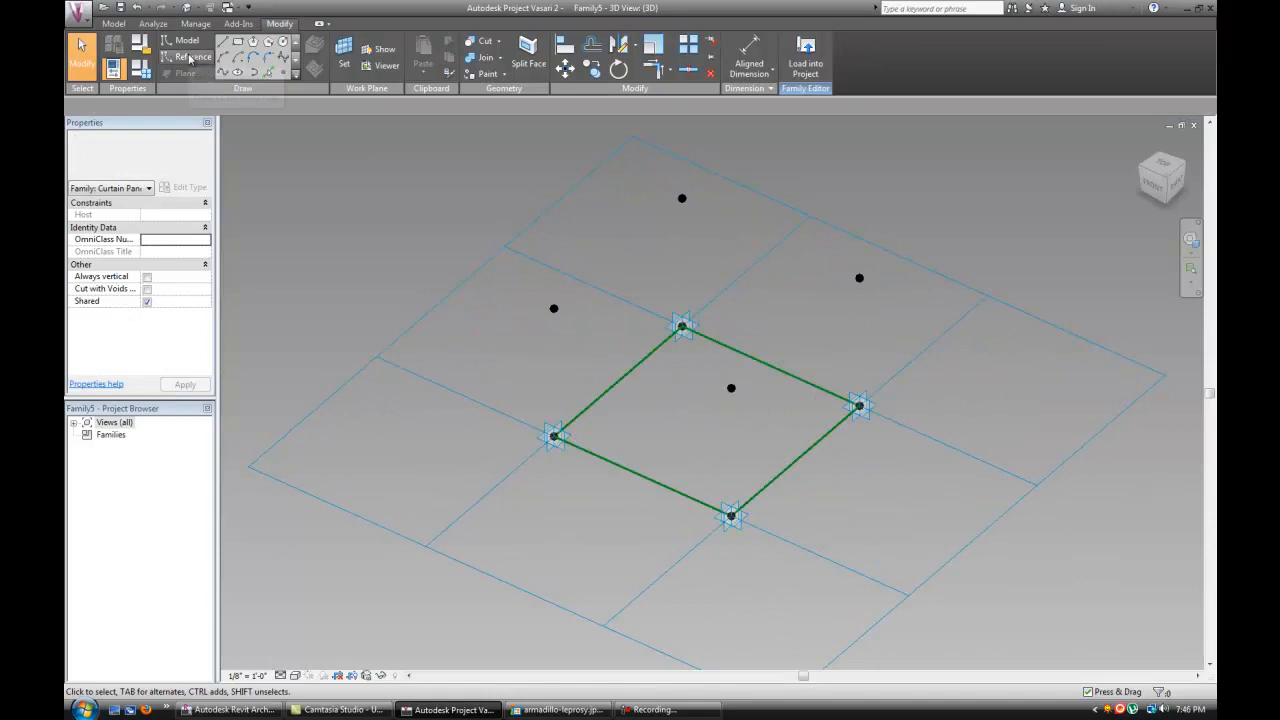
Step: Draw a reference line connecting the raised points of the rectangle
left_click(189, 57)
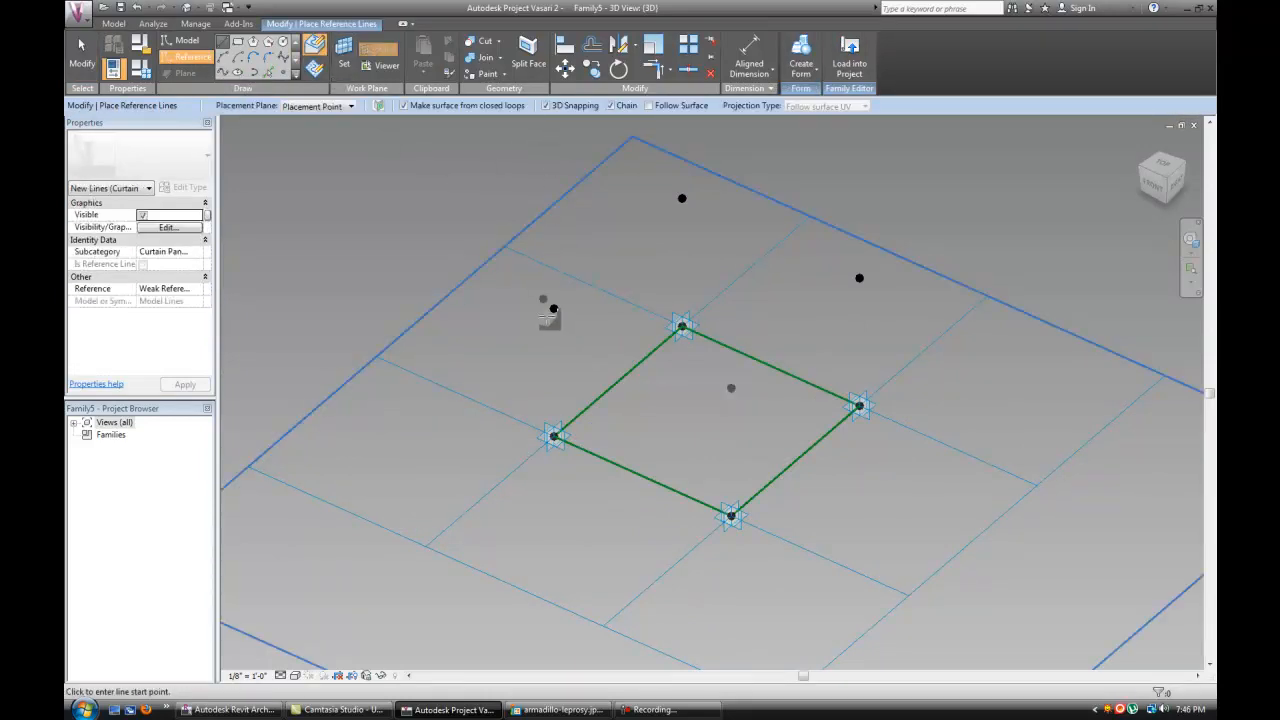
left_click(554, 308)
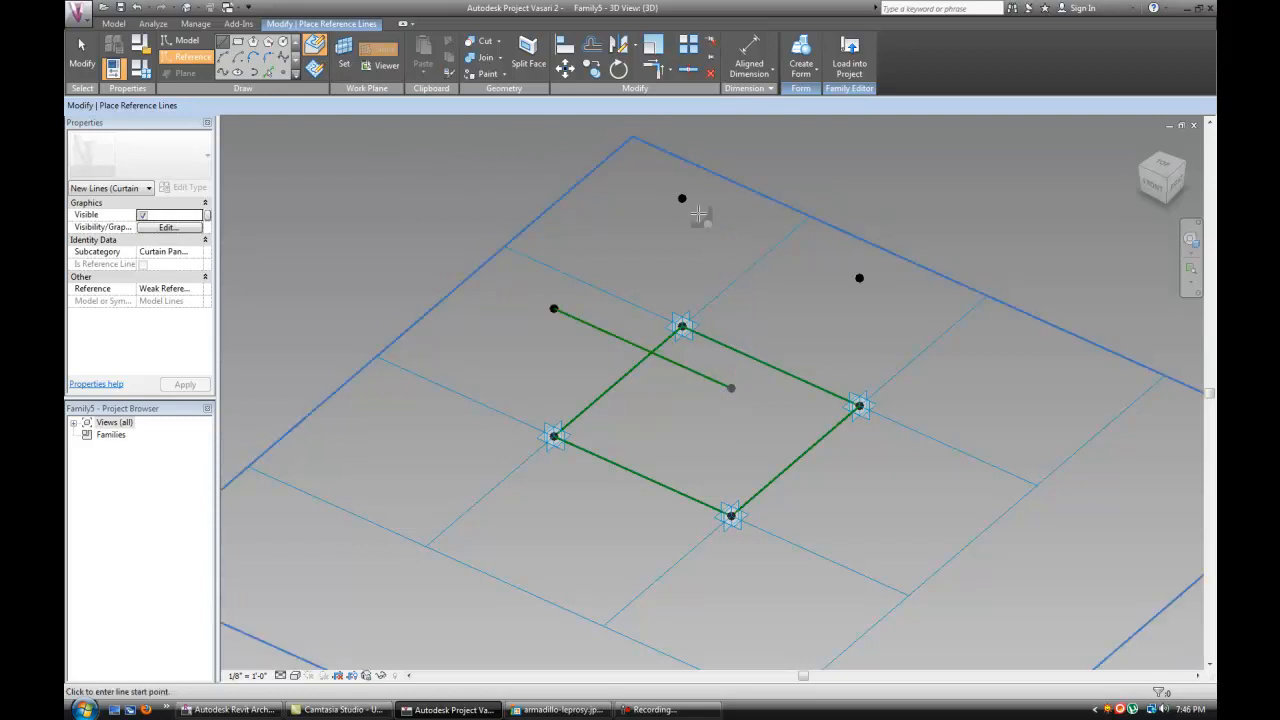
left_click(681, 198)
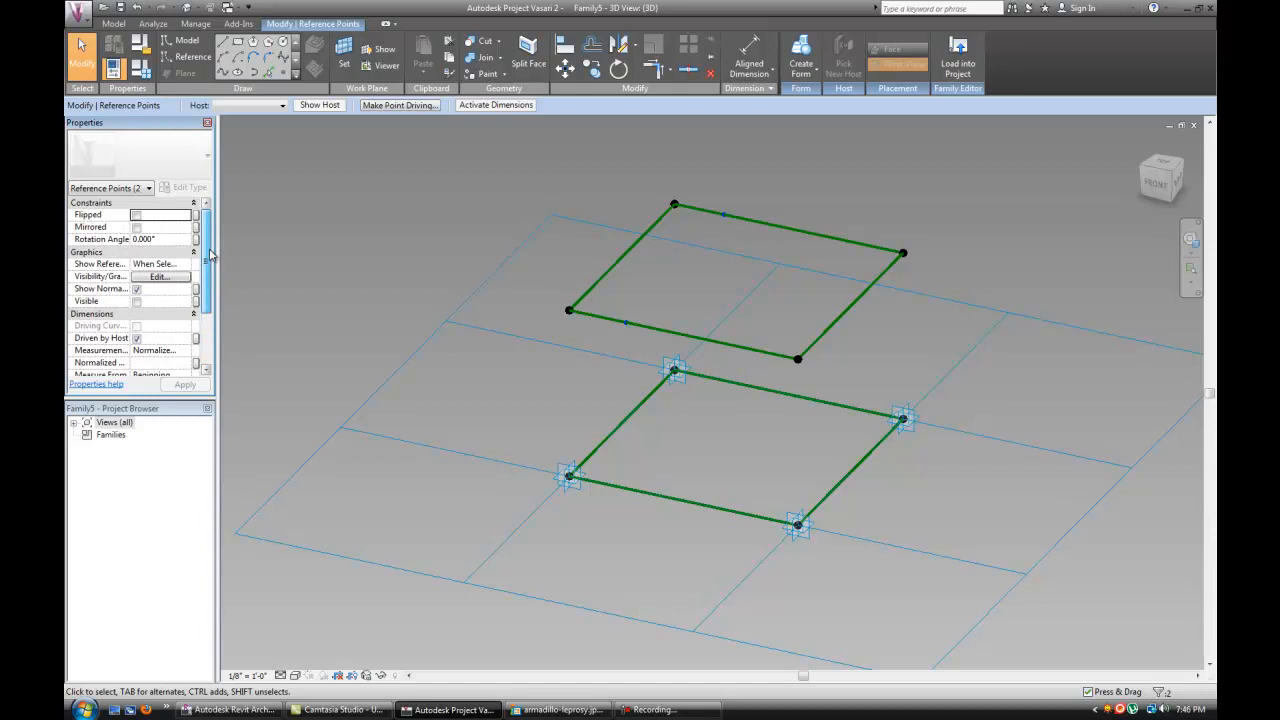
Step: Tie the edge-hosted points' Normalized Curve Parameter to a new 'distance' family parameter
scroll("down", 3)
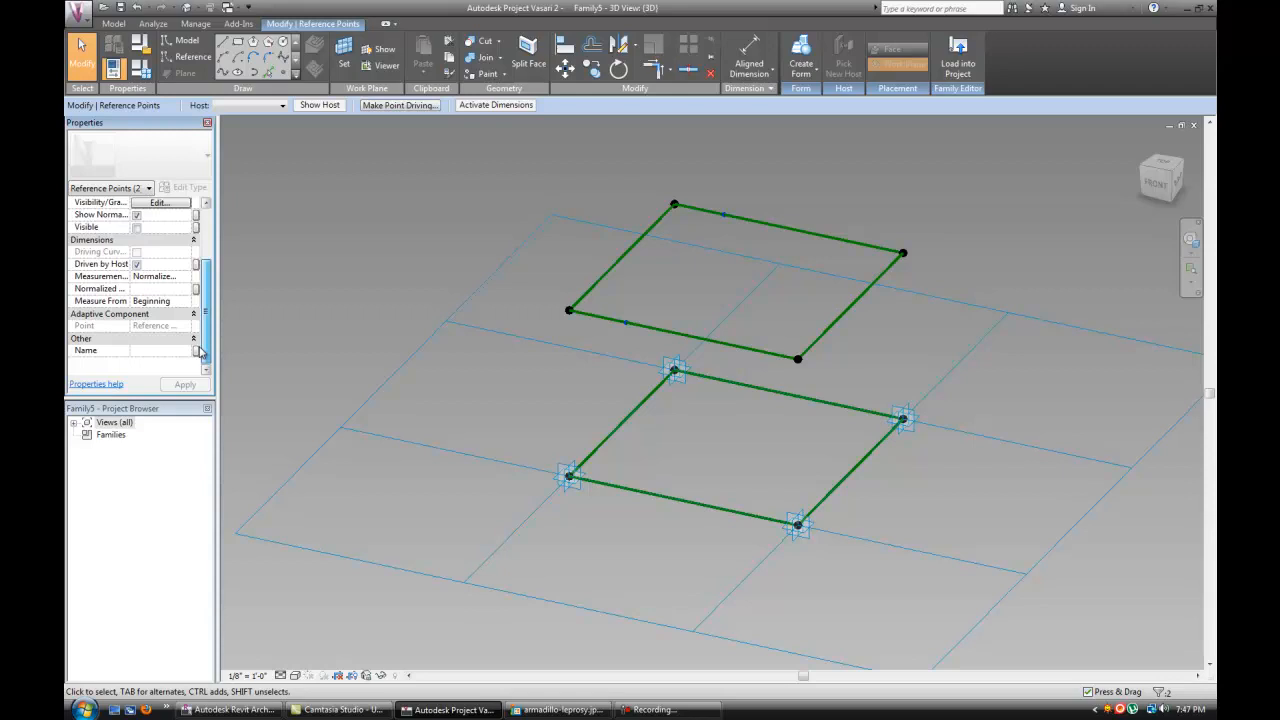
left_click(197, 350)
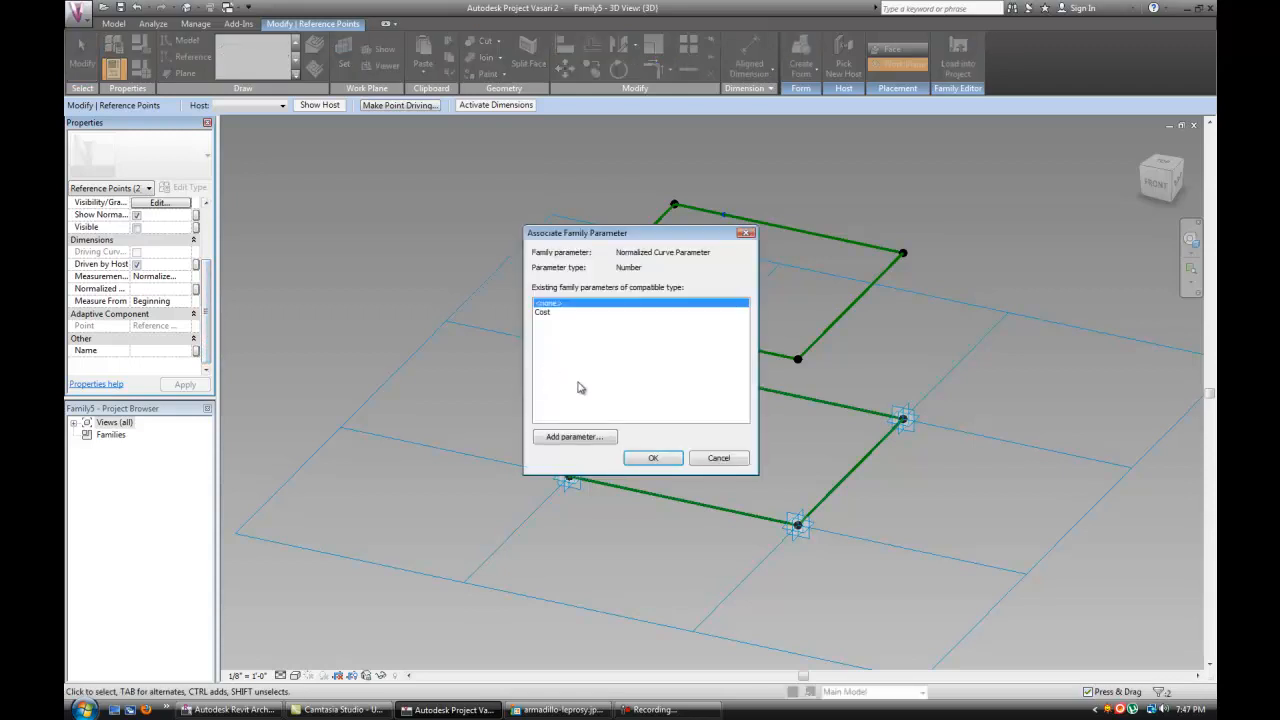
left_click(573, 436)
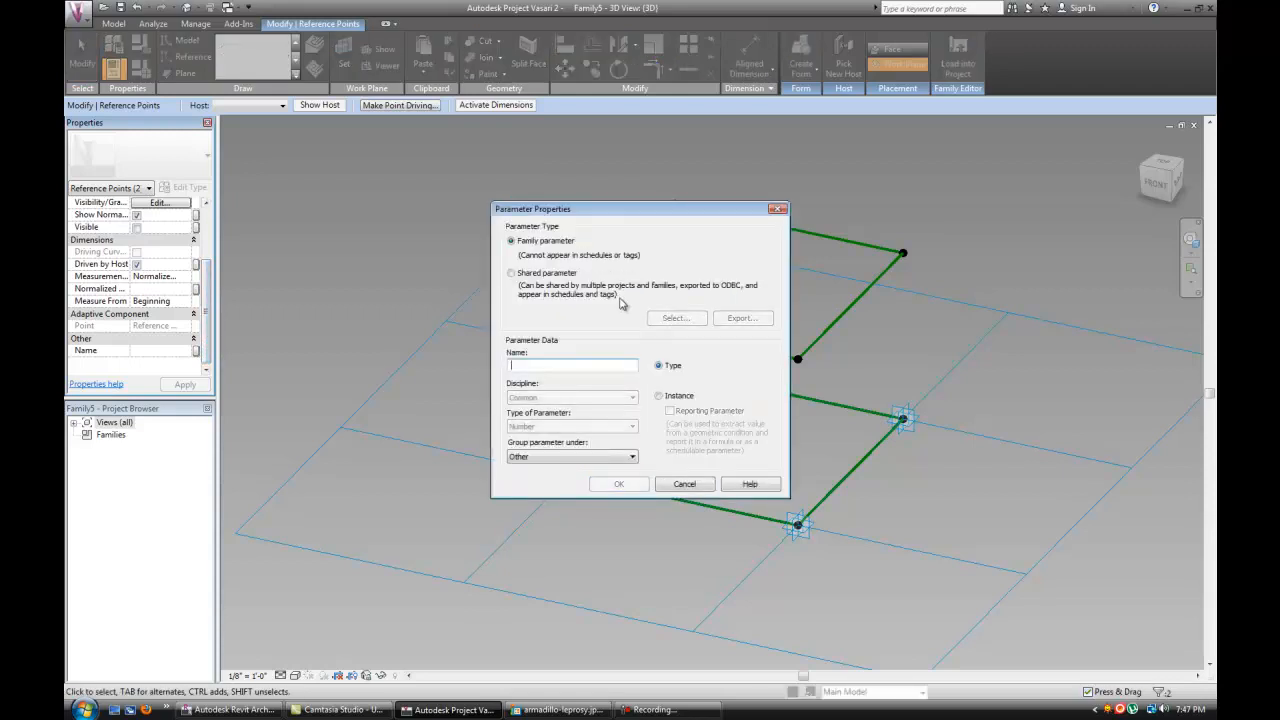
type("d")
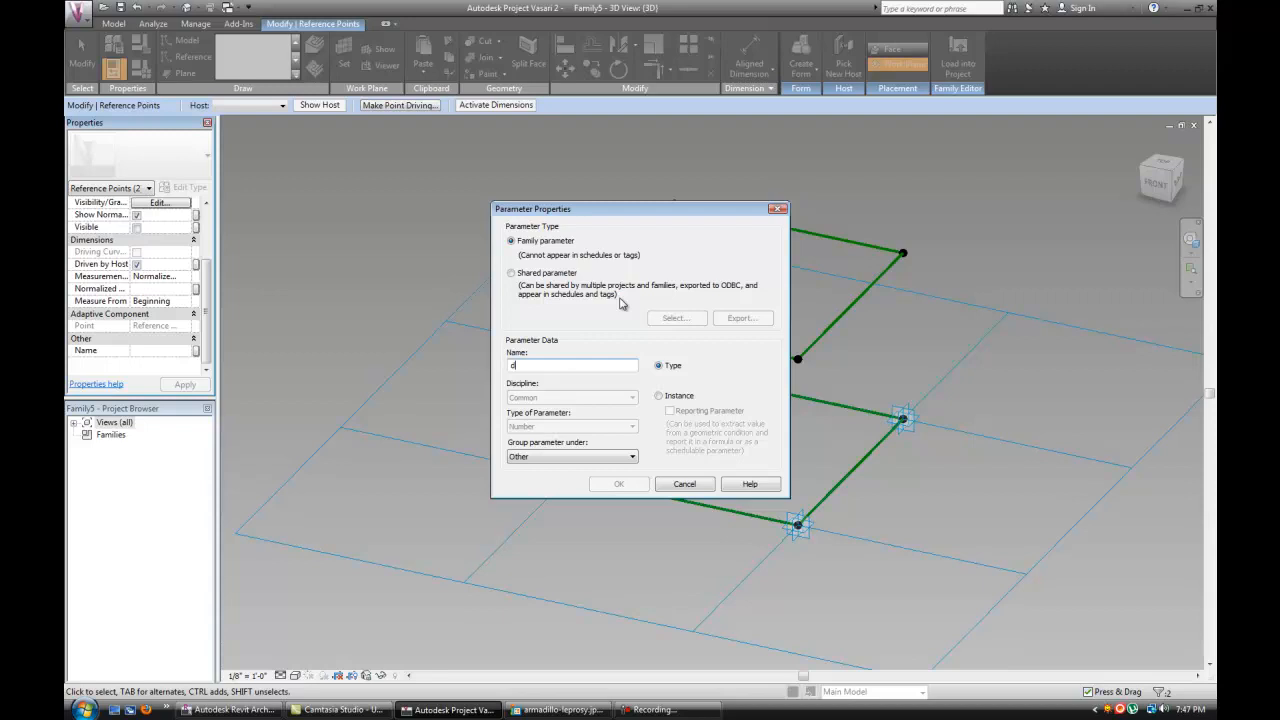
type("istance")
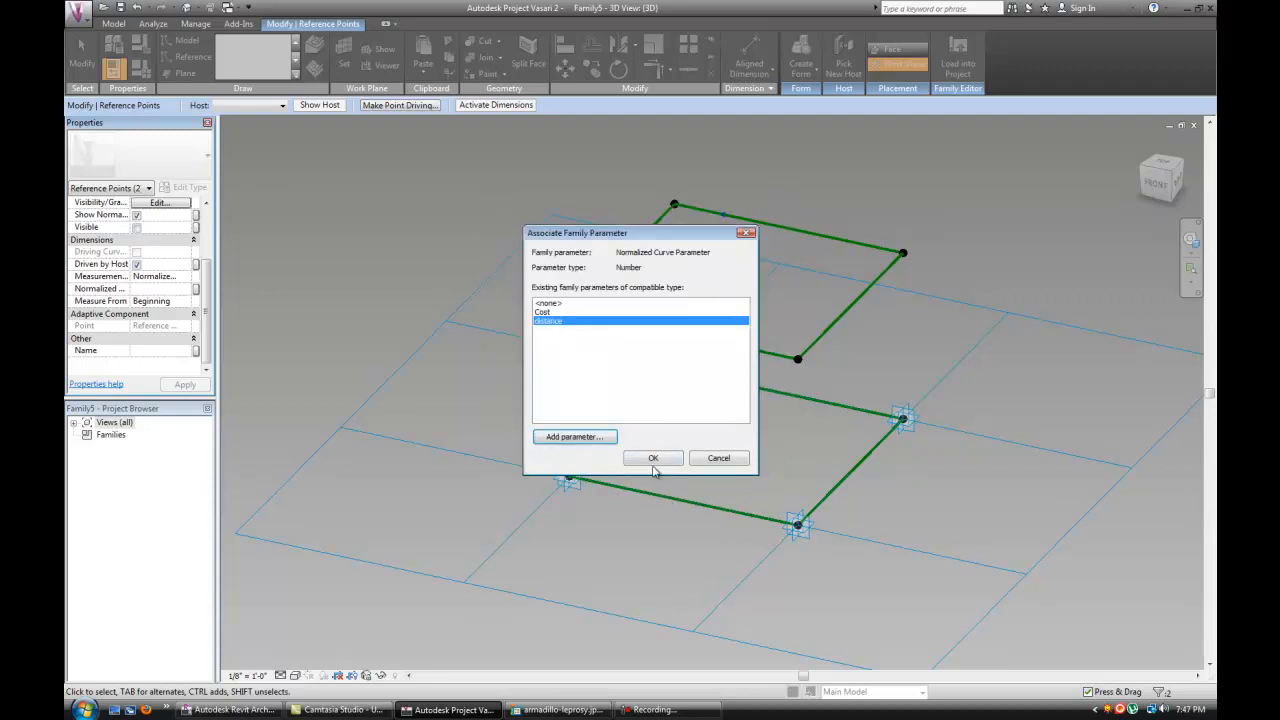
left_click(652, 458)
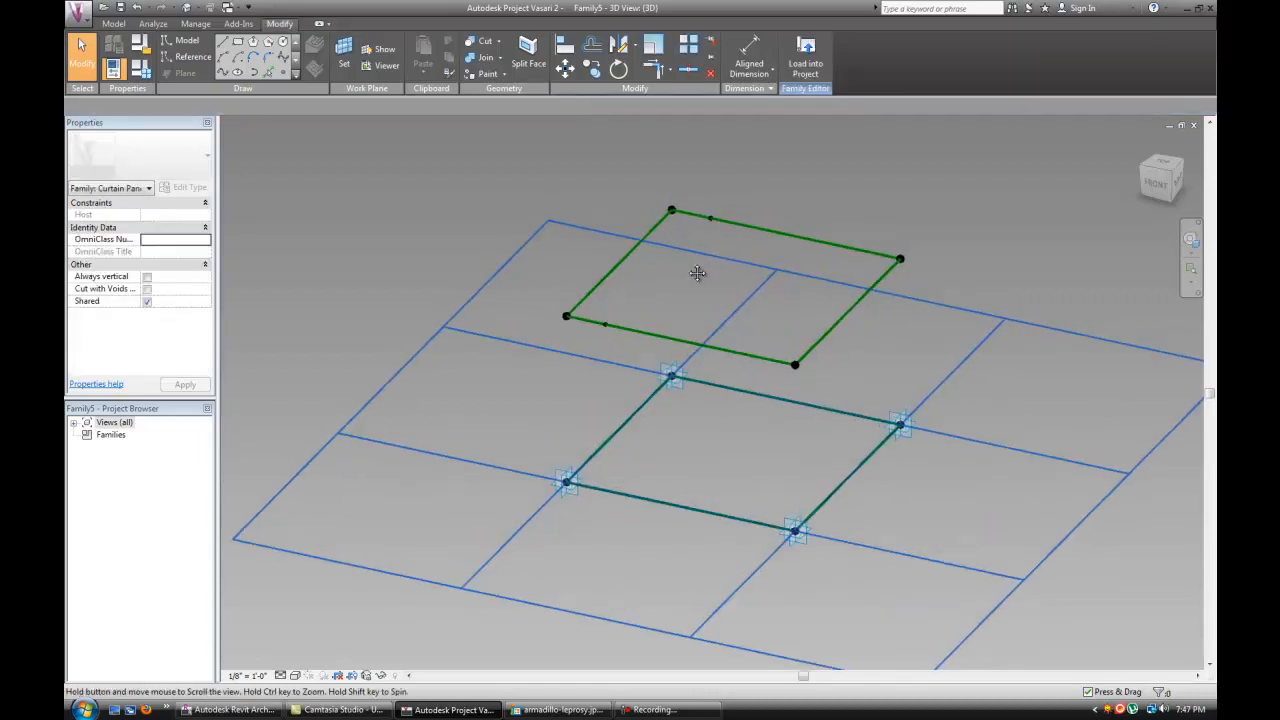
Step: Draw a reference line across the raised square, joining its two edge-hosted points
left_click(193, 57)
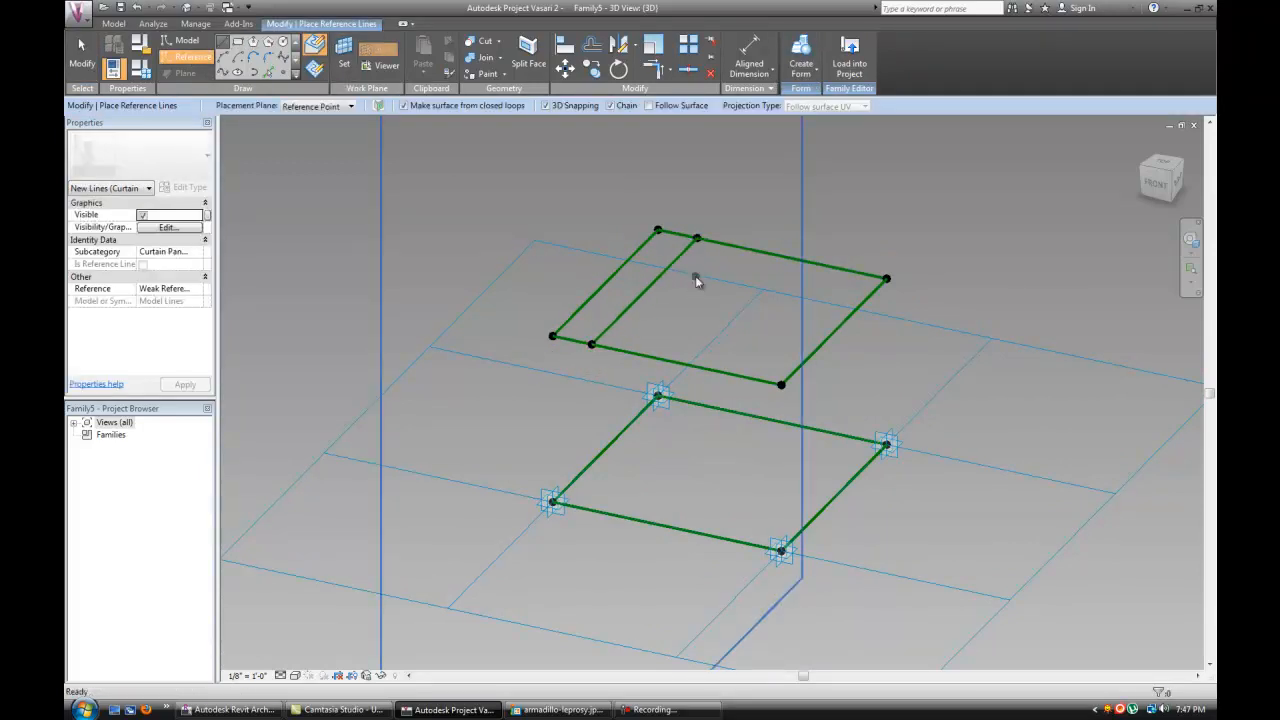
left_click(640, 295)
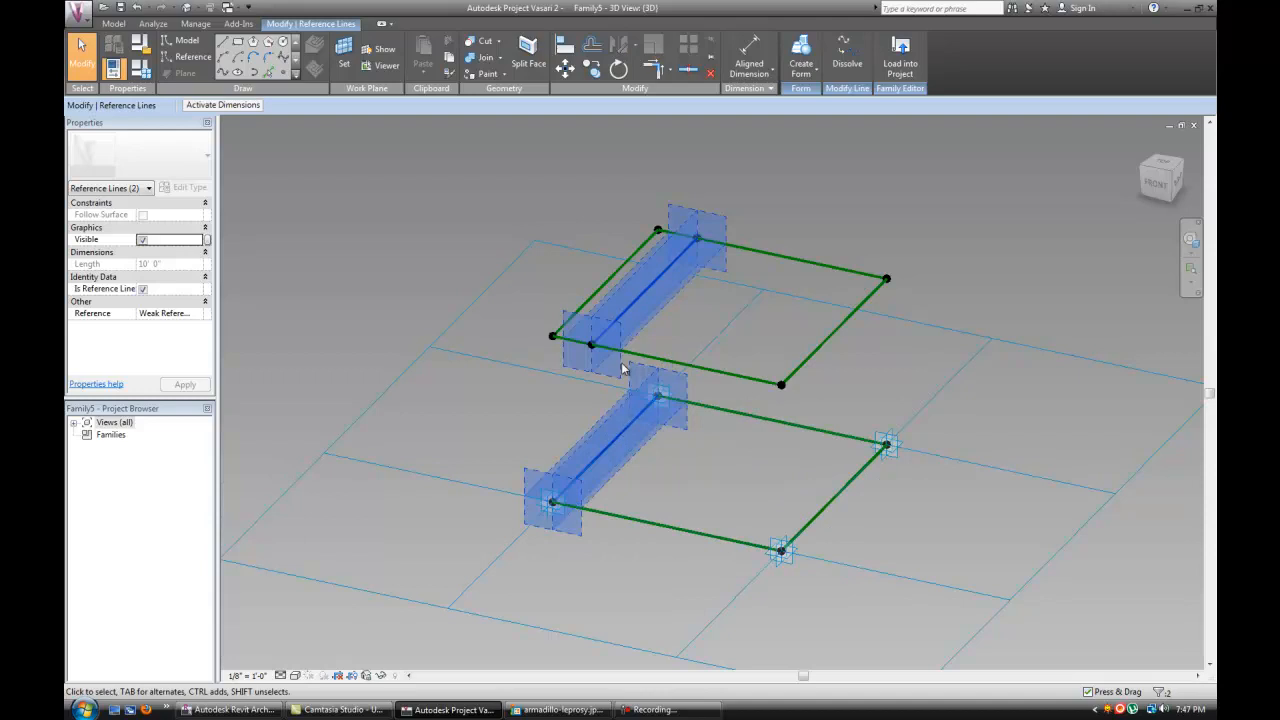
mouse_move(852, 95)
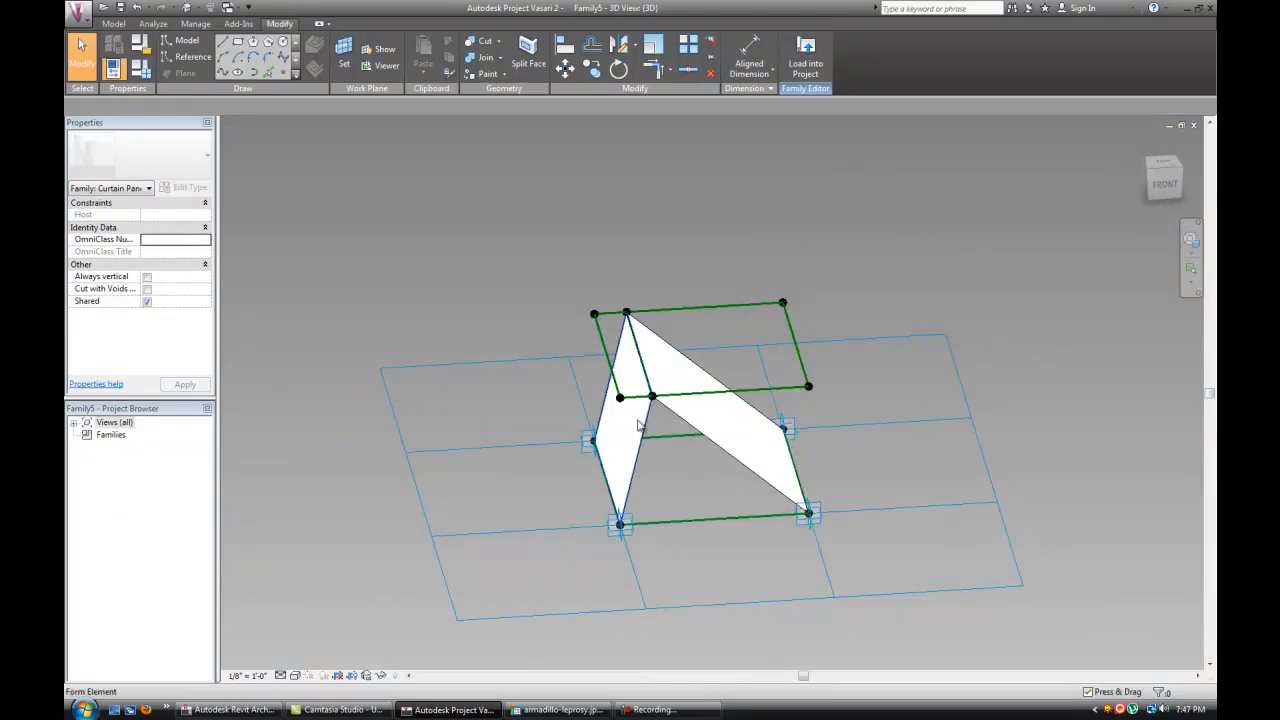
Step: Assign Glass to the vertical louver surface and a material to the slanted surface
left_click(625, 420)
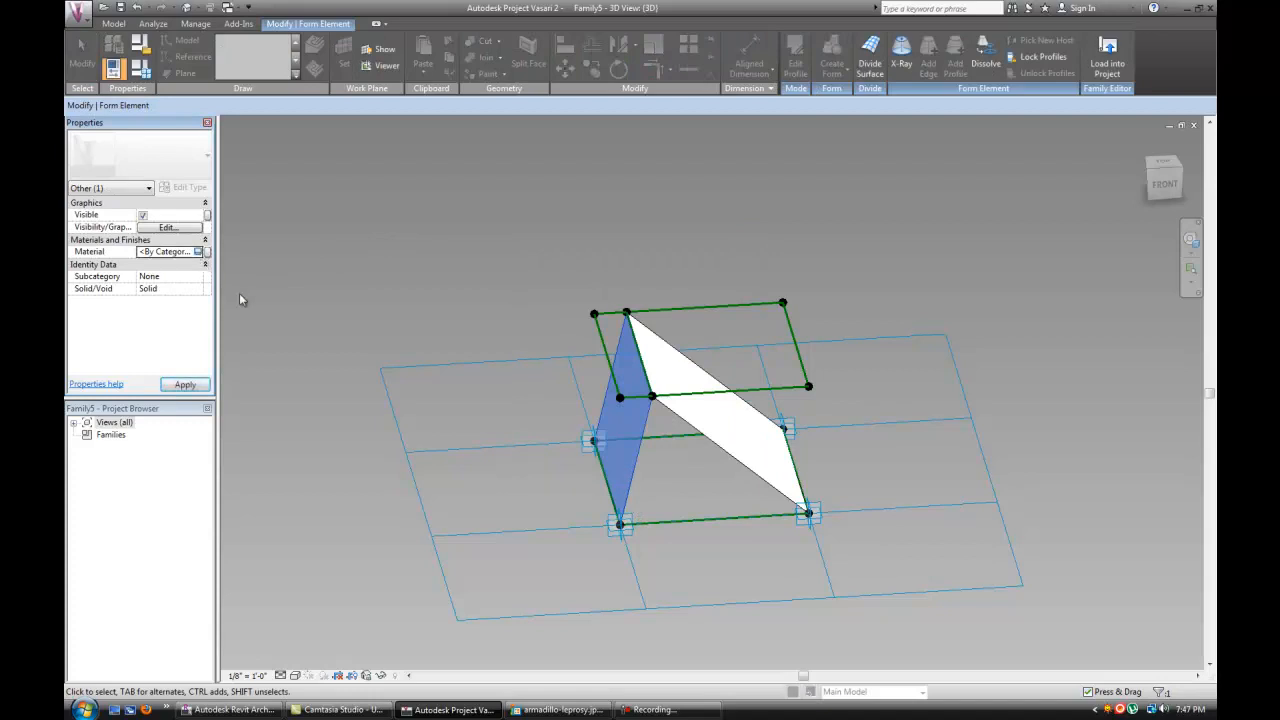
left_click(204, 251)
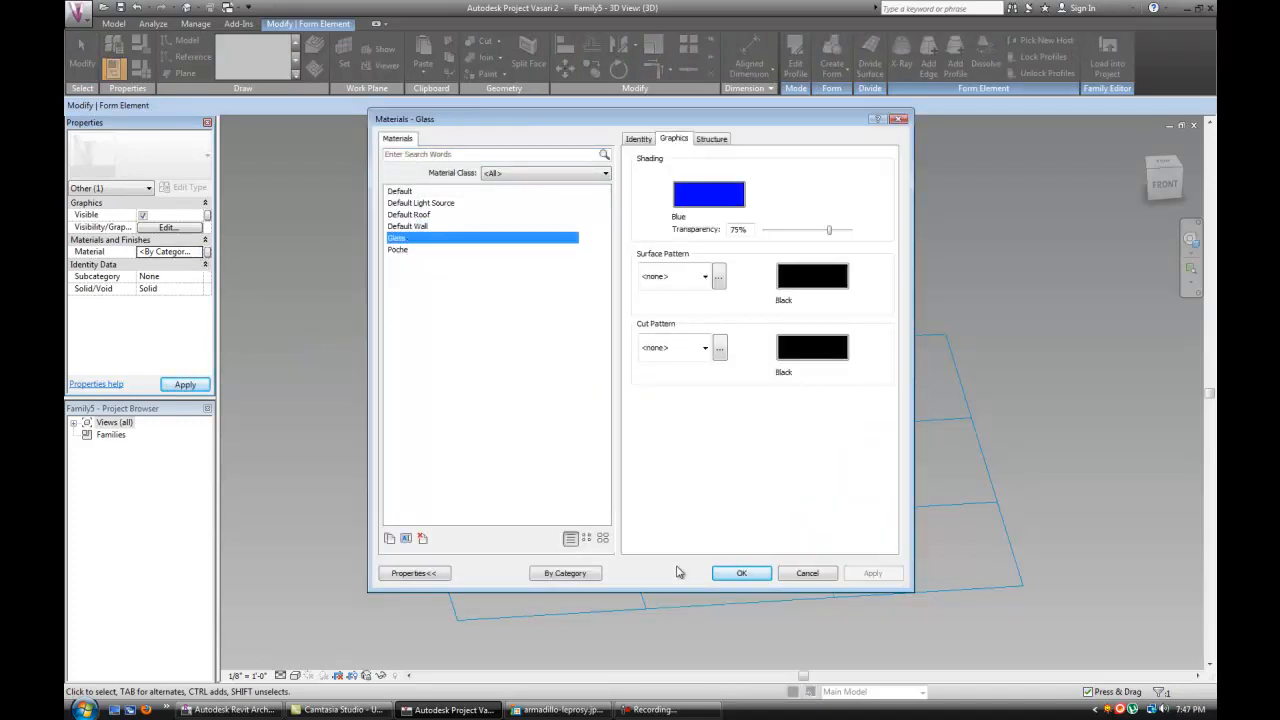
left_click(741, 573)
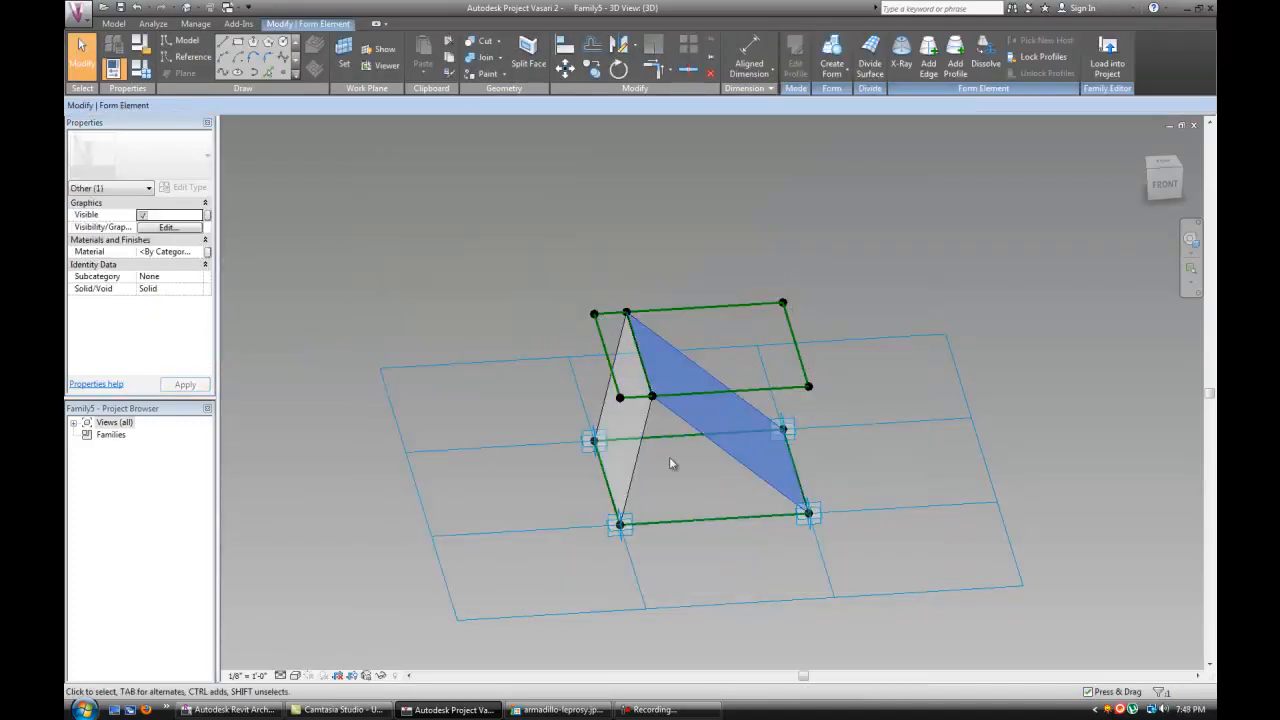
left_click(168, 251)
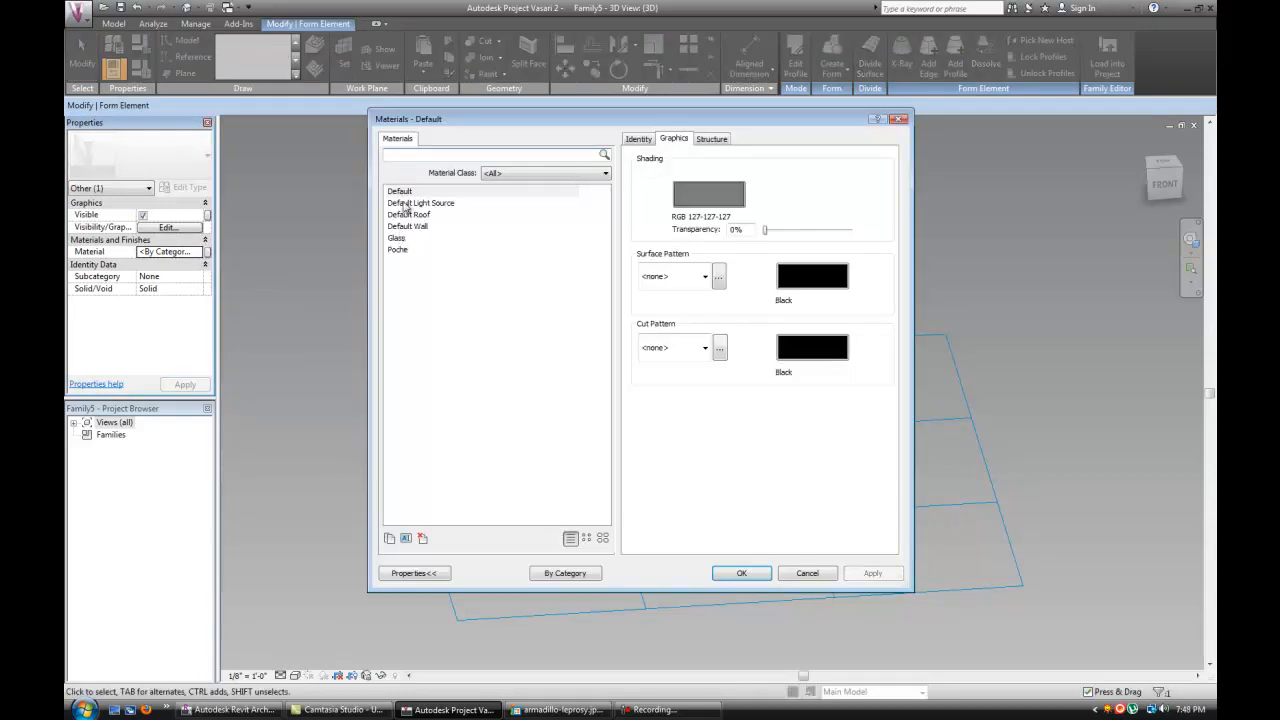
left_click(741, 573)
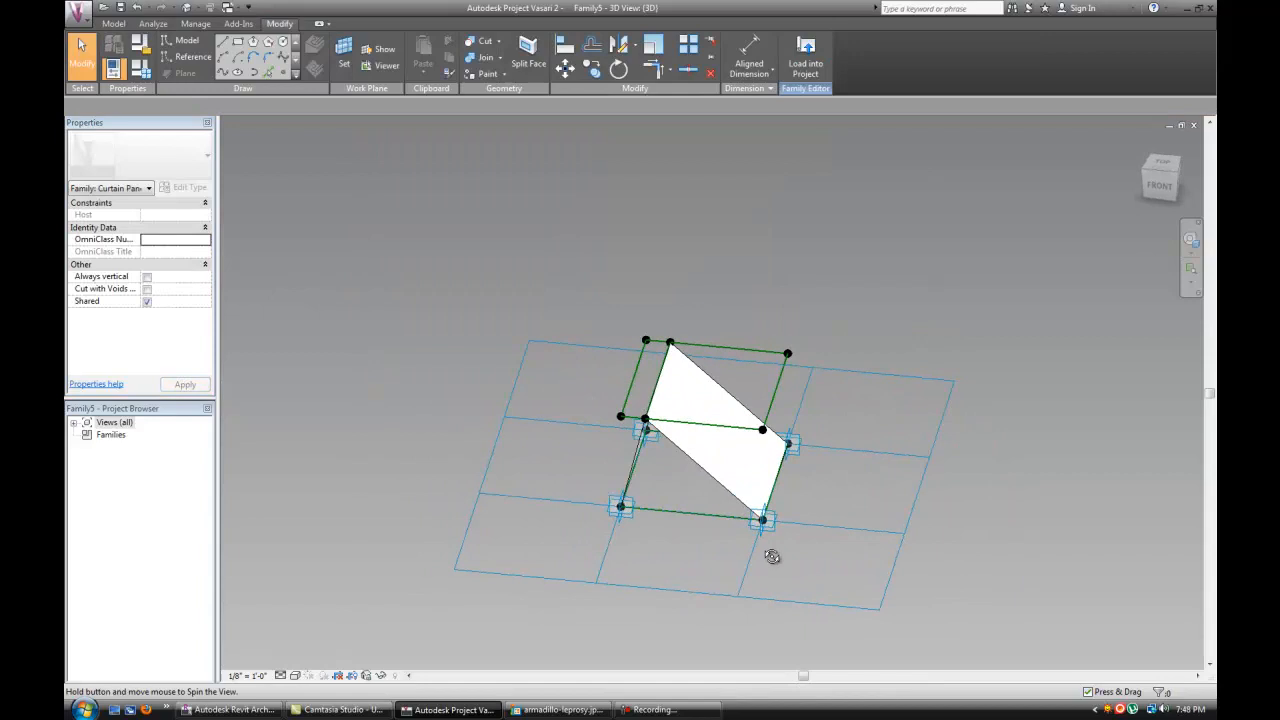
left_click_drag(772, 556, 832, 487)
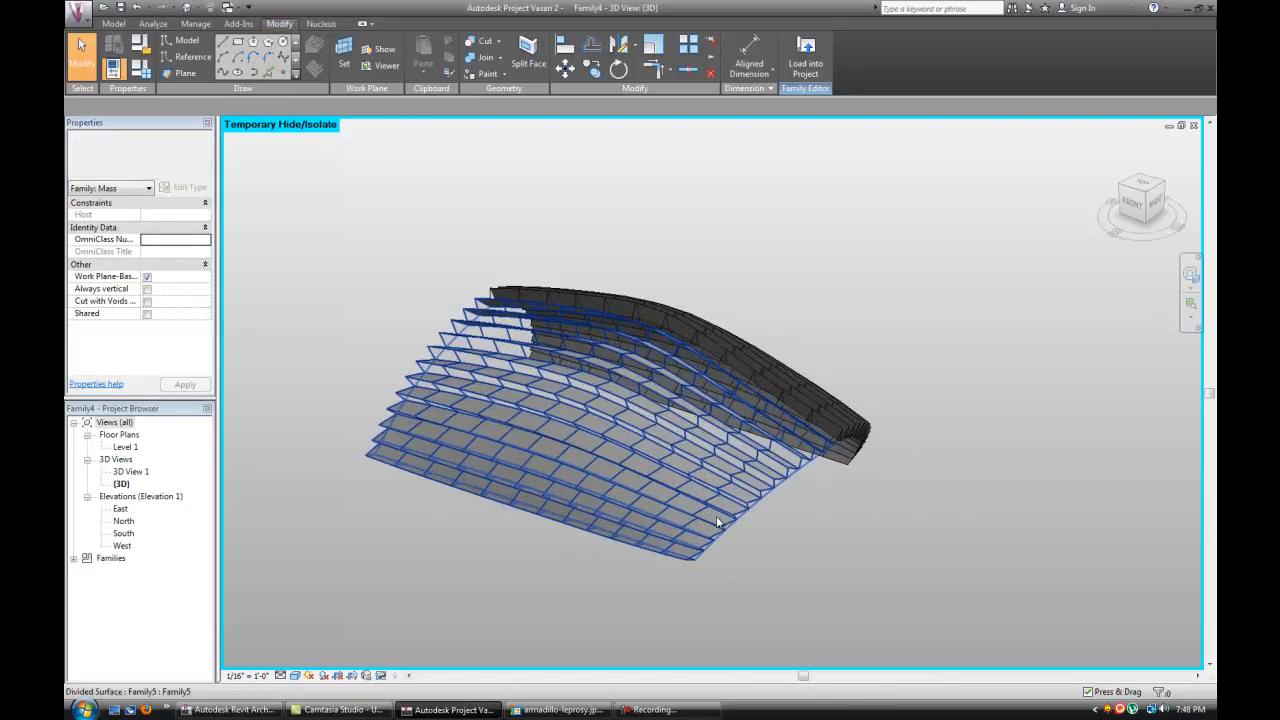
Step: Orbit the panel-clad shell to inspect the louver fins from two sides
left_click_drag(715, 520, 640, 410)
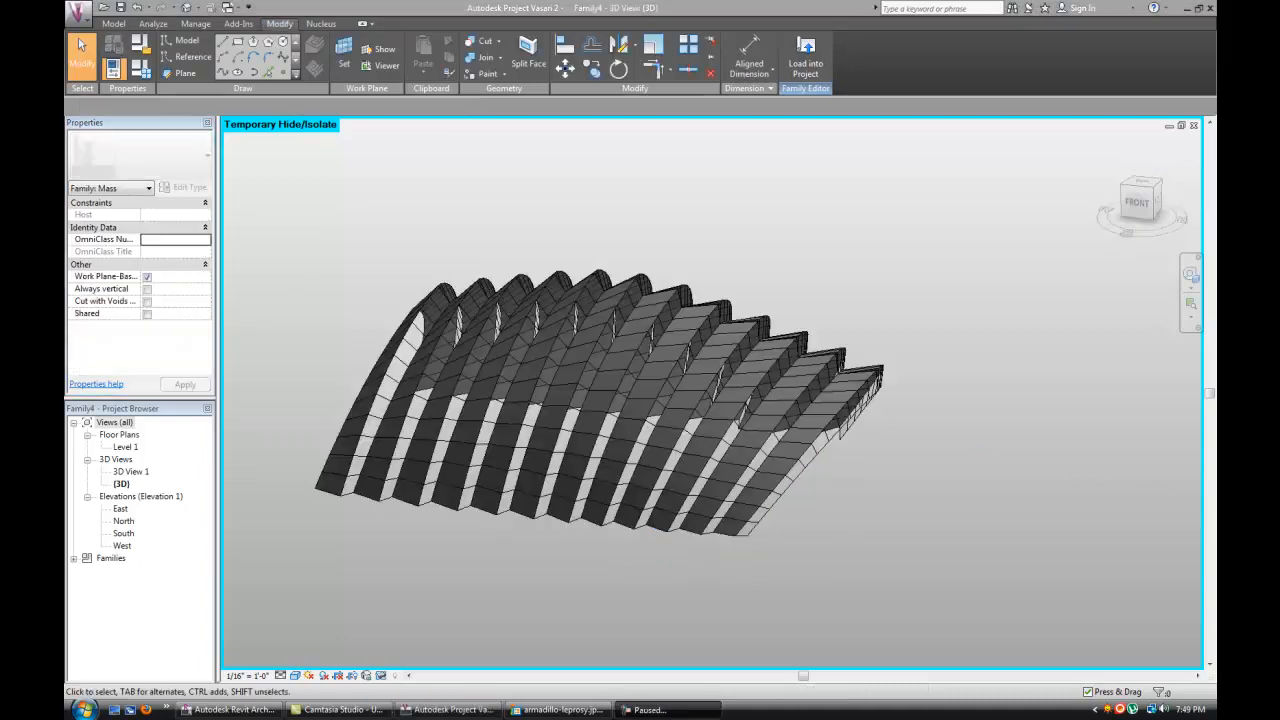
left_click_drag(600, 380, 630, 475)
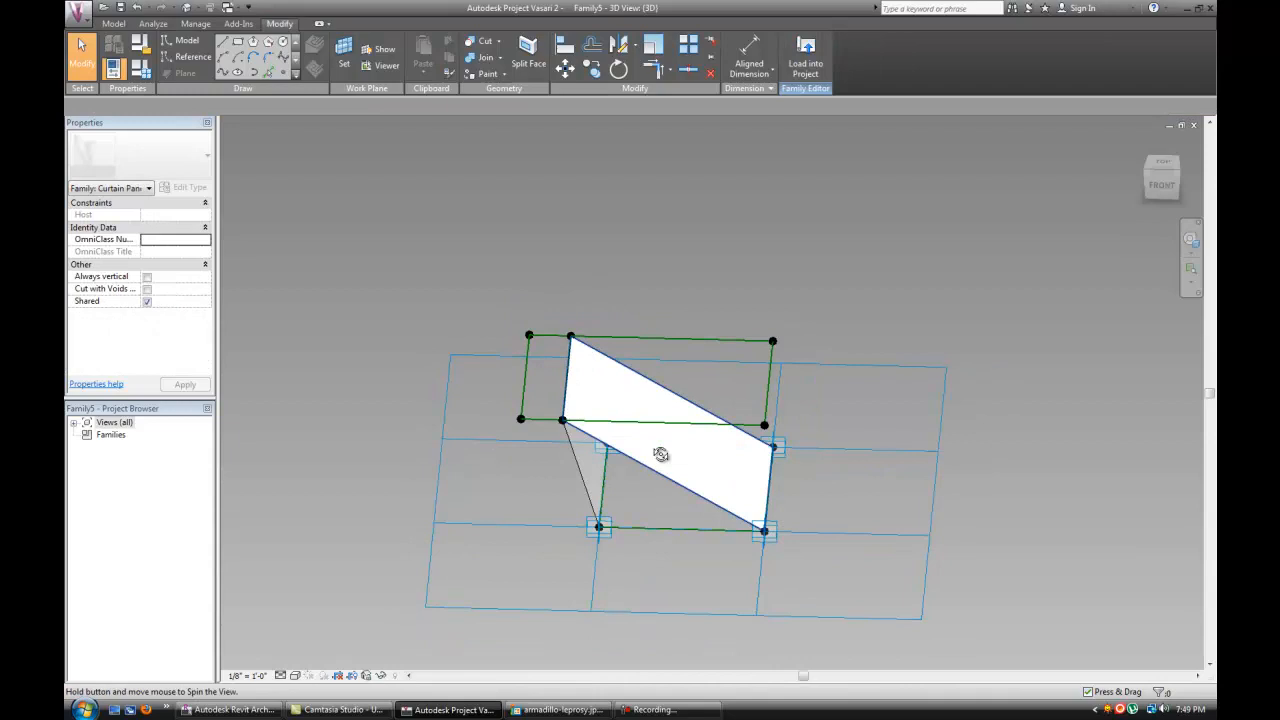
Step: Switch back to the Family5 louvered panel family window
left_click(805, 62)
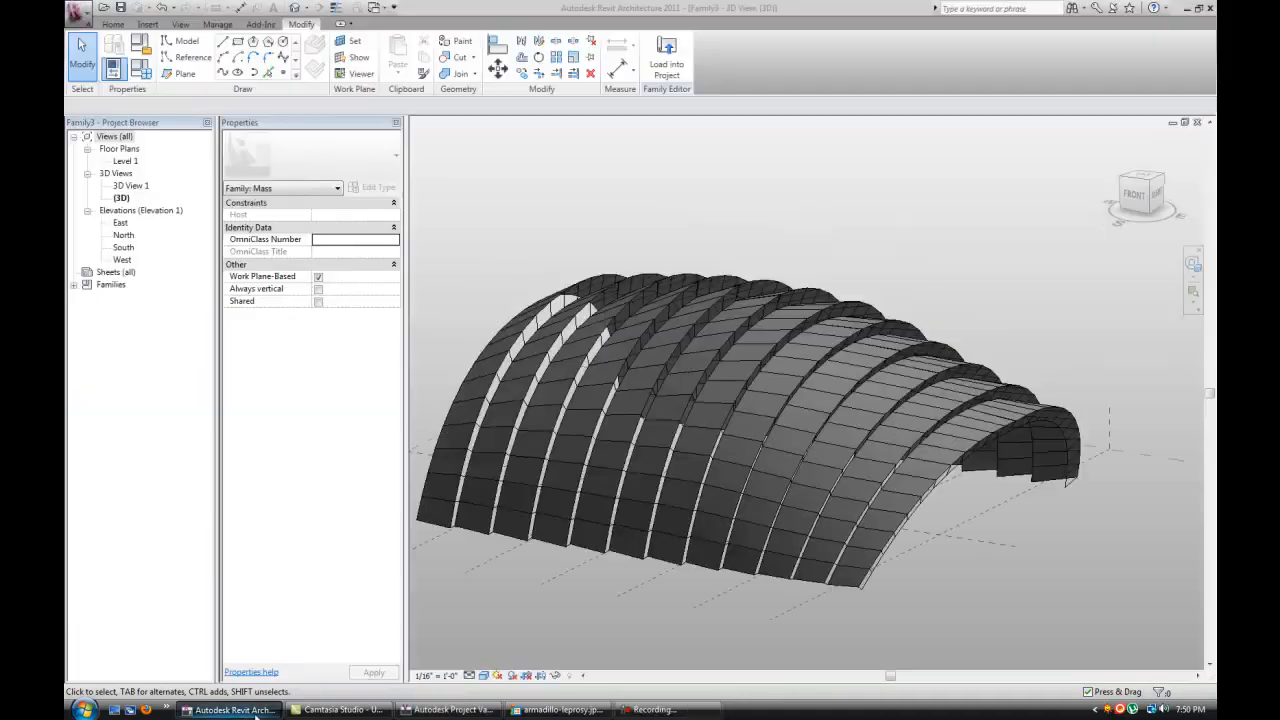
Step: Open the Family1 conical tower and orbit around its louvered cladding and underside
left_click(795, 413)
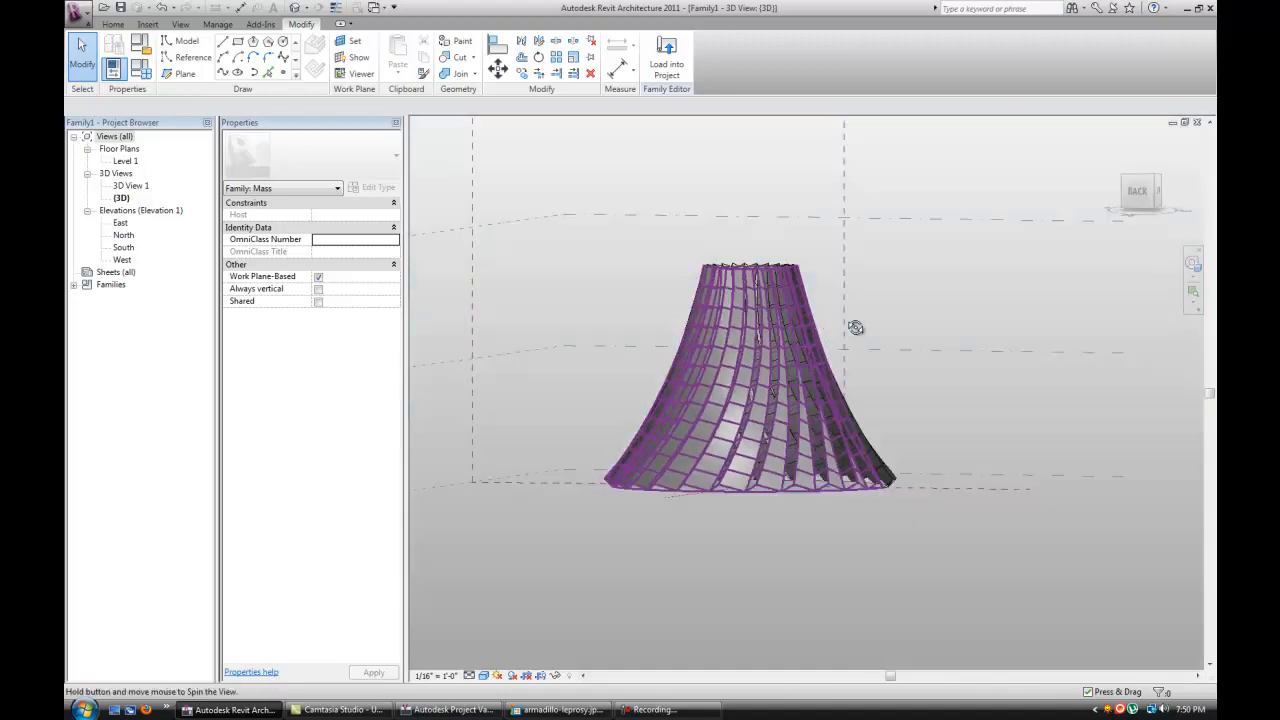
left_click_drag(855, 327, 875, 590)
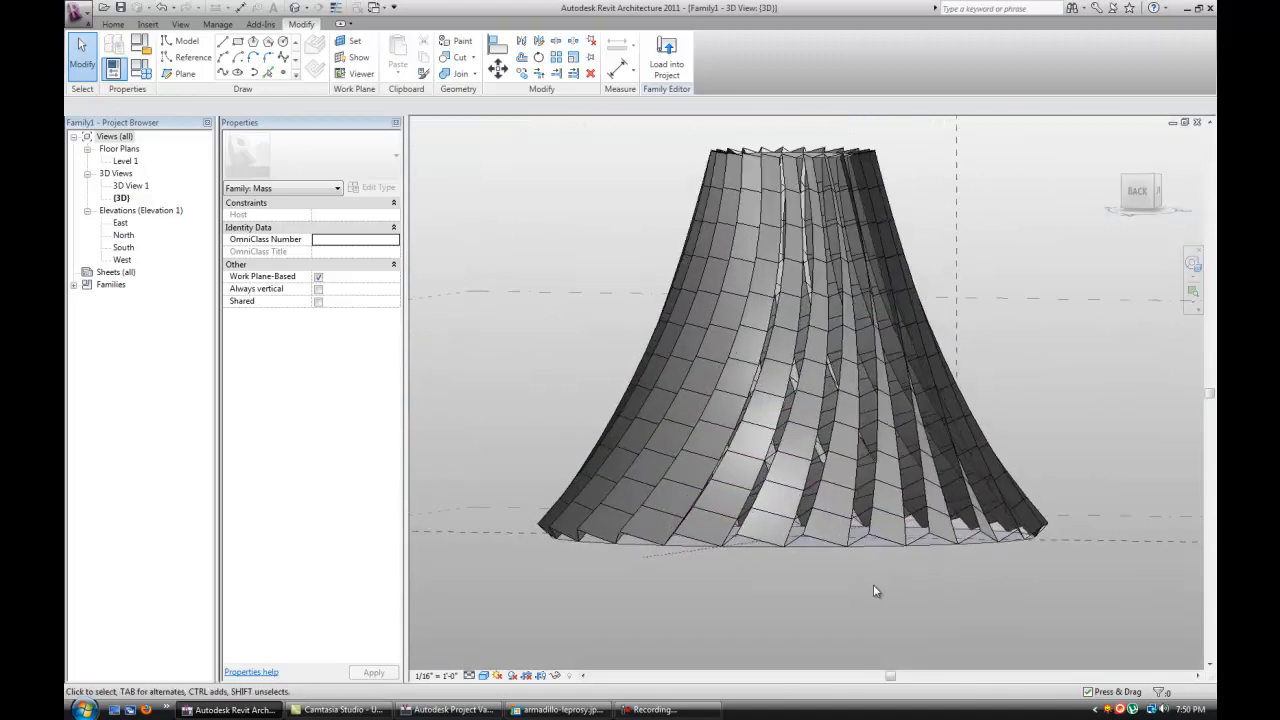
left_click_drag(875, 590, 907, 547)
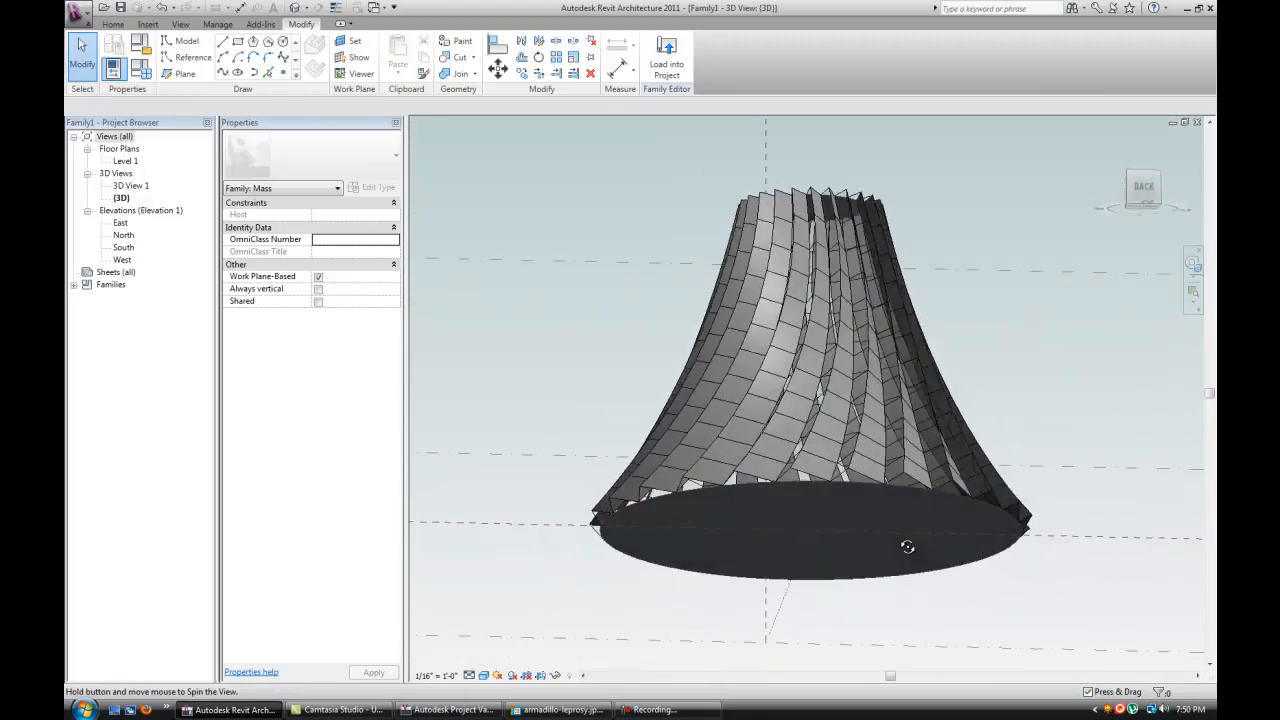
left_click_drag(907, 547, 878, 593)
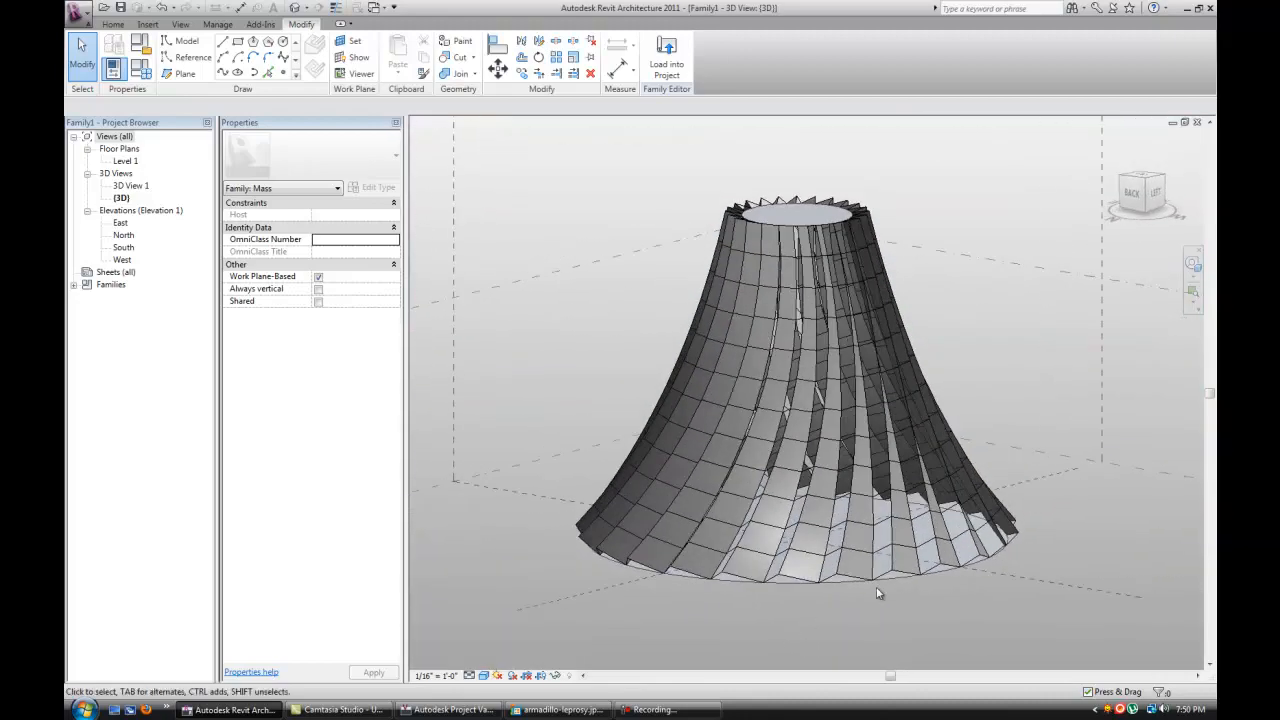
left_click_drag(880, 593, 950, 543)
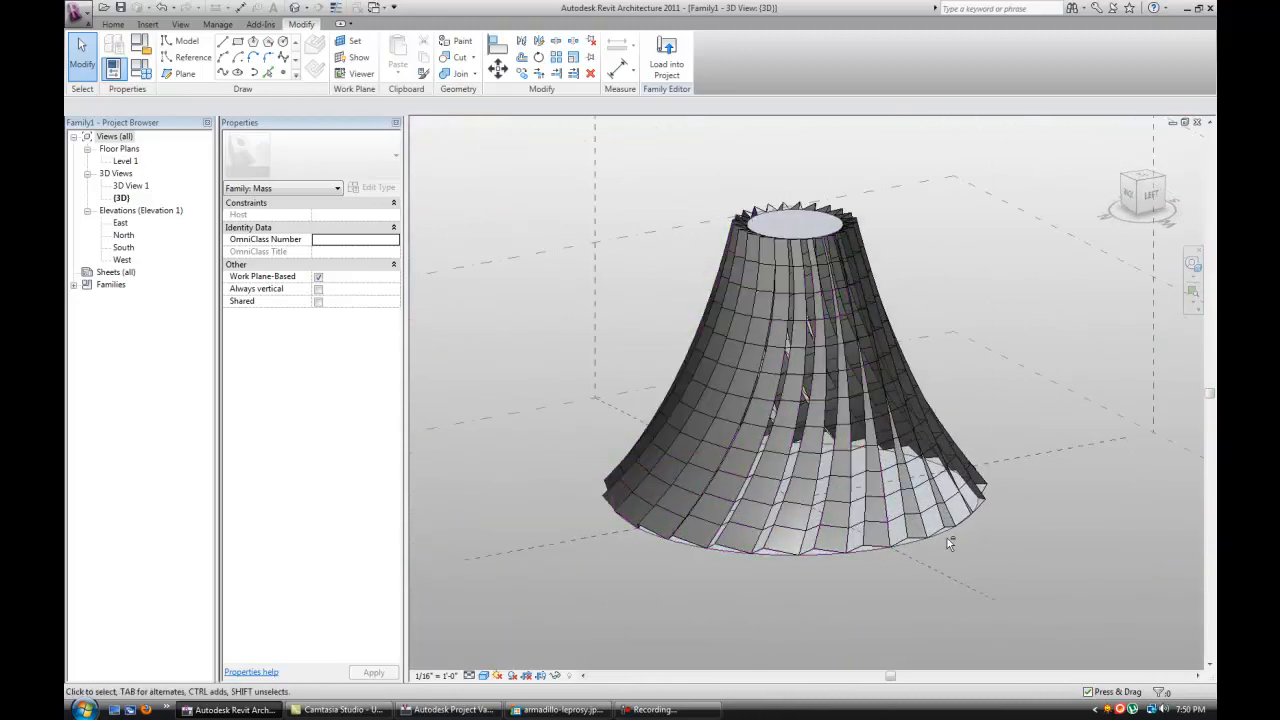
left_click_drag(950, 543, 872, 570)
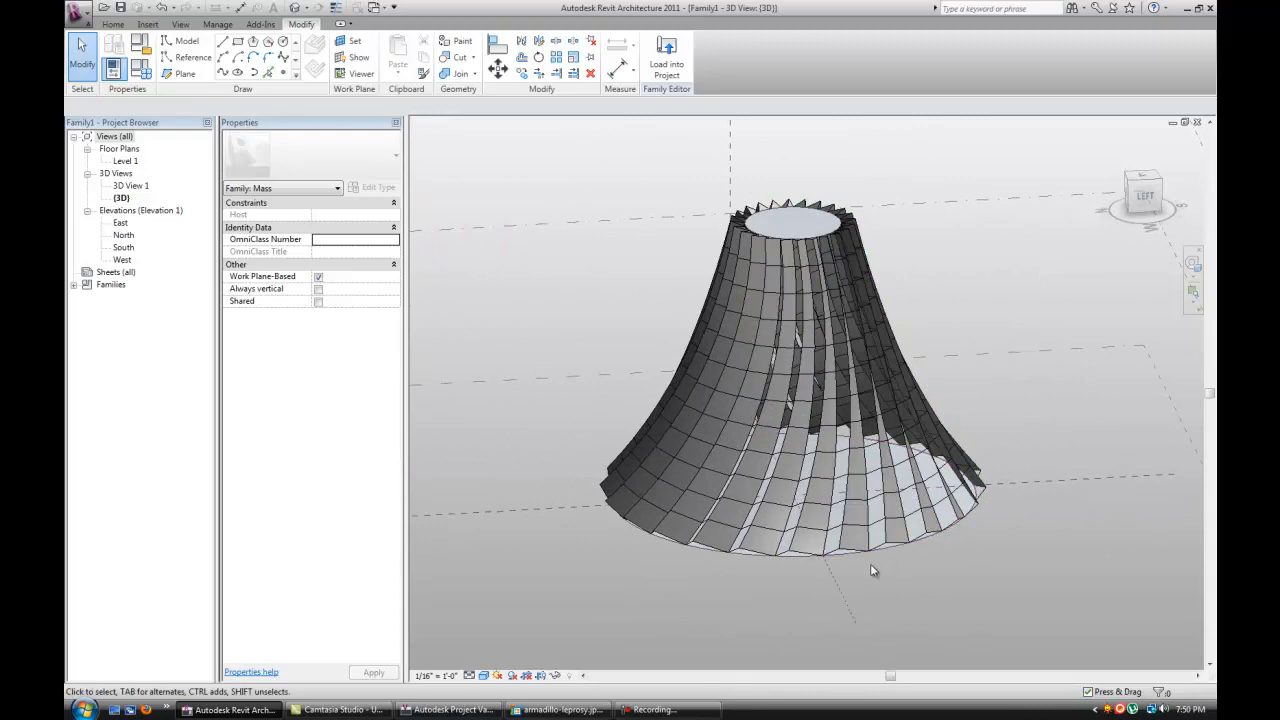
mouse_move(868, 573)
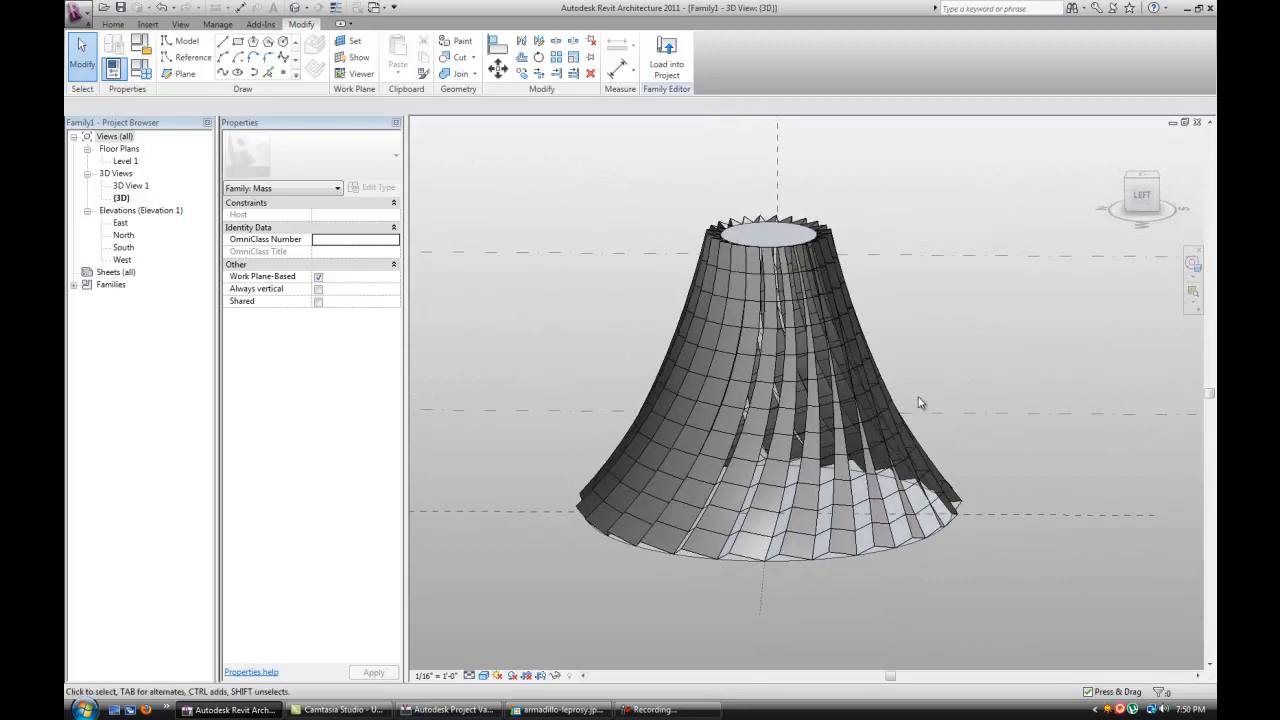
mouse_move(923, 392)
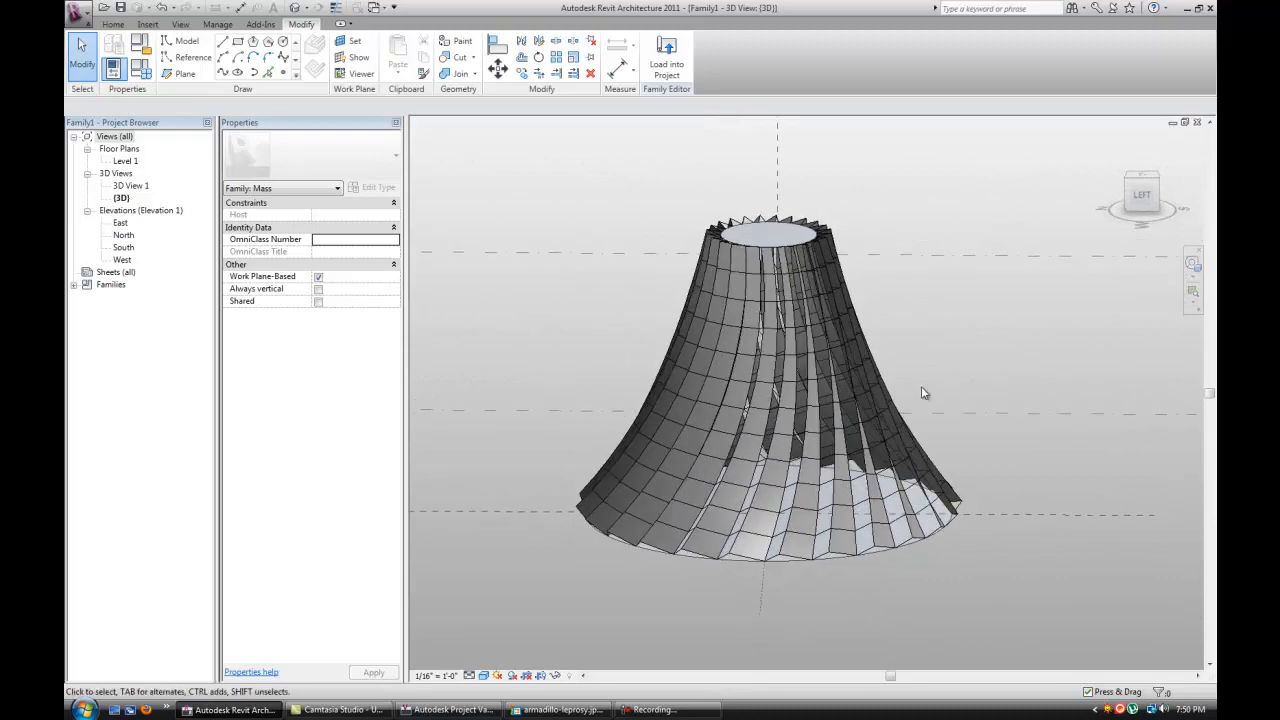